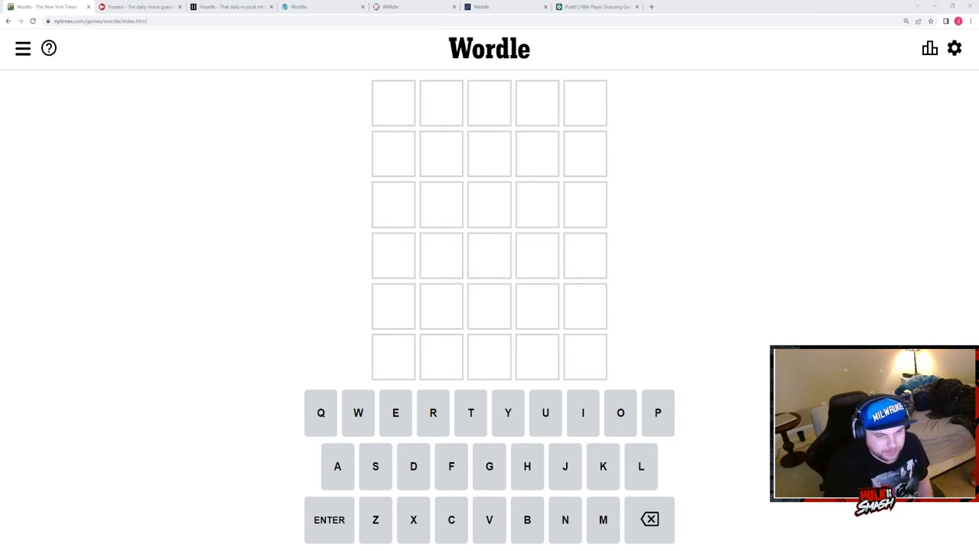
Submit ROUTE and CHAIN as the first two Wordle guesses.
{"action": "type", "text": "OUTE"}
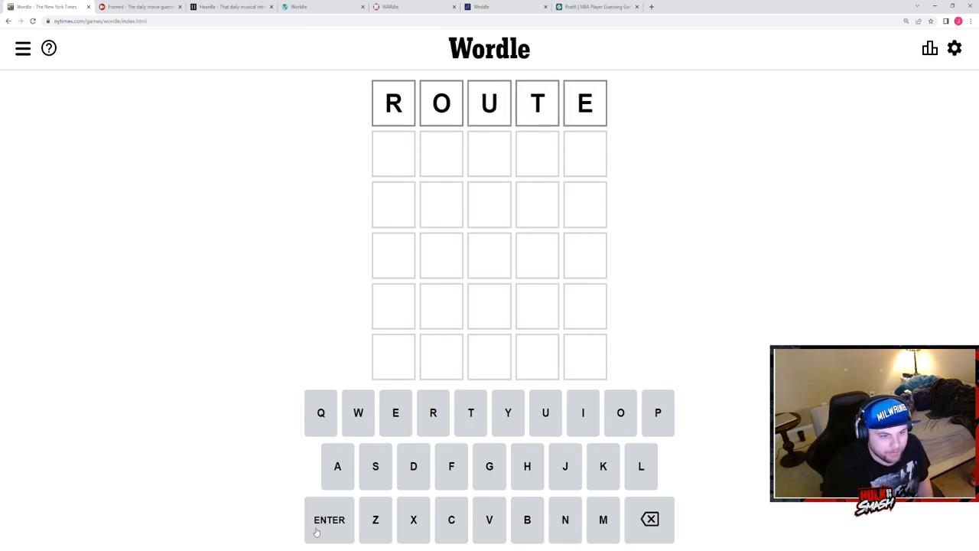
{"action": "left_click", "coordinate": [329, 520]}
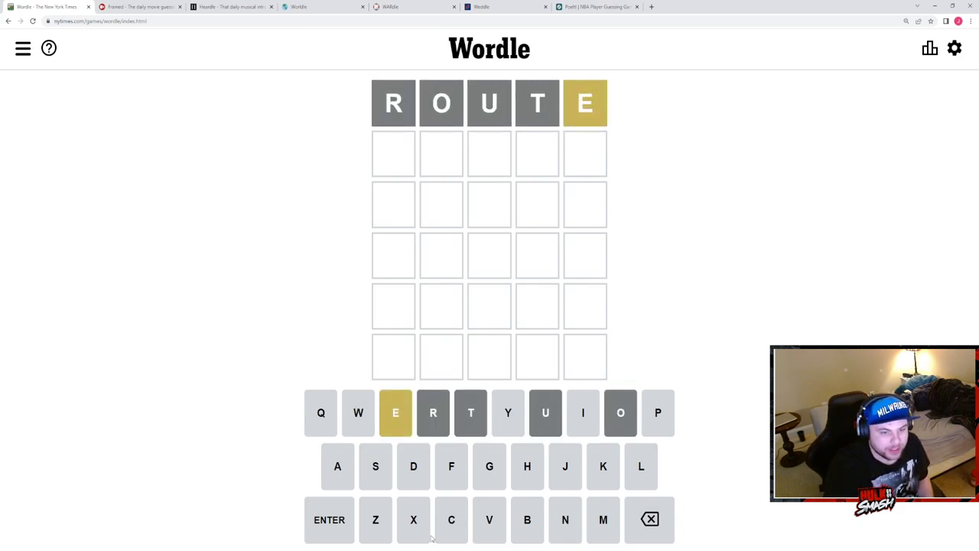
{"action": "type", "text": "CHA"}
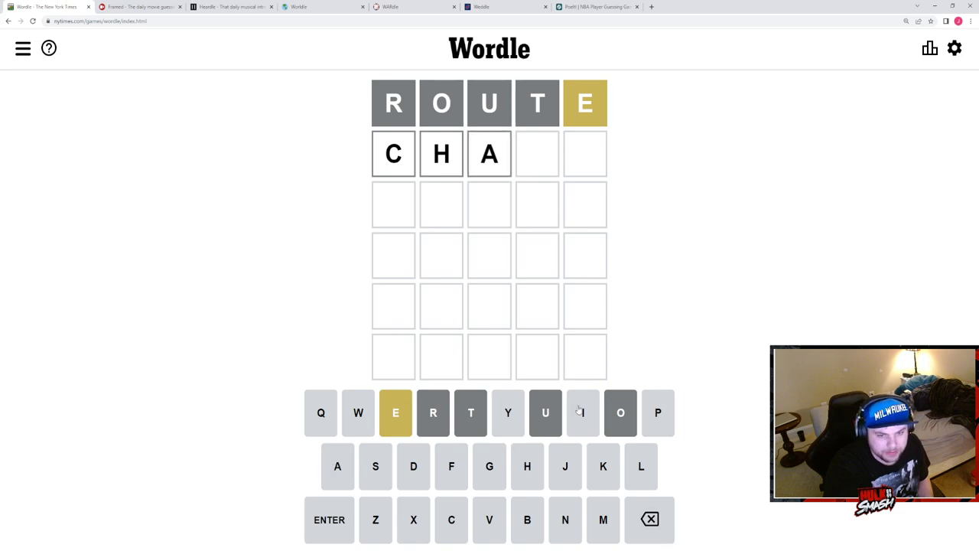
{"action": "key", "text": "Enter"}
{"action": "type", "text": "C"}
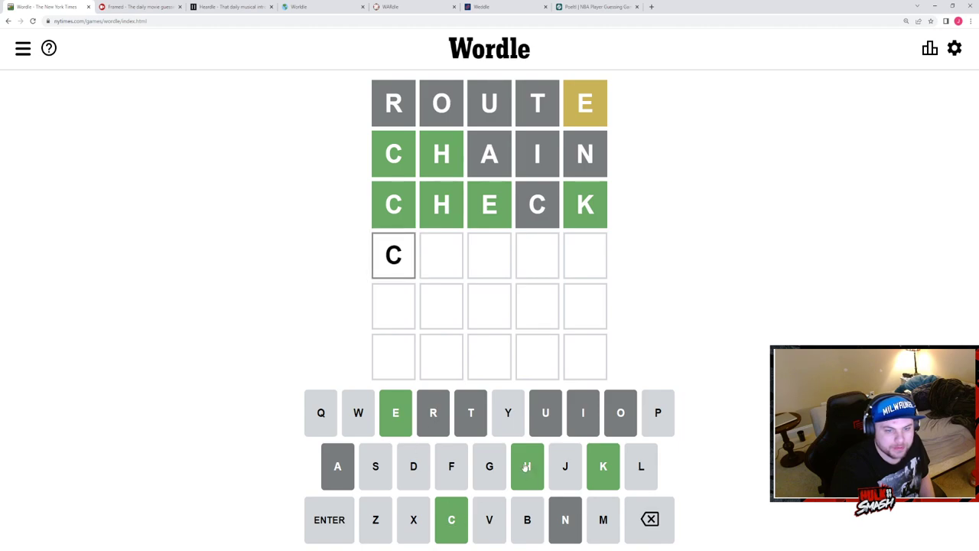
Enter CHECK and CHEEK as the third and fourth guesses.
{"action": "type", "text": "HELK"}
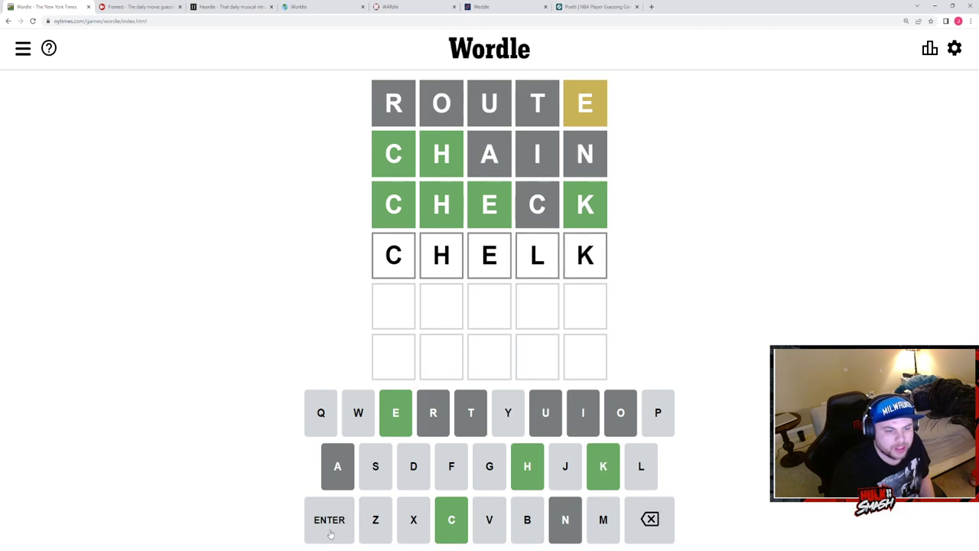
{"action": "left_click", "coordinate": [649, 520]}
{"action": "type", "text": "E"}
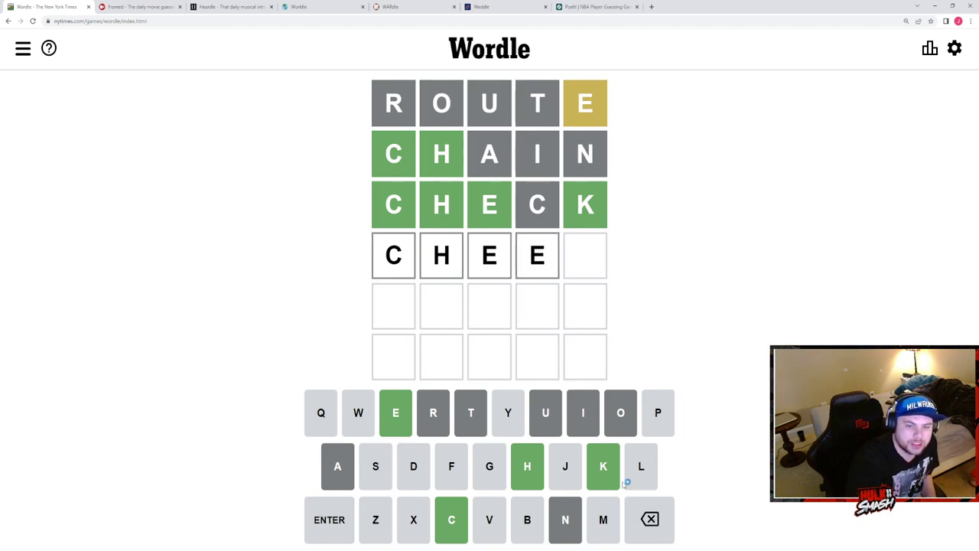
{"action": "type", "text": "K"}
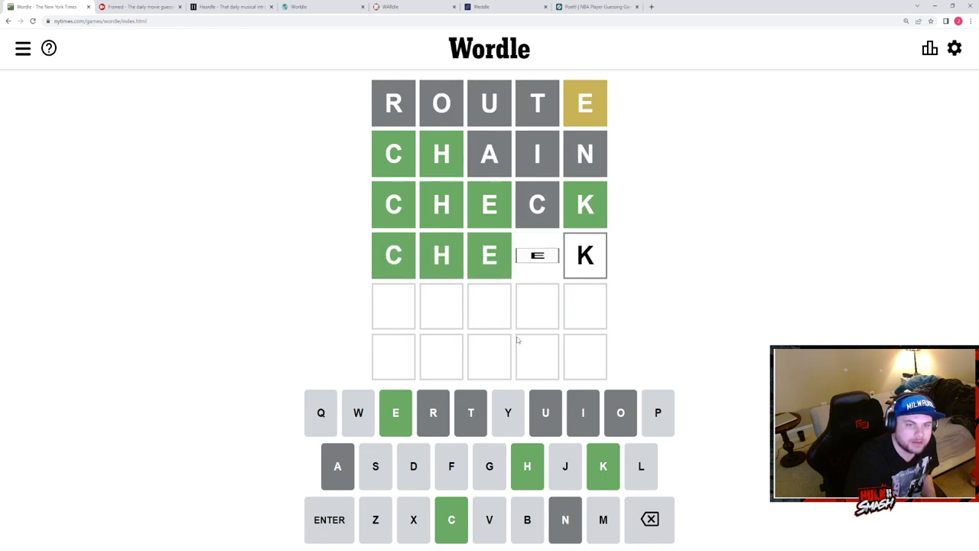
In Framed, search the suggestions and guess Whore as the movie.
{"action": "left_click", "coordinate": [49, 7]}
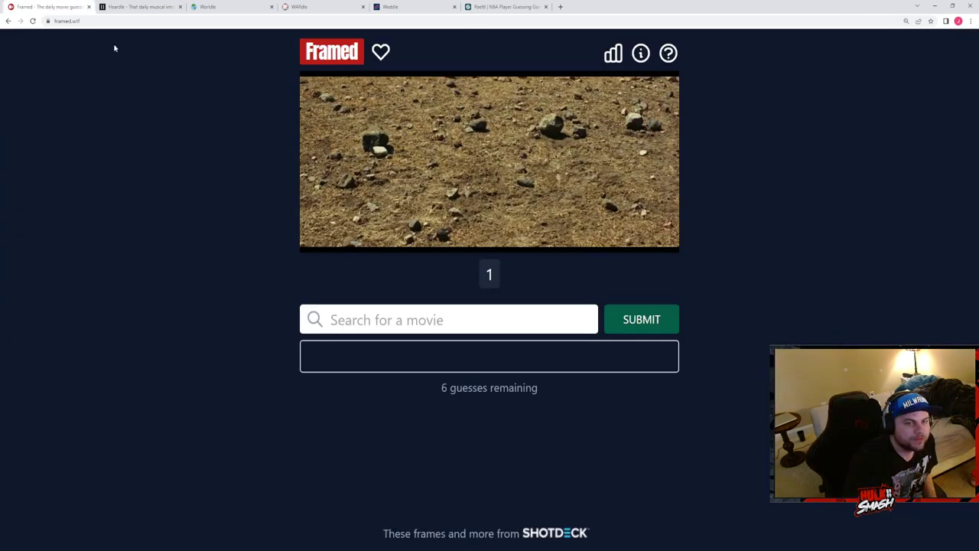
{"action": "left_click", "coordinate": [448, 319]}
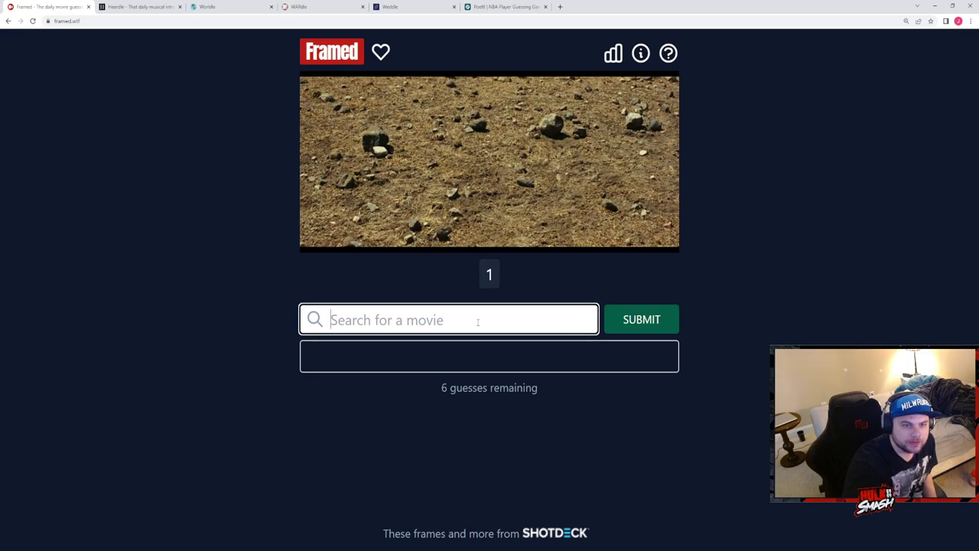
{"action": "type", "text": "holes"}
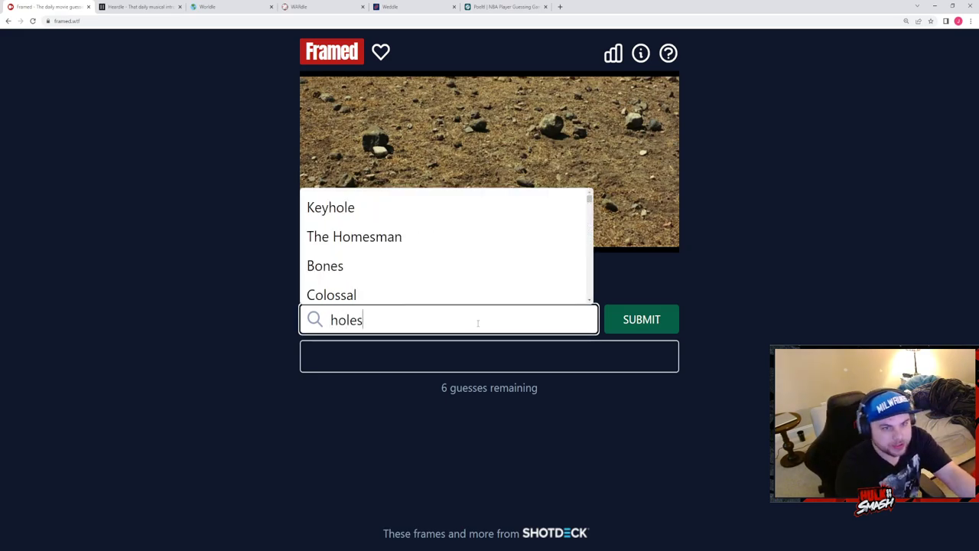
{"action": "scroll", "scroll_direction": "down", "scroll_amount": 3}
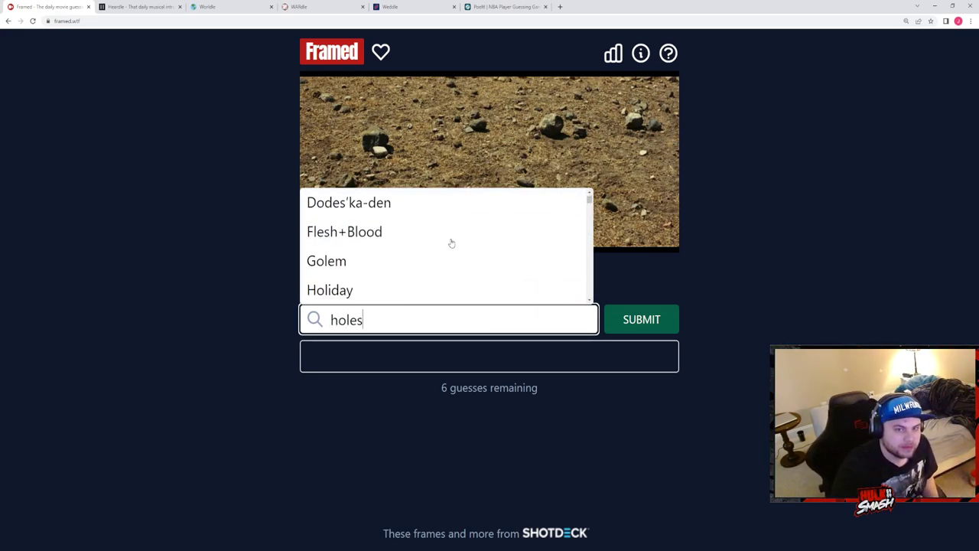
{"action": "scroll", "scroll_direction": "down", "scroll_amount": 3}
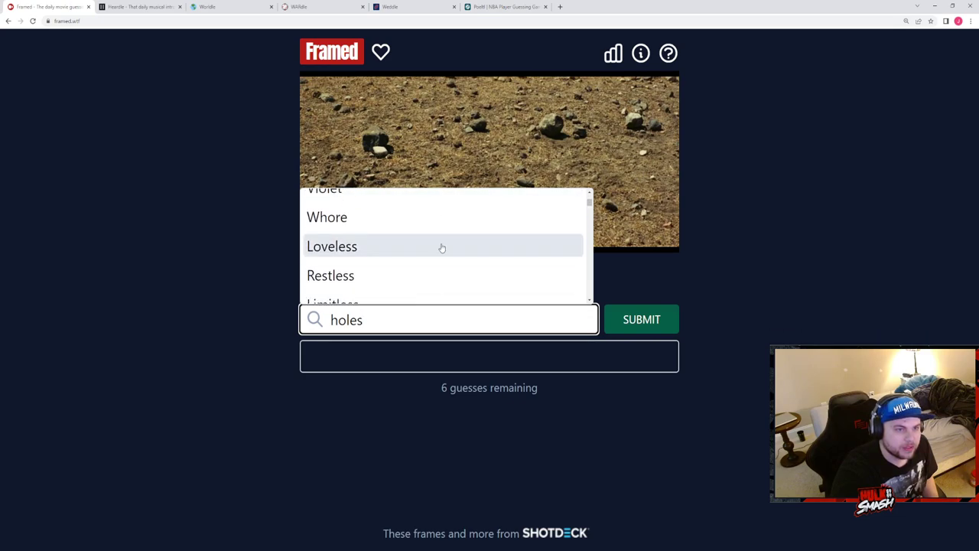
{"action": "scroll", "scroll_direction": "down", "scroll_amount": 3}
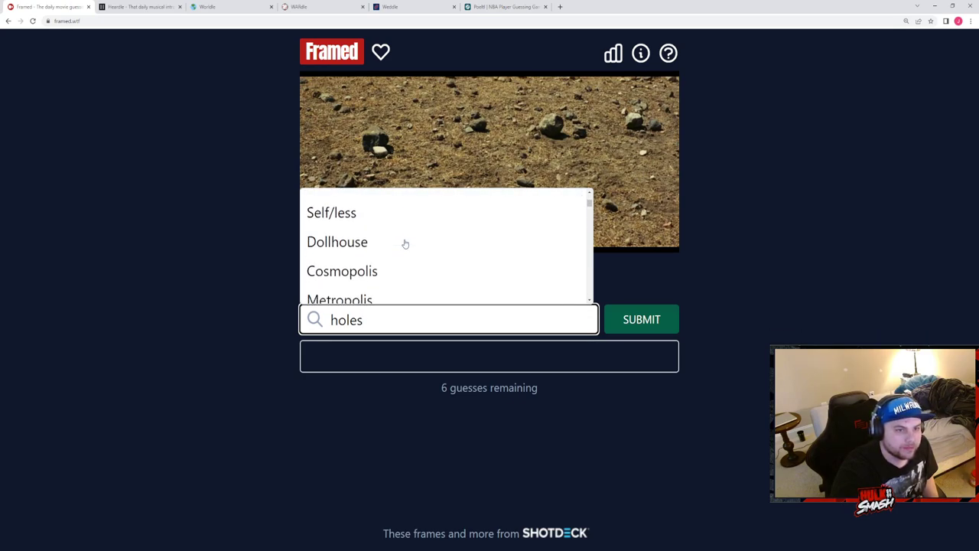
{"action": "scroll", "scroll_direction": "down", "scroll_amount": 3}
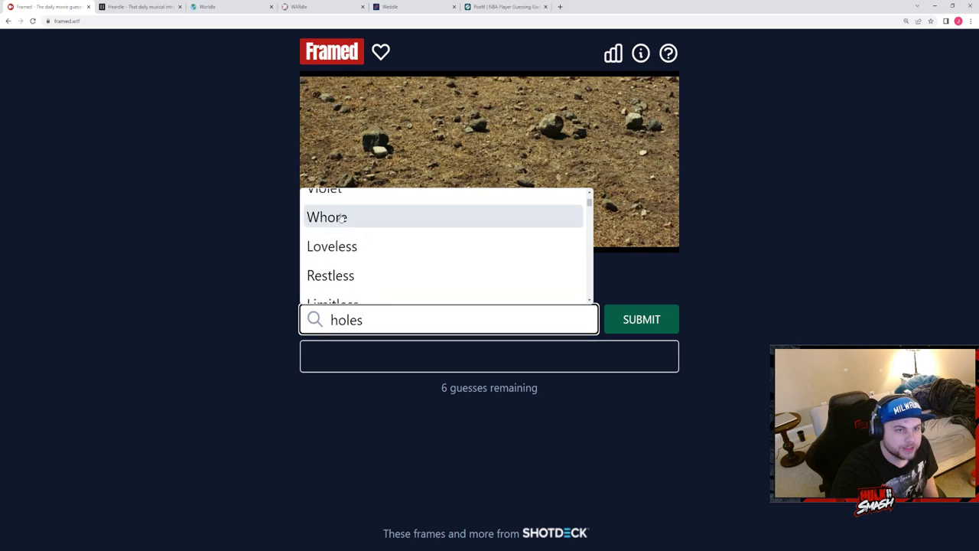
{"action": "left_click", "coordinate": [641, 320]}
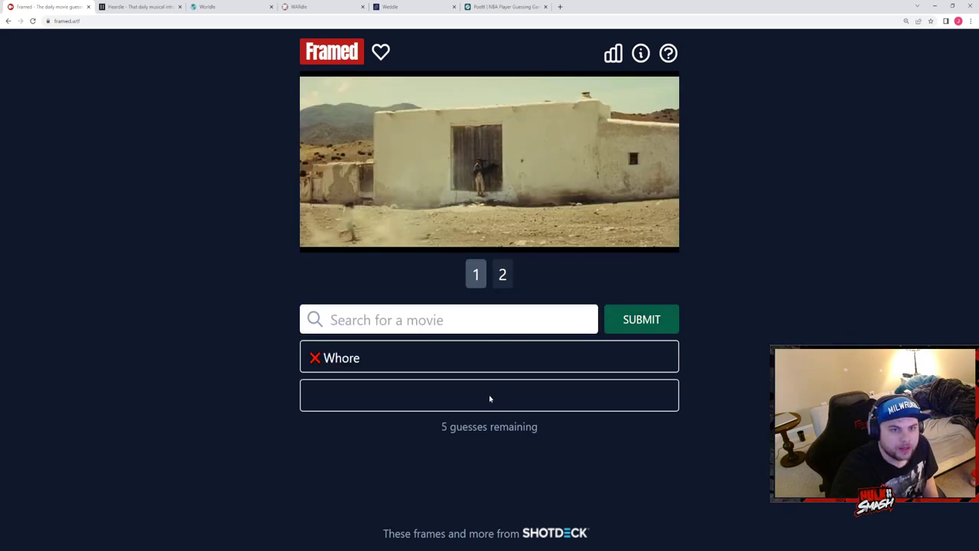
Guess A Fistful Of Dollars as the second Framed movie.
{"action": "type", "text": "a fistful"}
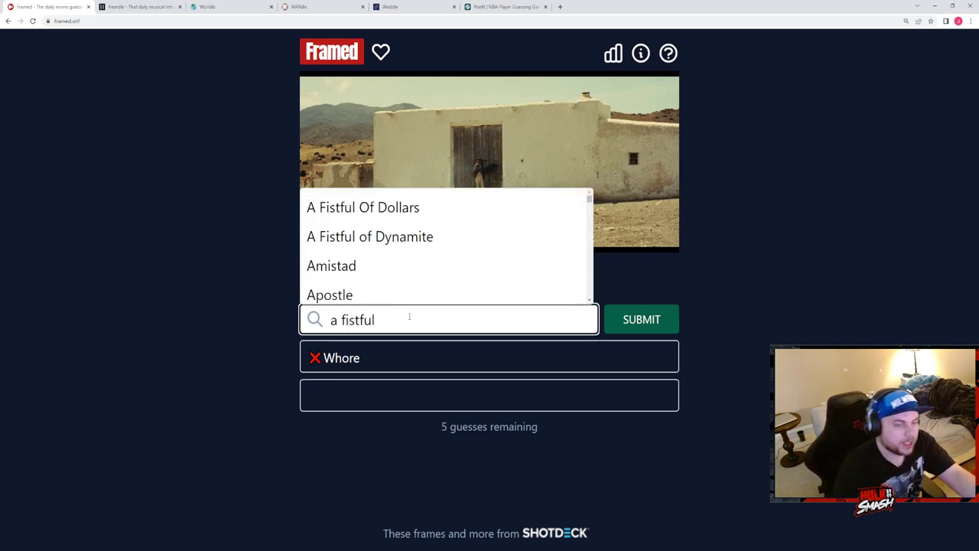
{"action": "left_click", "coordinate": [641, 320]}
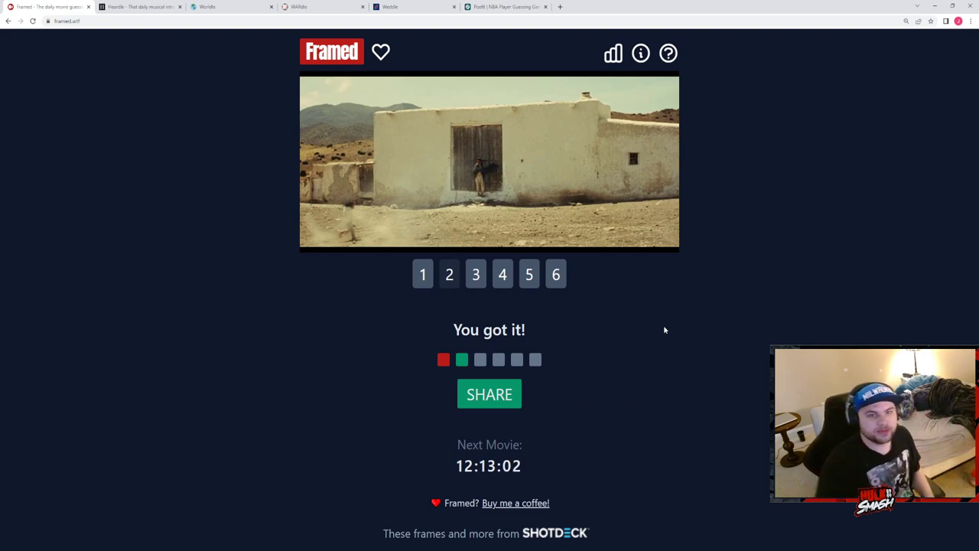
{"action": "mouse_move", "coordinate": [635, 315]}
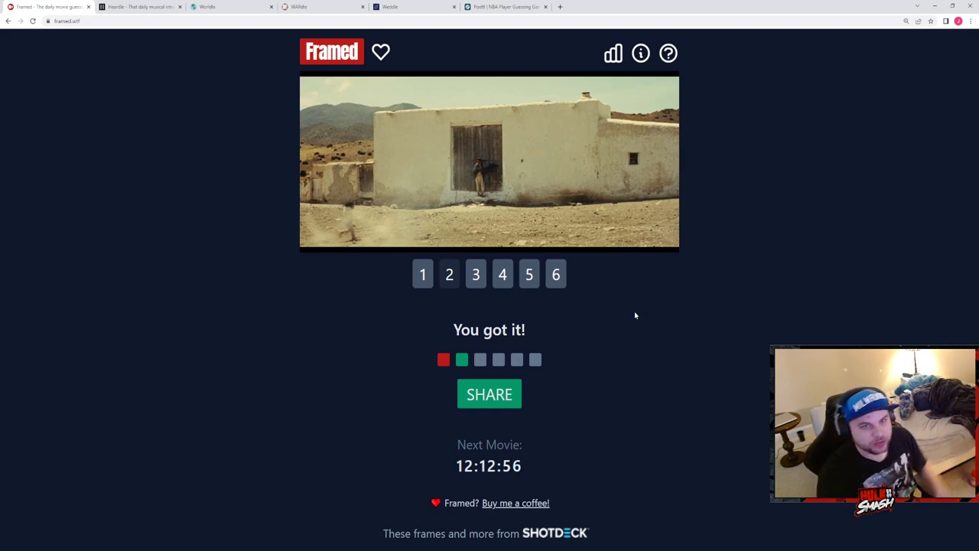
{"action": "mouse_move", "coordinate": [707, 334]}
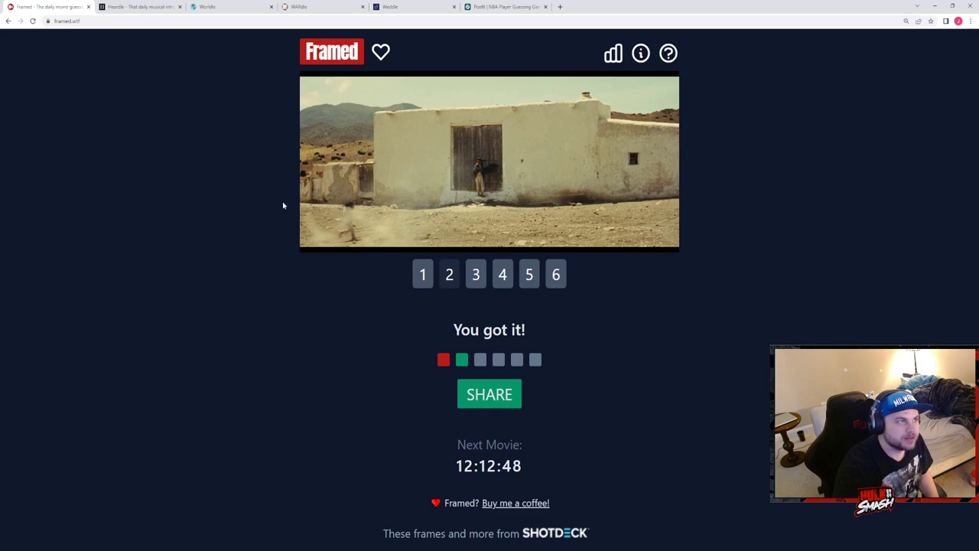
{"action": "mouse_move", "coordinate": [364, 182]}
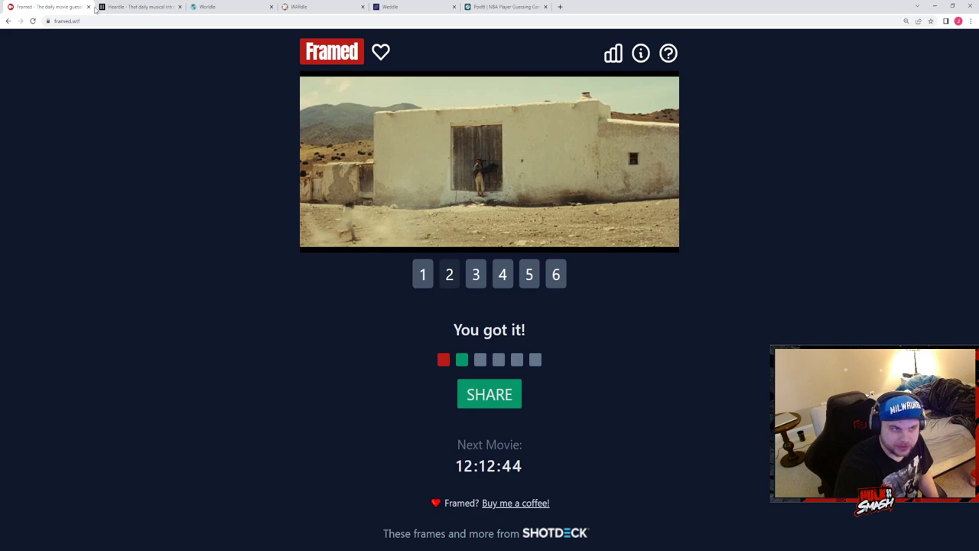
Switch from the solved Framed puzzle to the Heardle tab.
{"action": "left_click", "coordinate": [141, 6]}
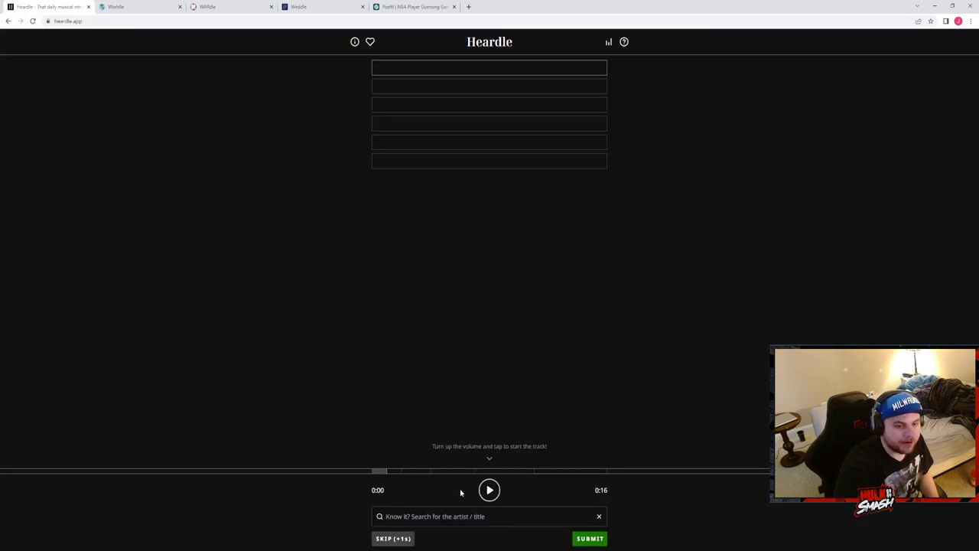
Play the Heardle clip and skip the first two attempts for a longer snippet.
{"action": "left_click", "coordinate": [490, 490]}
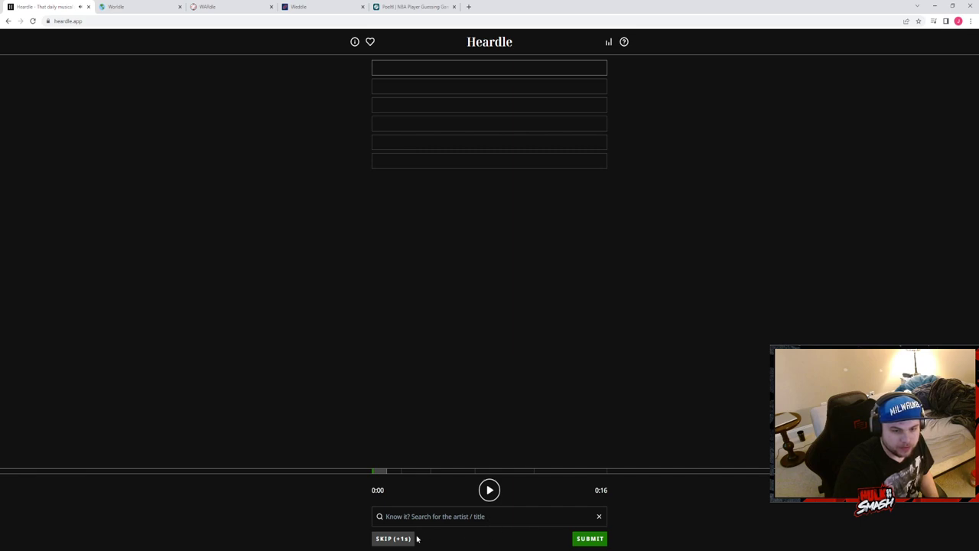
{"action": "left_click", "coordinate": [392, 539]}
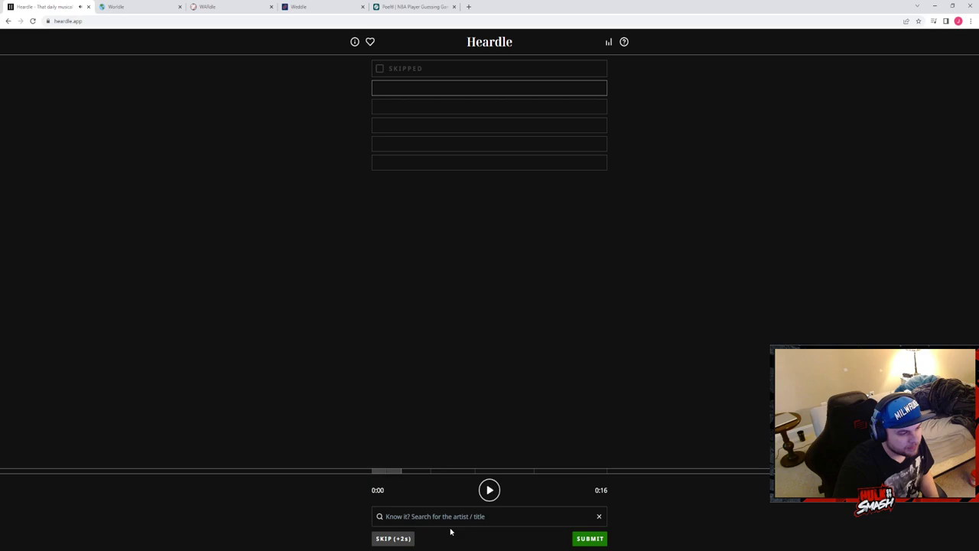
{"action": "left_click", "coordinate": [391, 539]}
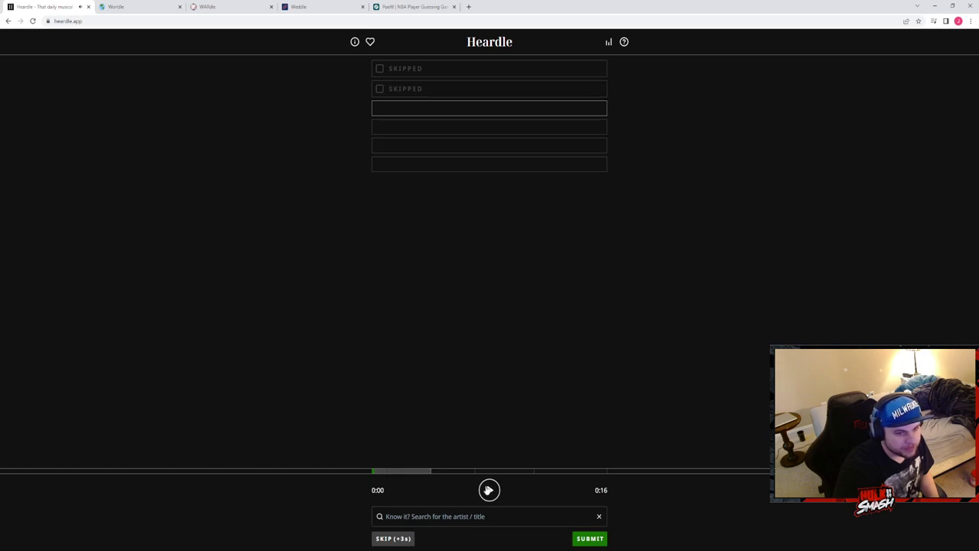
{"action": "left_click", "coordinate": [489, 489]}
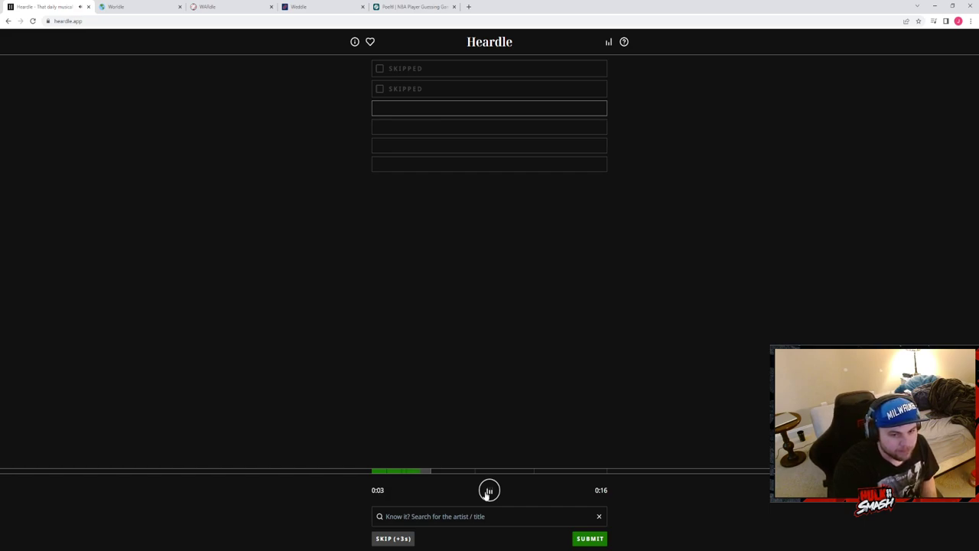
{"action": "left_click", "coordinate": [490, 489]}
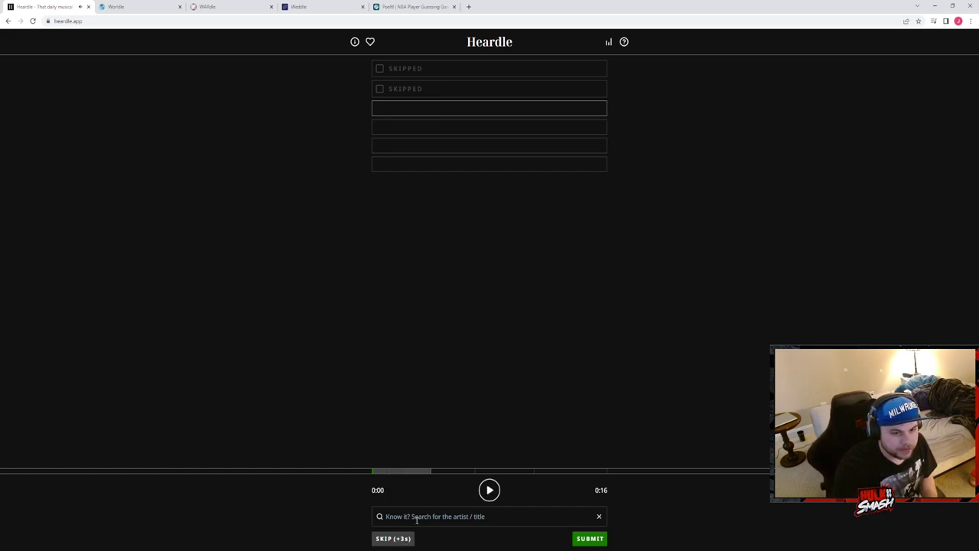
Search 'super' and 'soul', then submit james brown as the third guess.
{"action": "type", "text": "superbad"}
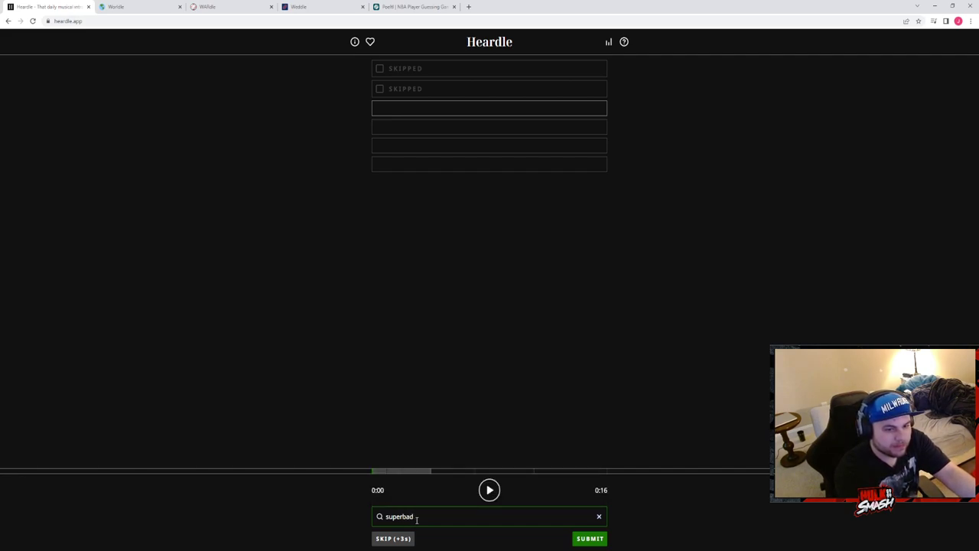
{"action": "left_click", "coordinate": [600, 515]}
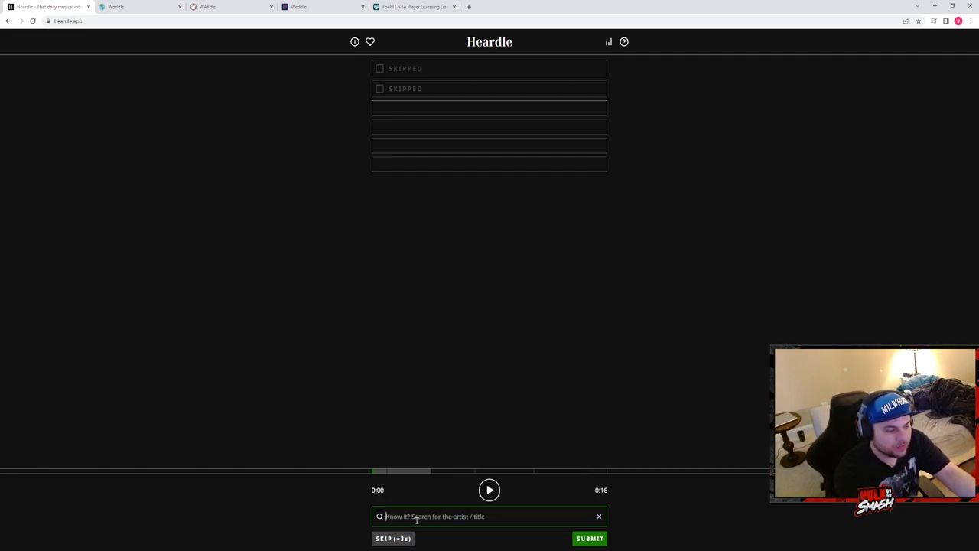
{"action": "type", "text": "soul"}
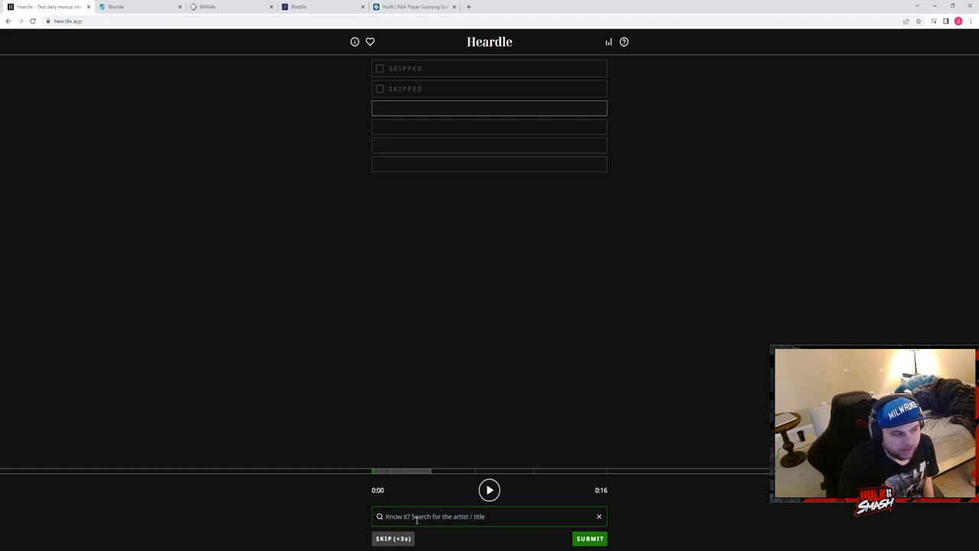
{"action": "type", "text": "jame sb"}
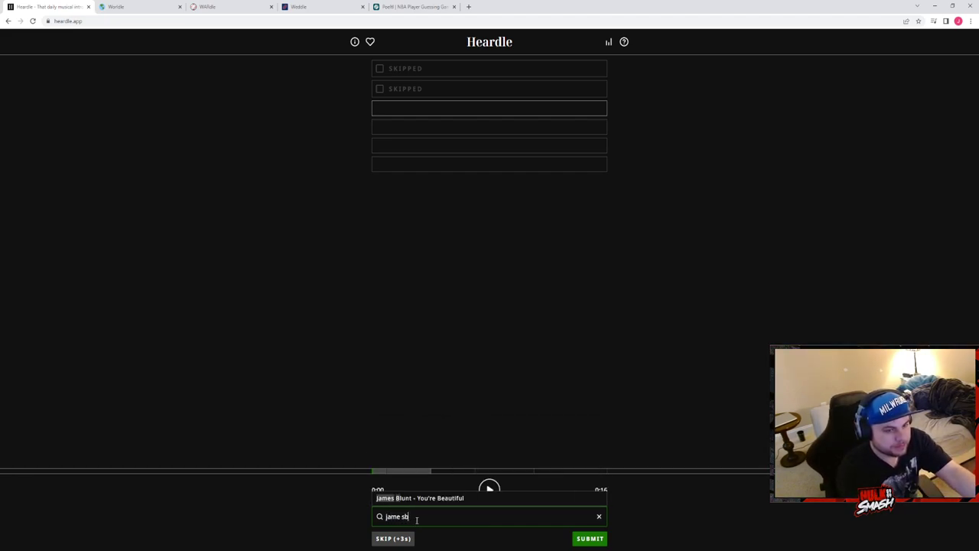
{"action": "key", "text": "Backspace"}
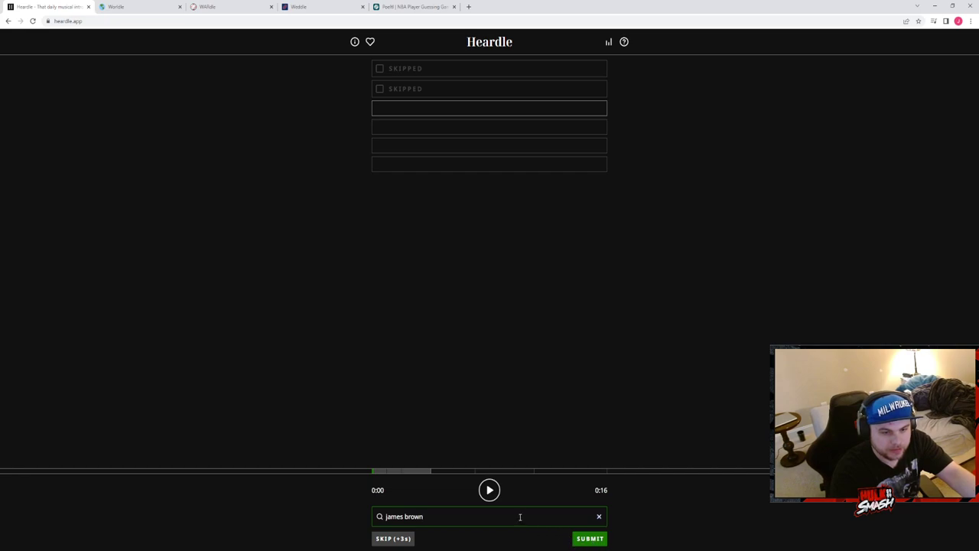
{"action": "left_click", "coordinate": [589, 538]}
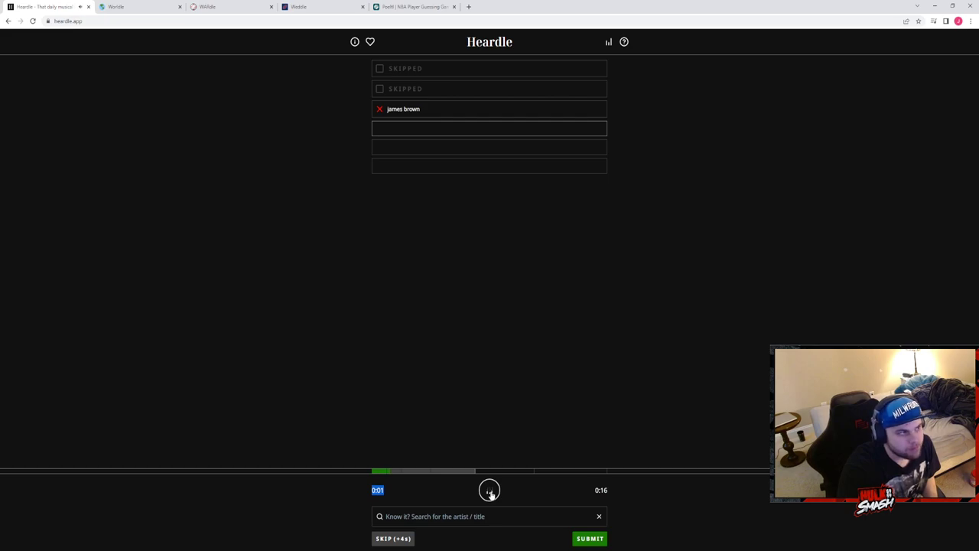
Replay and skip attempts to hear the extended Heardle snippet.
{"action": "left_click", "coordinate": [490, 490]}
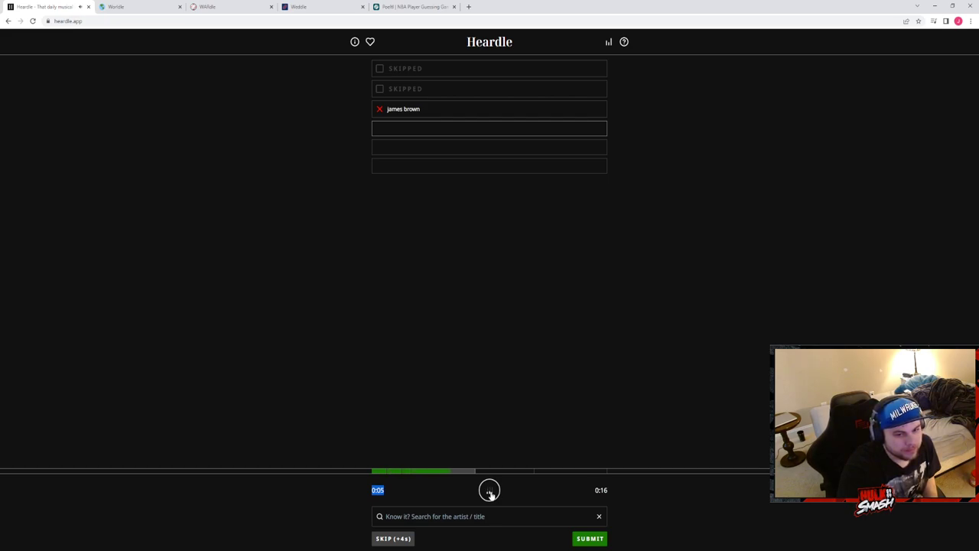
{"action": "left_click", "coordinate": [490, 490]}
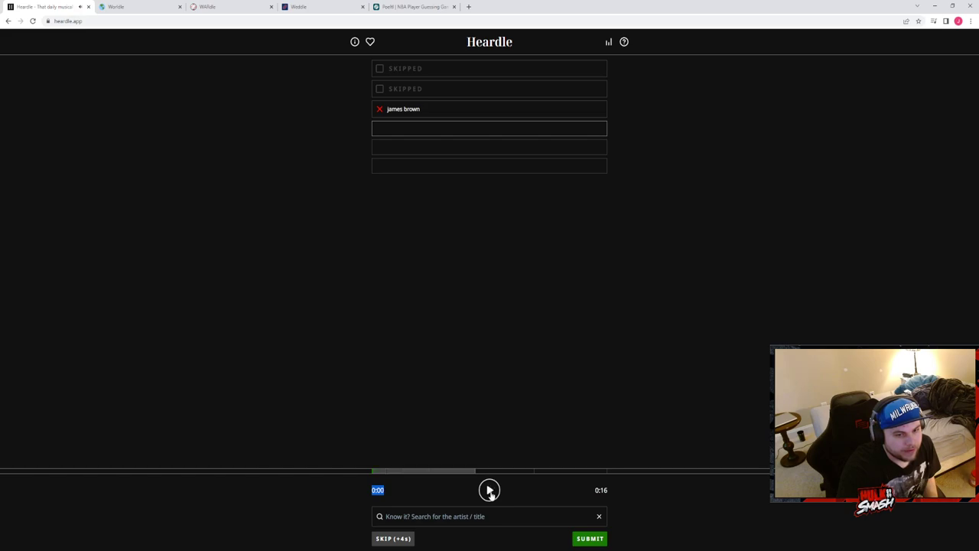
{"action": "left_click", "coordinate": [392, 539]}
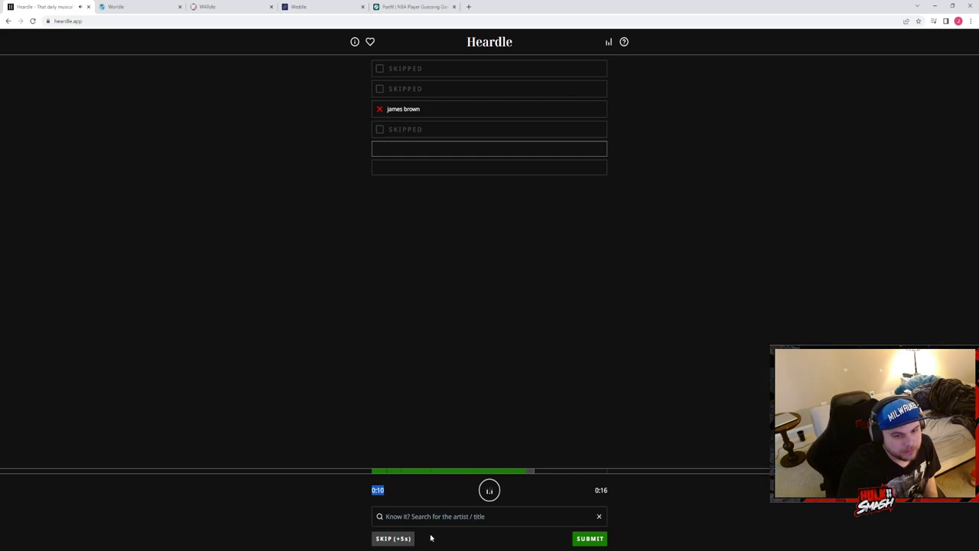
{"action": "left_click", "coordinate": [392, 539]}
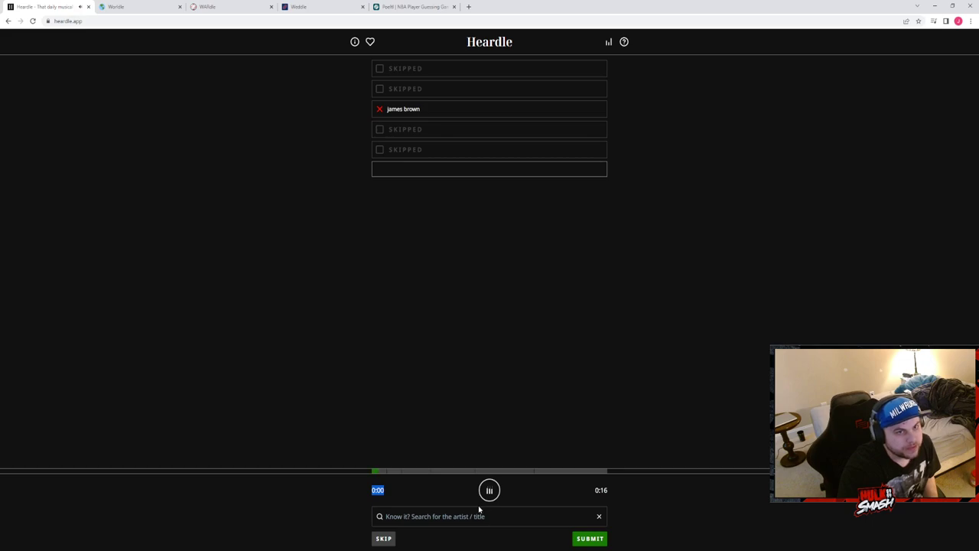
{"action": "left_click", "coordinate": [490, 490]}
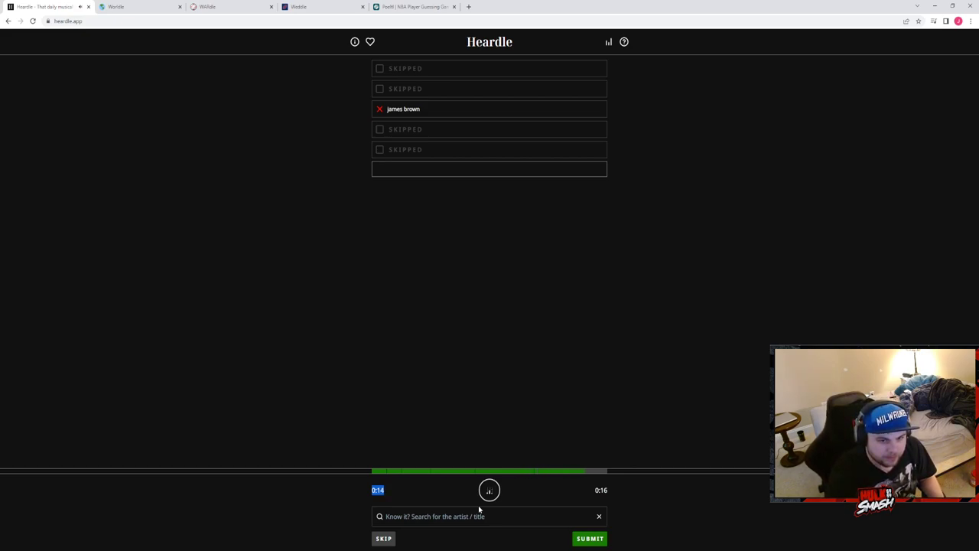
{"action": "left_click", "coordinate": [490, 490]}
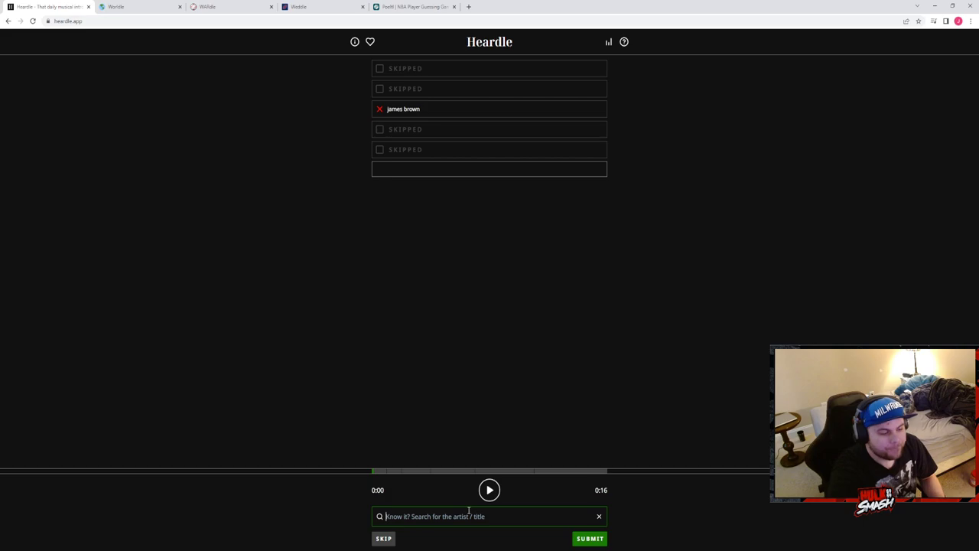
Search 'idk' and submit a suggested song as the final guess.
{"action": "type", "text": "idk"}
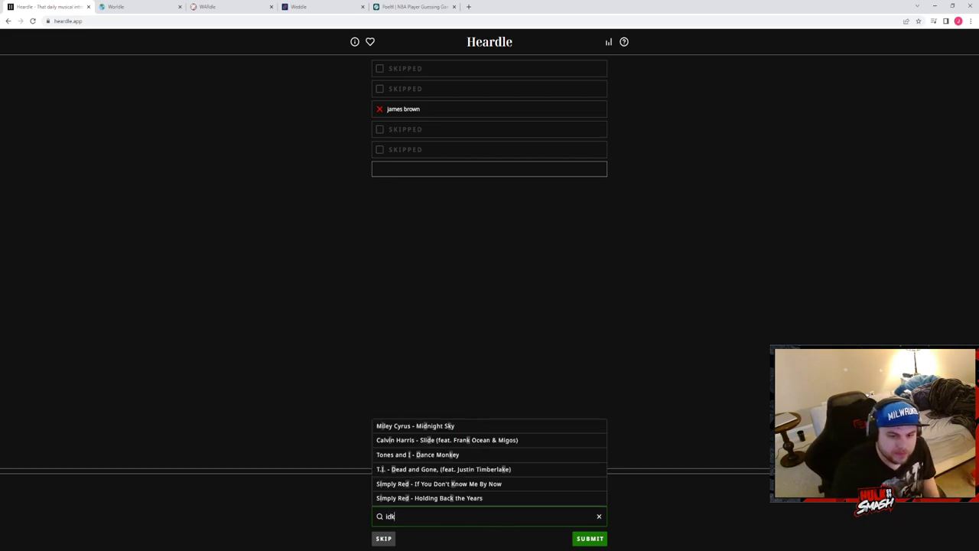
{"action": "left_click", "coordinate": [589, 539]}
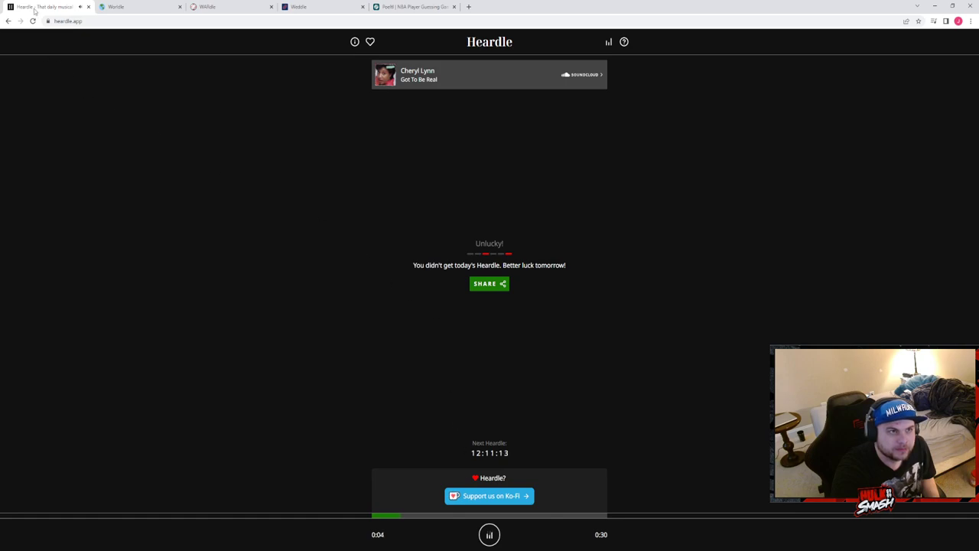
Close the unsolved Heardle tab, leaving Worldle showing.
{"action": "left_click", "coordinate": [89, 6]}
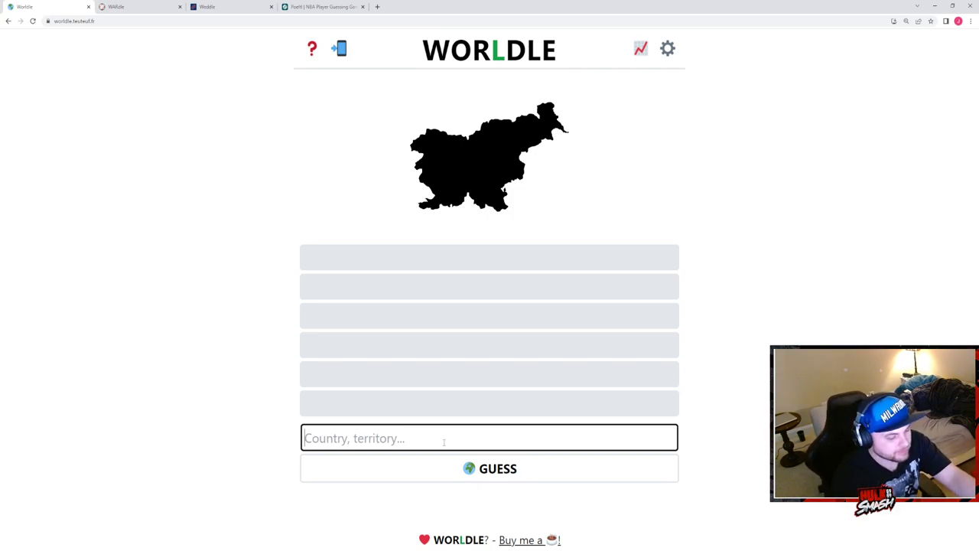
Guess Uzbekistan (3957km) and Bulgaria (915km) in Worldle.
{"action": "type", "text": "u"}
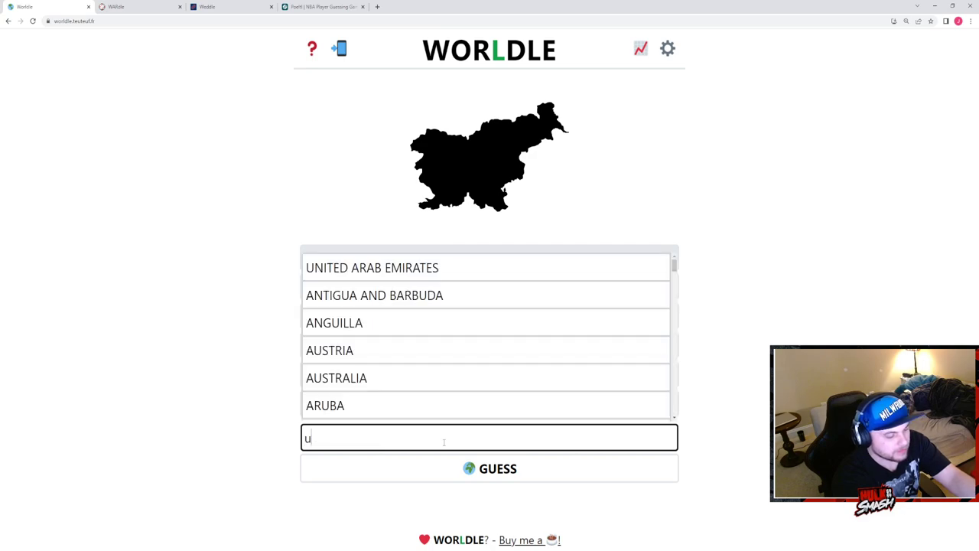
{"action": "type", "text": "z"}
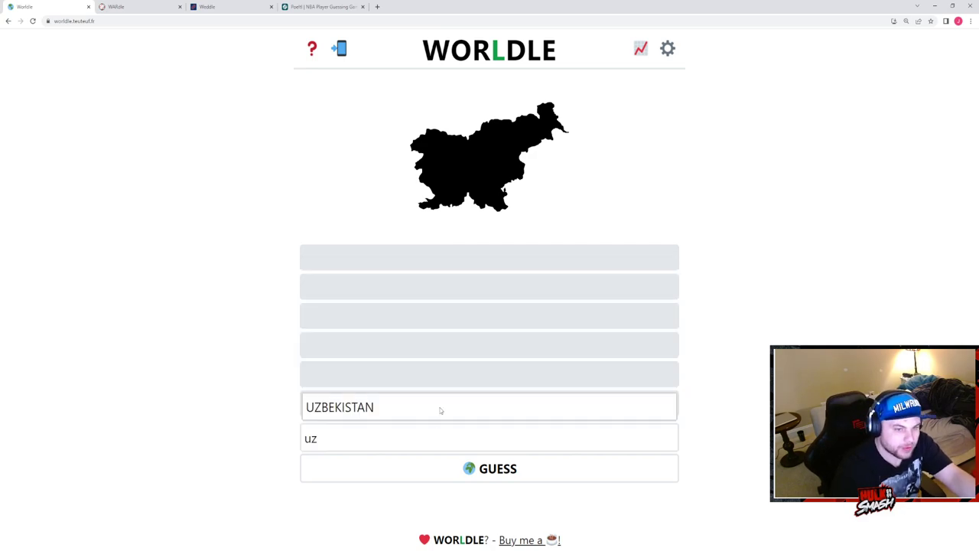
{"action": "left_click", "coordinate": [490, 469]}
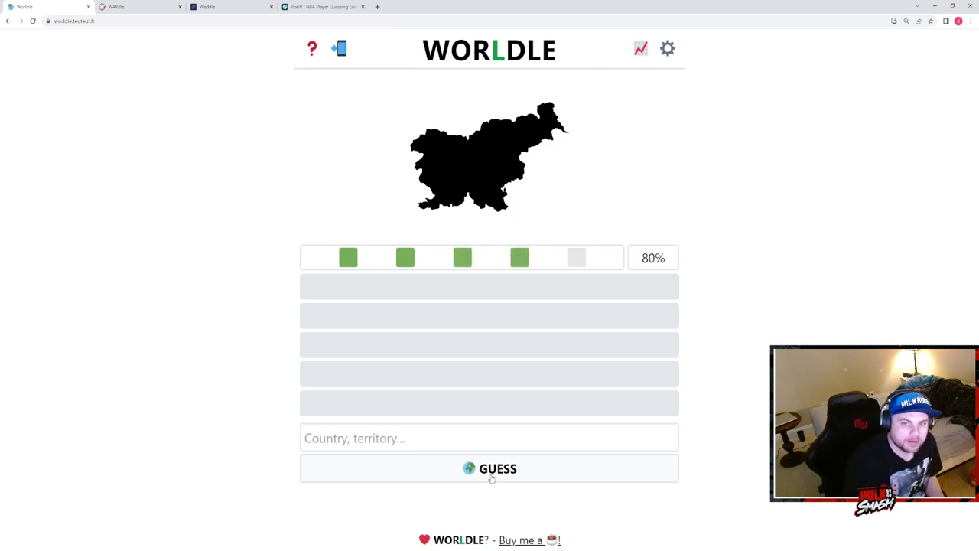
{"action": "left_click", "coordinate": [490, 468]}
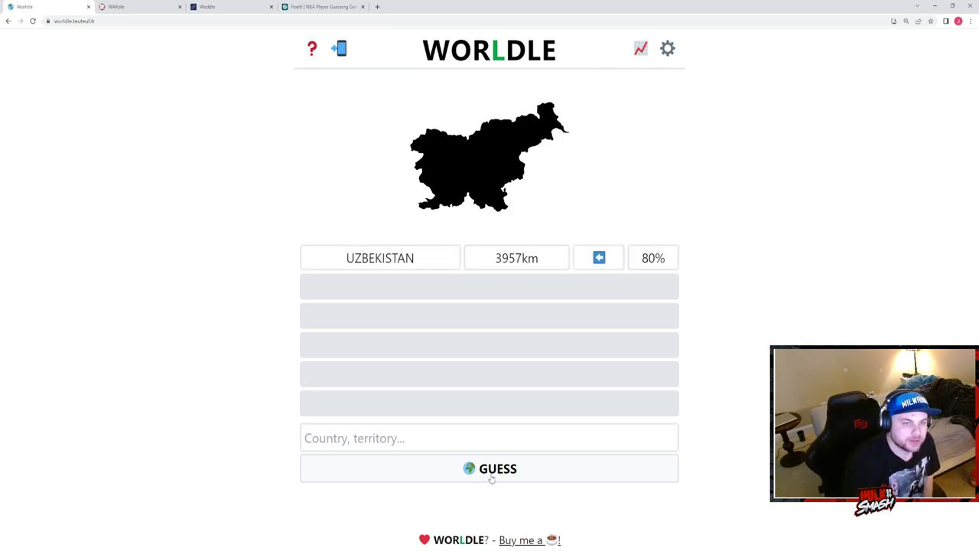
{"action": "left_click", "coordinate": [490, 437]}
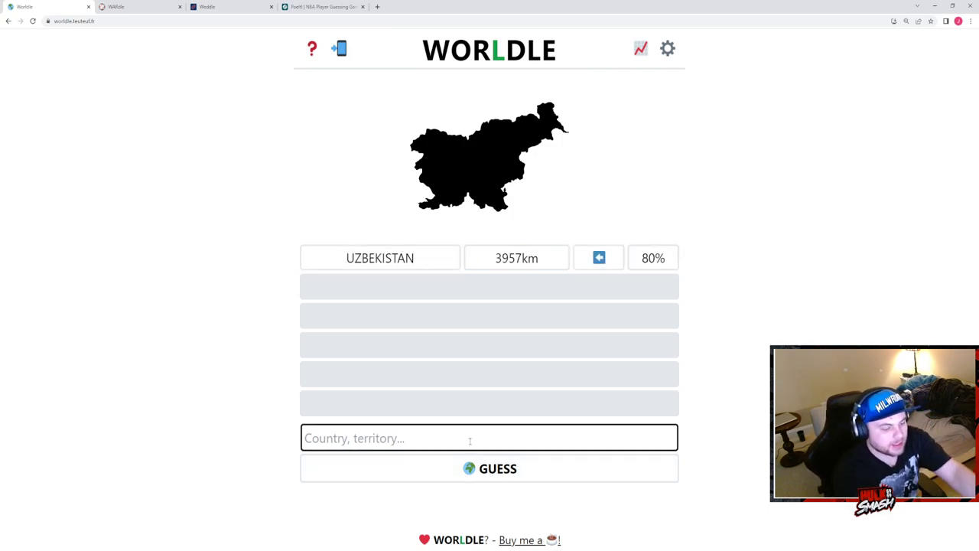
{"action": "type", "text": "bukl"}
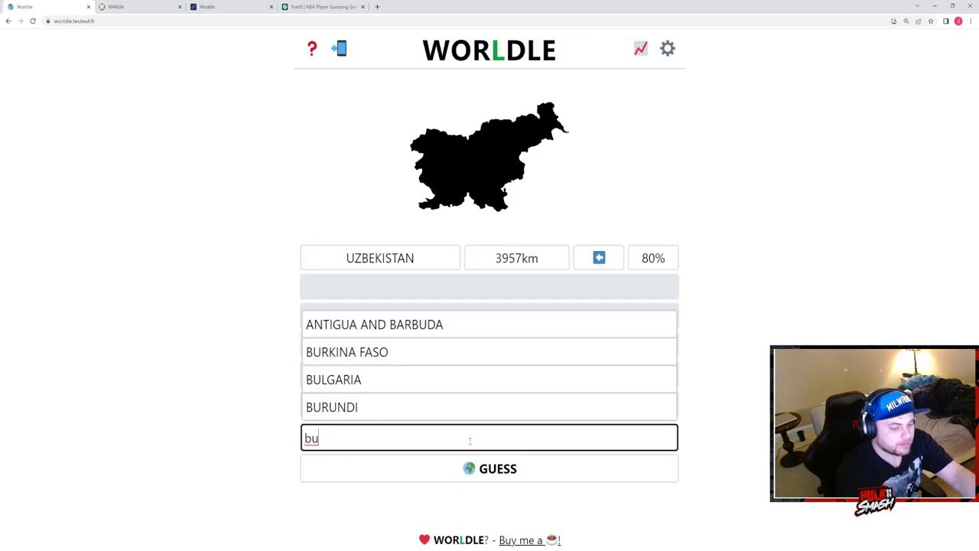
{"action": "left_click", "coordinate": [490, 468]}
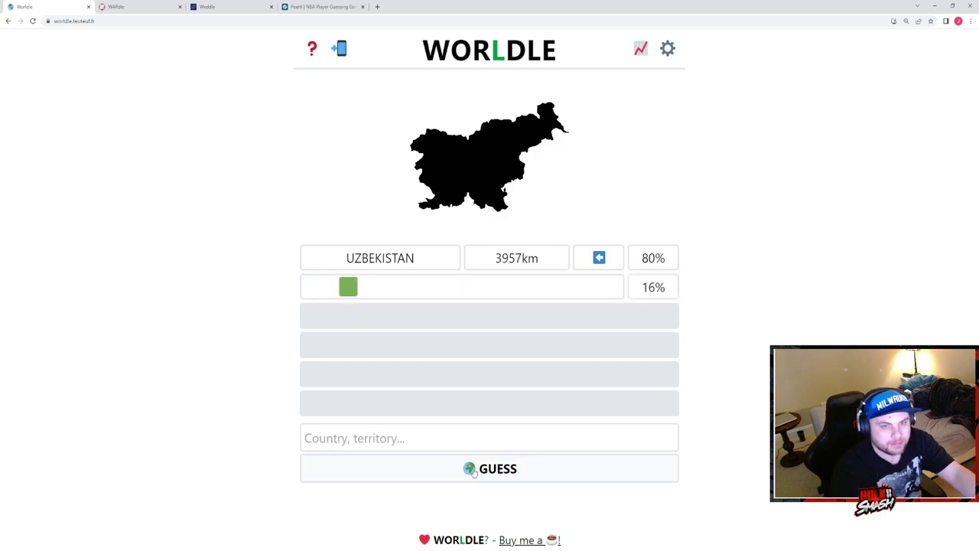
{"action": "left_click", "coordinate": [490, 468]}
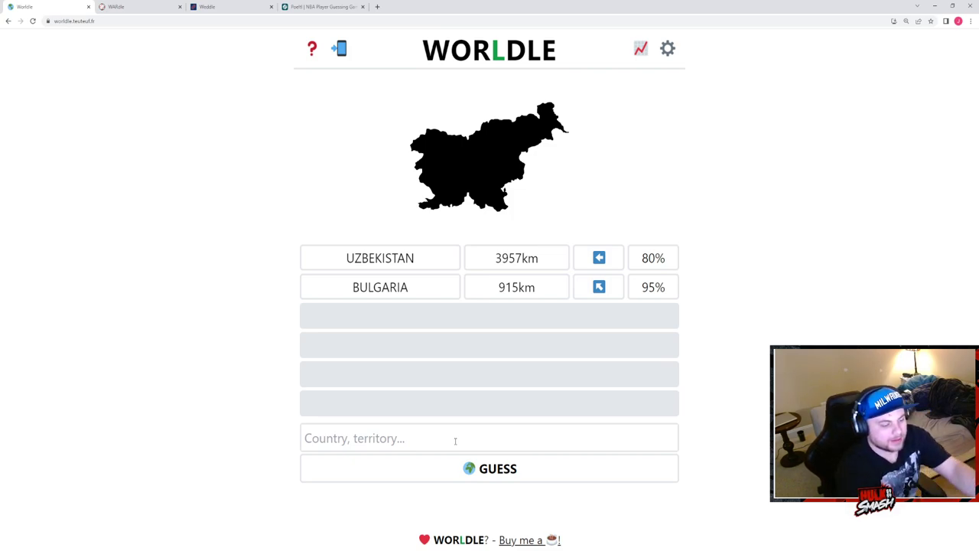
Guess Austria at 156km and 99%, then abandon Czechia and republic searches.
{"action": "type", "text": "a"}
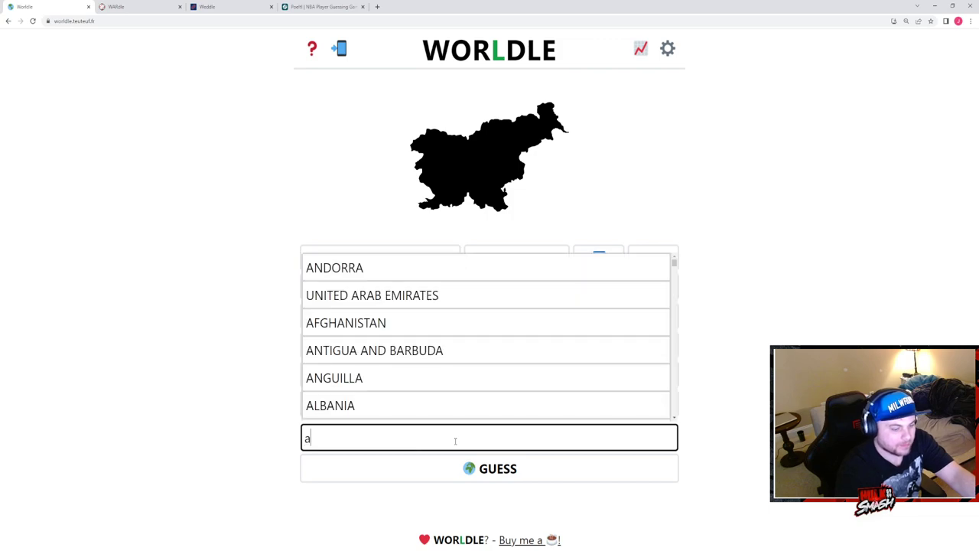
{"action": "type", "text": "ustria"}
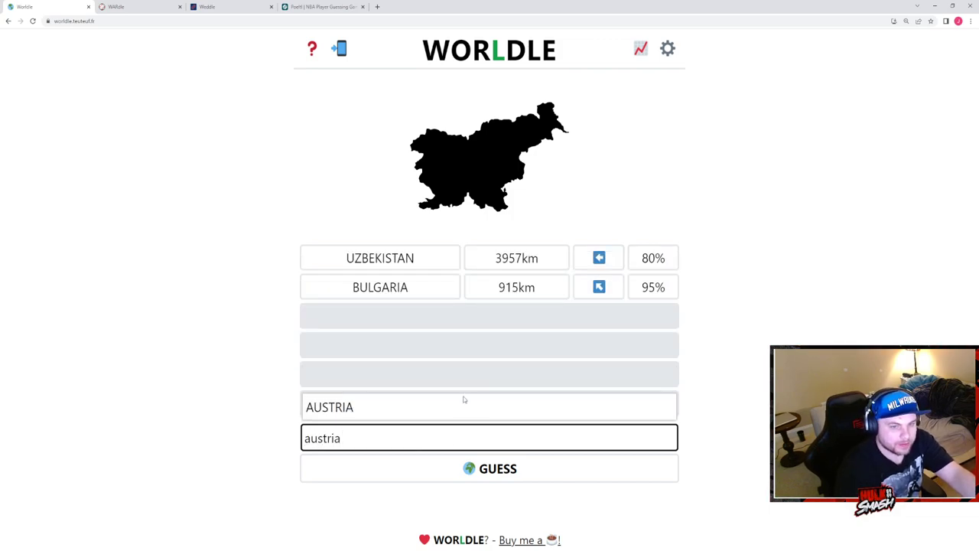
{"action": "left_click", "coordinate": [489, 468]}
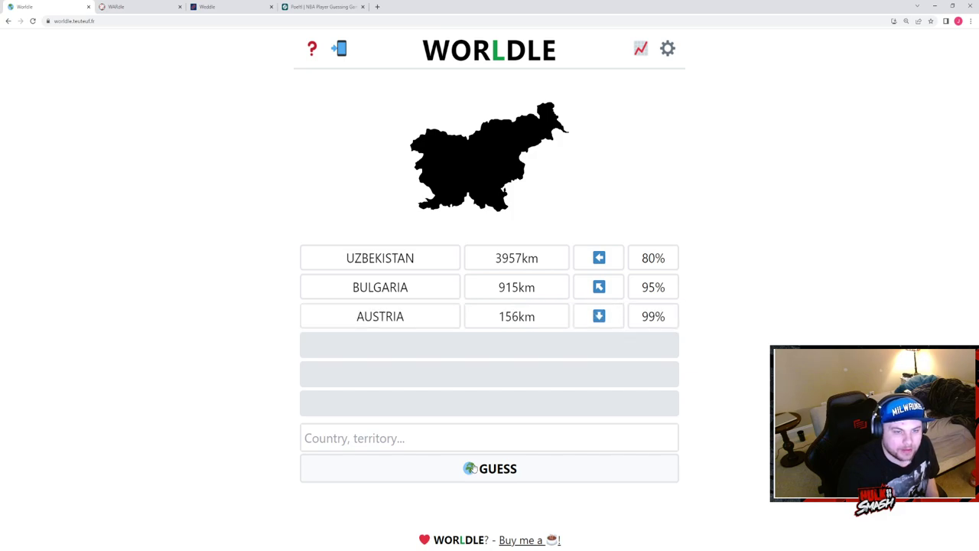
{"action": "type", "text": "CZ"}
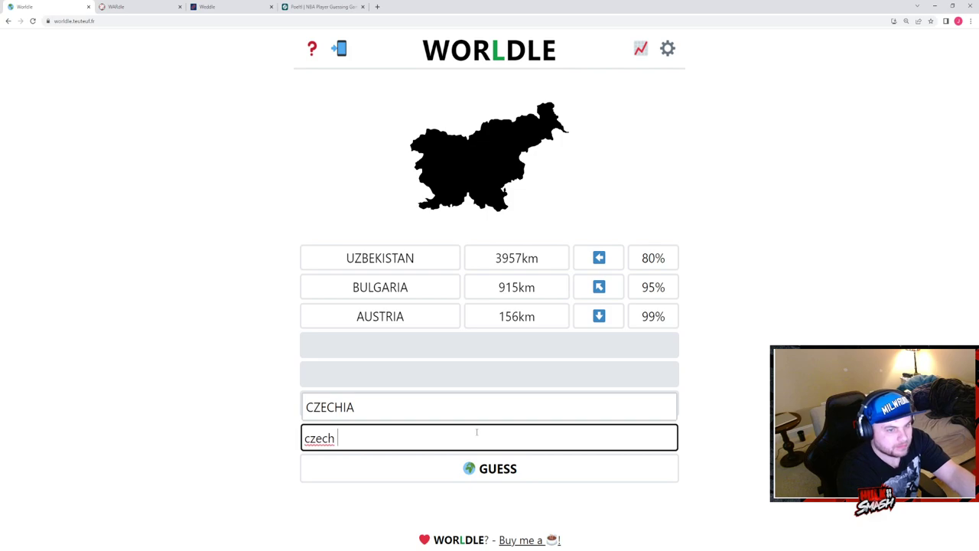
{"action": "key", "text": "BackSpace"}
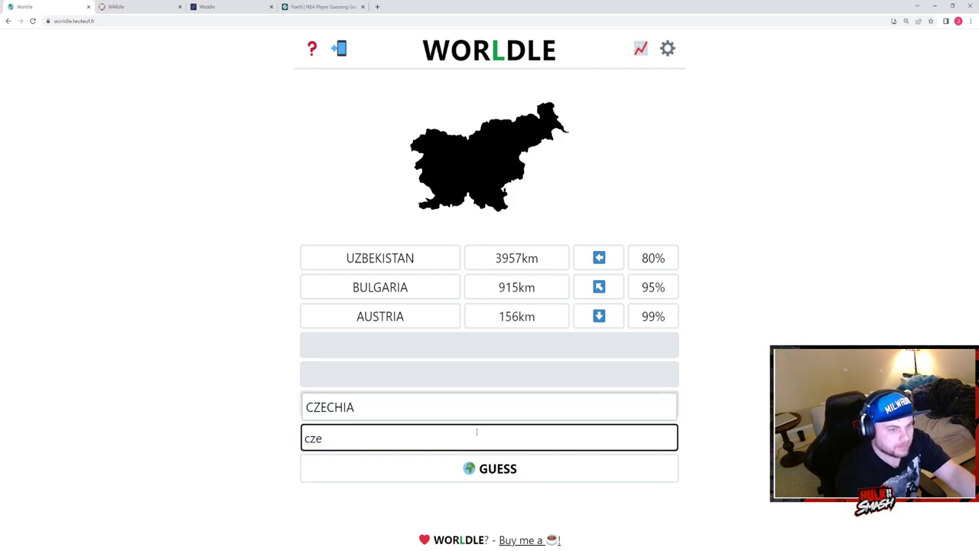
{"action": "type", "text": "republic"}
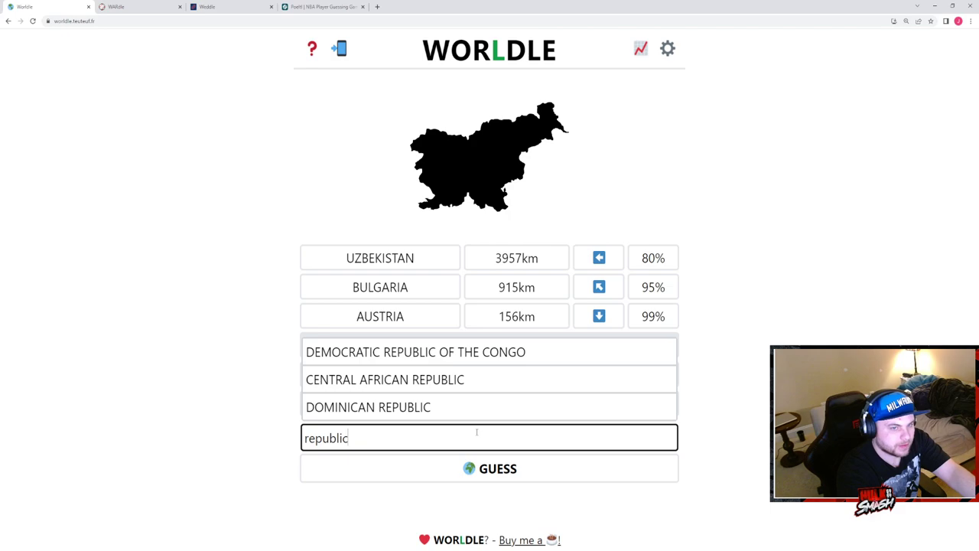
{"action": "key", "text": "Backspace"}
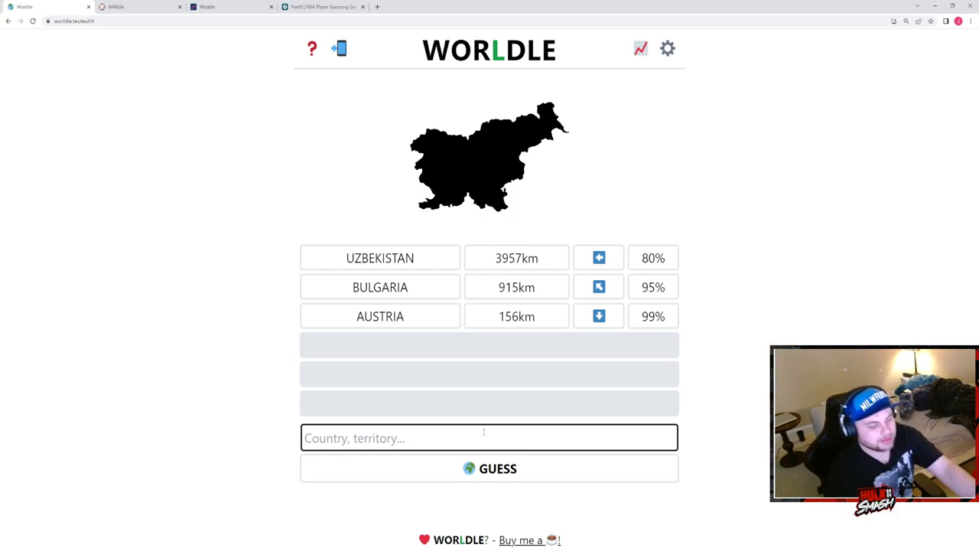
Guess Slovakia (452km) and Bosnia and Herzegovina (326km) in Worldle.
{"action": "type", "text": "SLOVAKIA"}
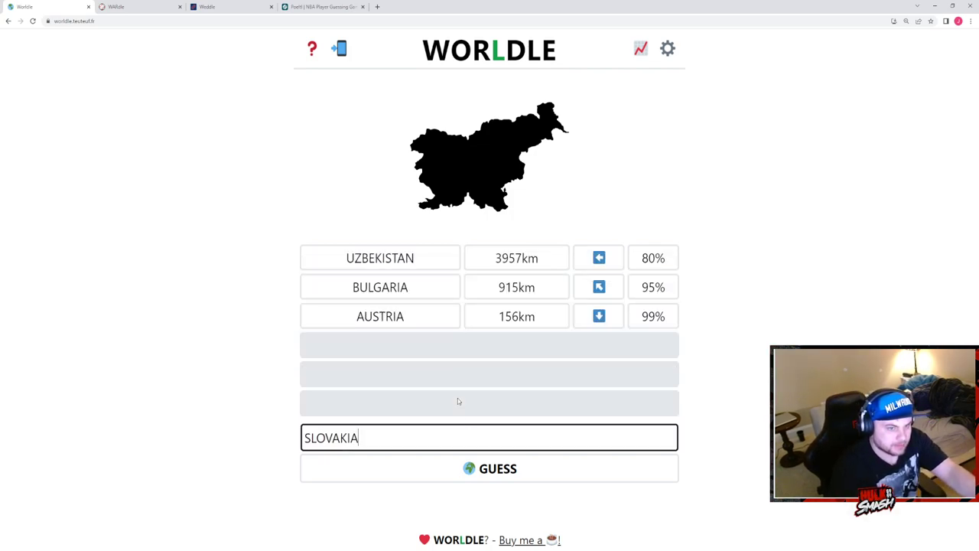
{"action": "left_click", "coordinate": [489, 468]}
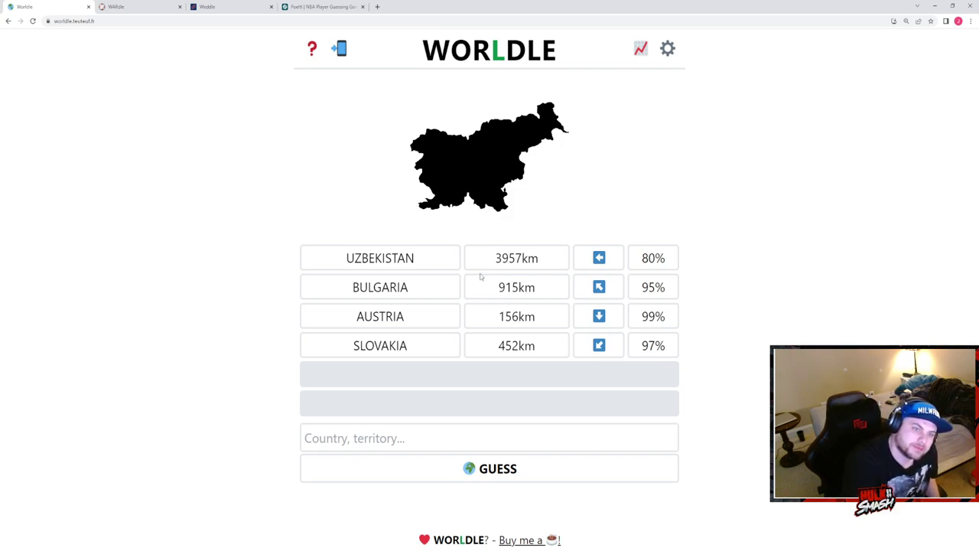
{"action": "mouse_move", "coordinate": [446, 280]}
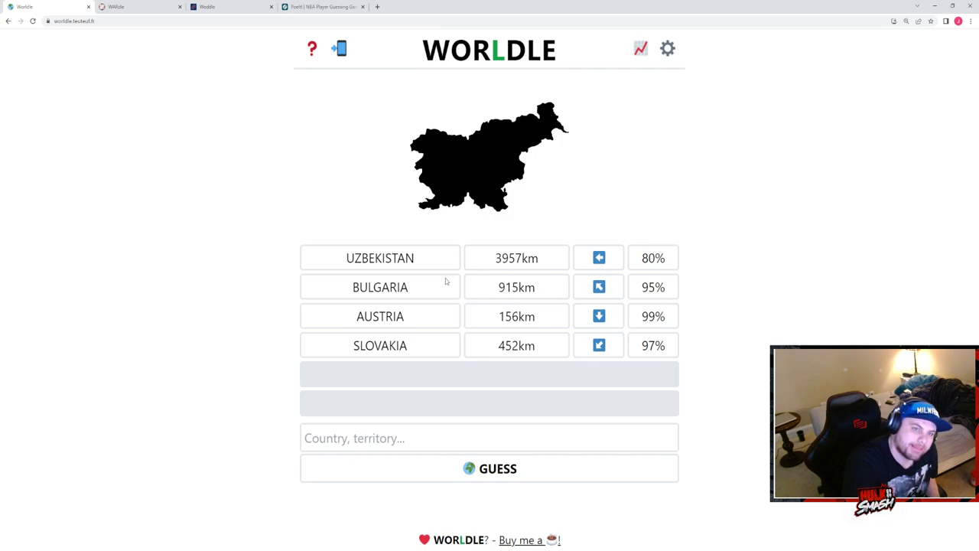
{"action": "mouse_move", "coordinate": [448, 282]}
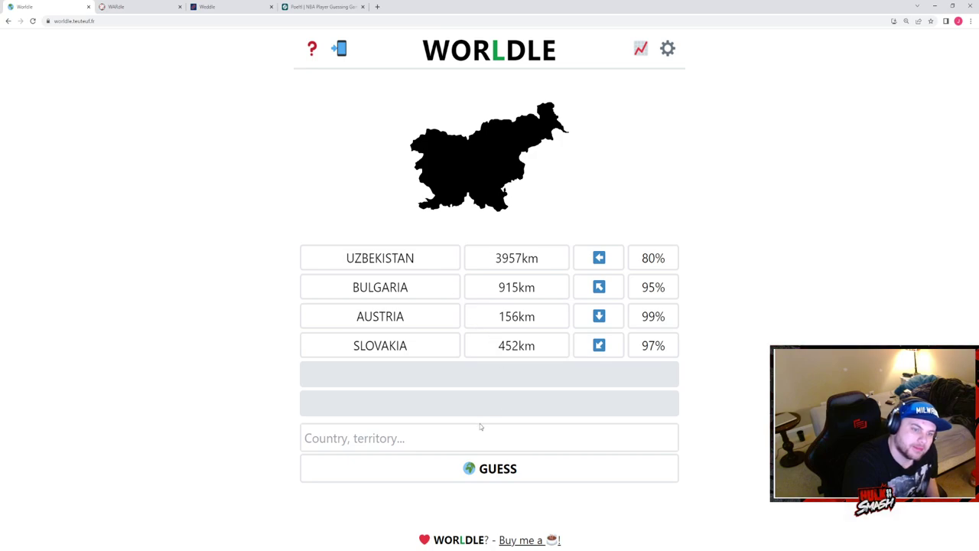
{"action": "type", "text": "bosni"}
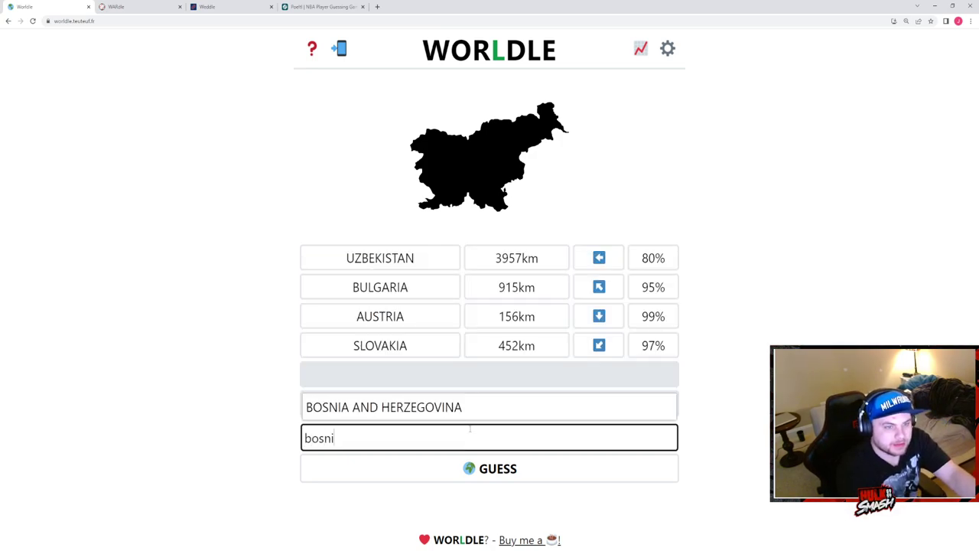
{"action": "left_click", "coordinate": [490, 468]}
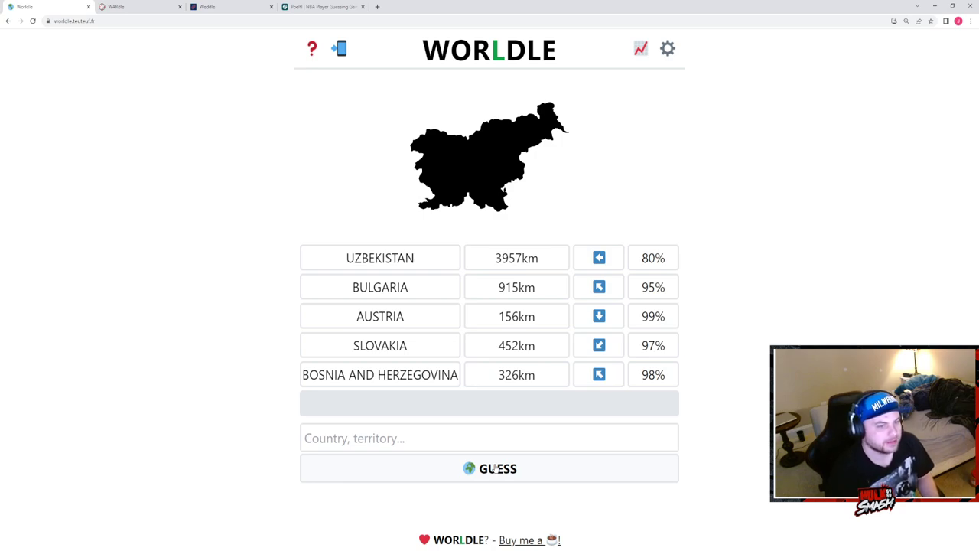
{"action": "type", "text": "sl"}
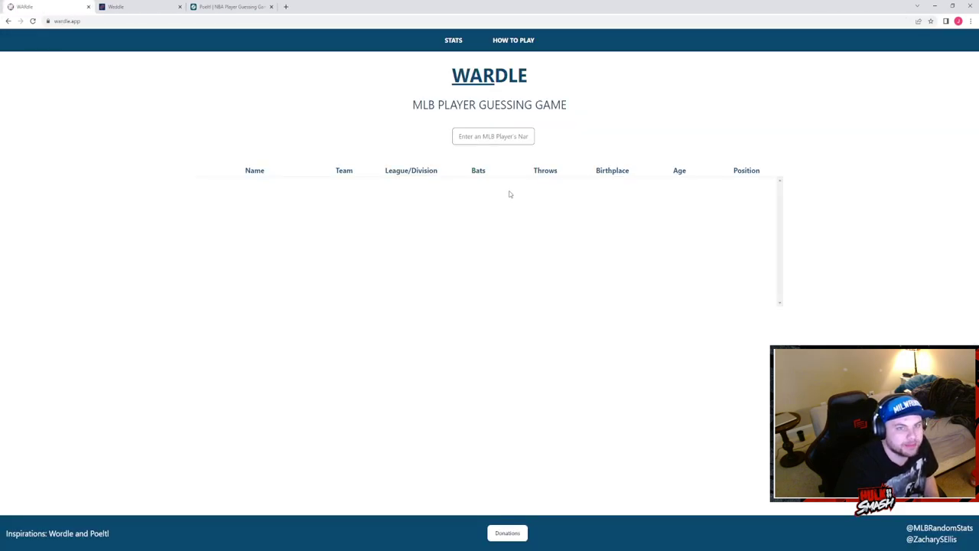
Guess Carlos Rodon and Madison Bumgarner as the first two Wardle players.
{"action": "left_click", "coordinate": [493, 136]}
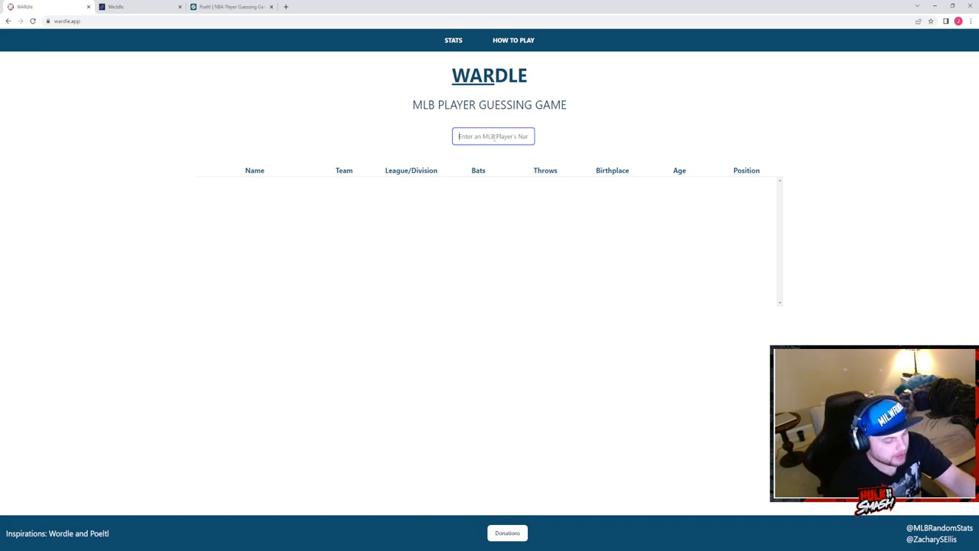
{"action": "type", "text": "c"}
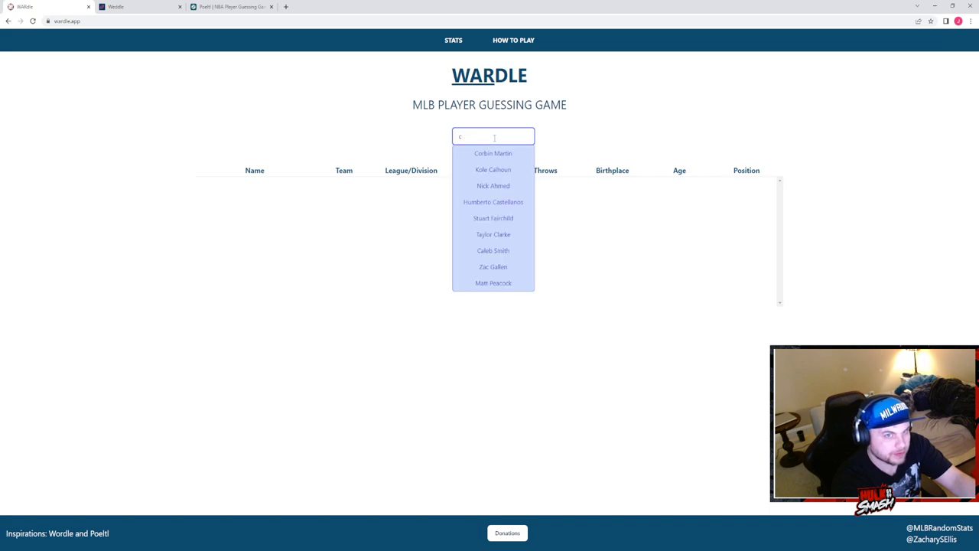
{"action": "type", "text": "arlos"}
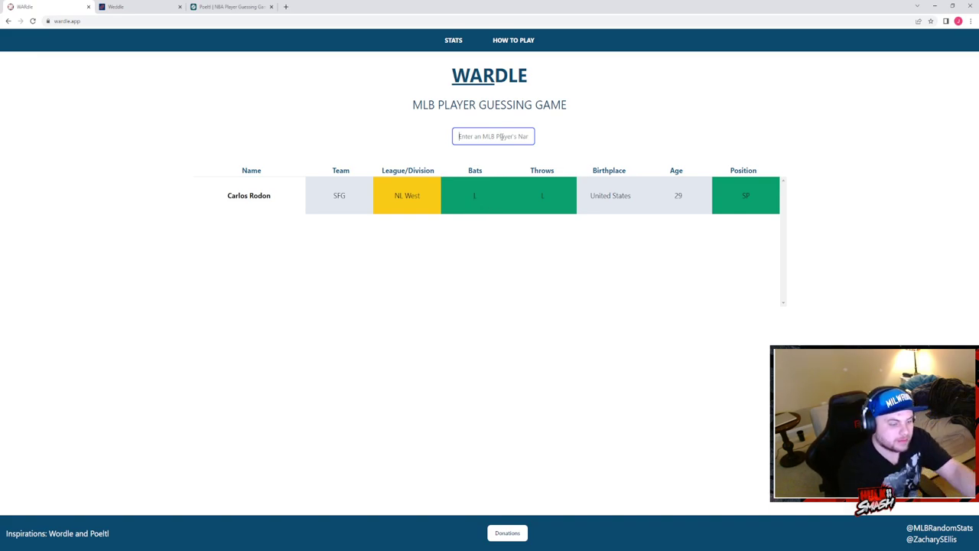
{"action": "type", "text": "bum"}
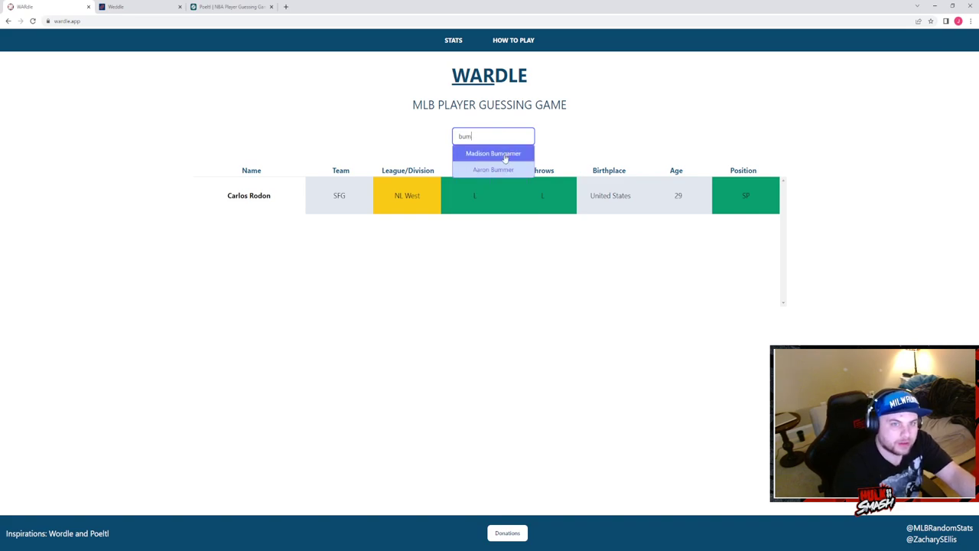
{"action": "left_click", "coordinate": [492, 153]}
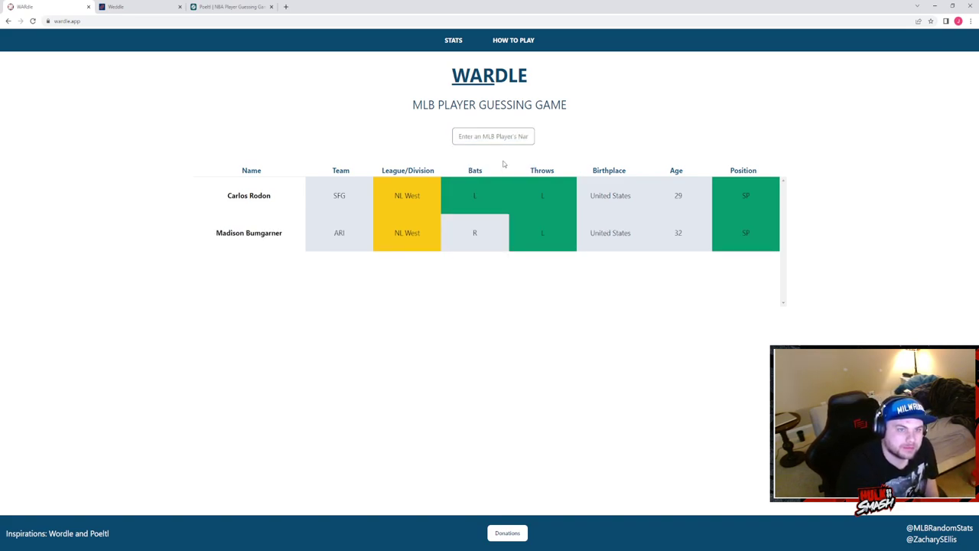
{"action": "left_click", "coordinate": [493, 136]}
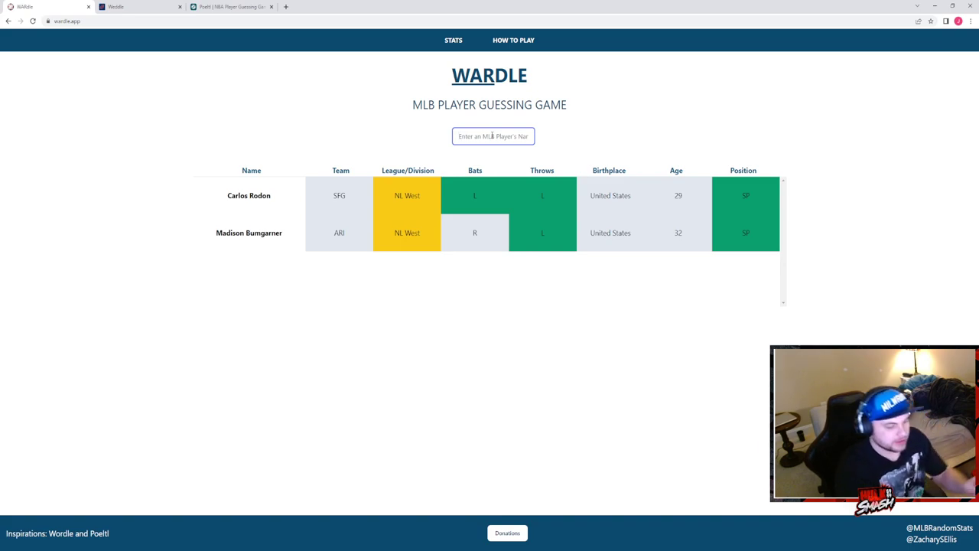
Guess Patrick Sandoval and Mitch Keller in Wardle.
{"action": "type", "text": "sand"}
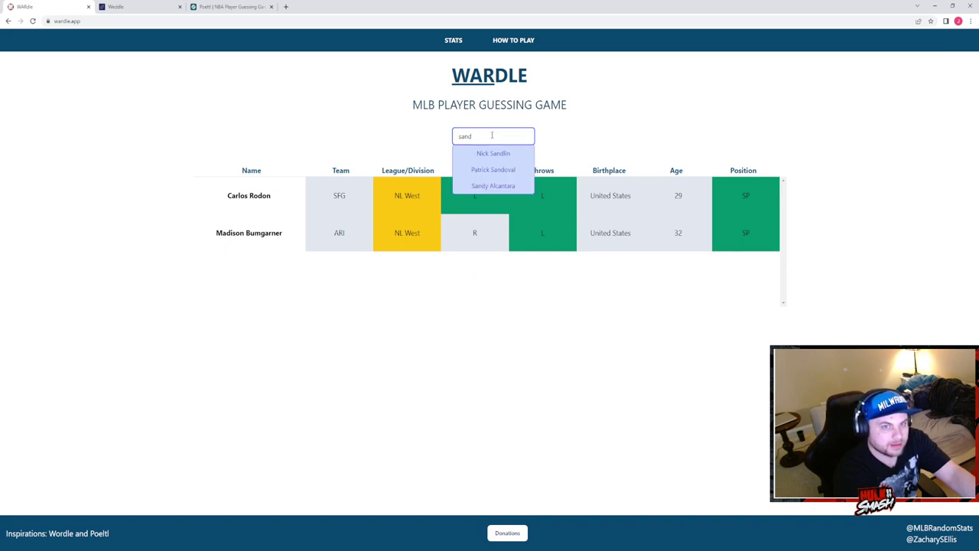
{"action": "left_click", "coordinate": [493, 168]}
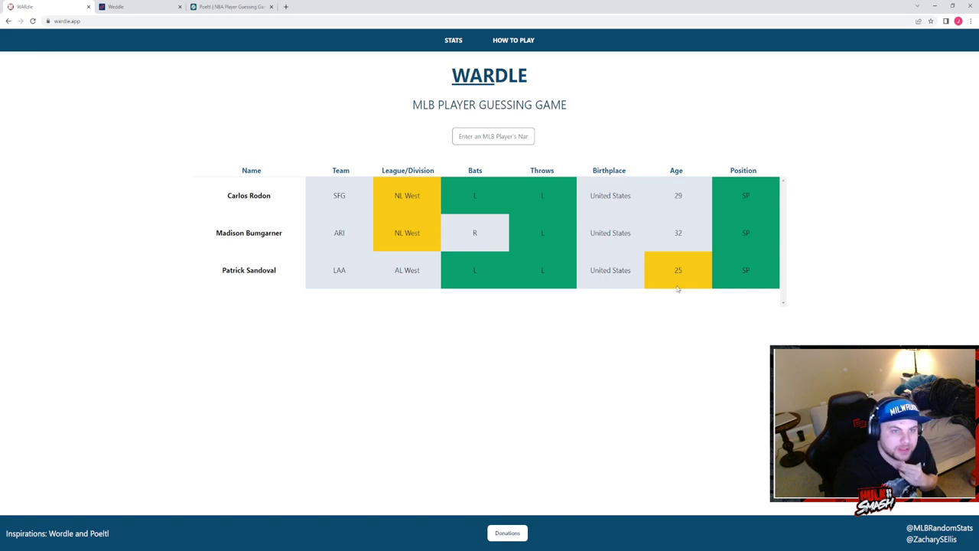
{"action": "left_click", "coordinate": [493, 136]}
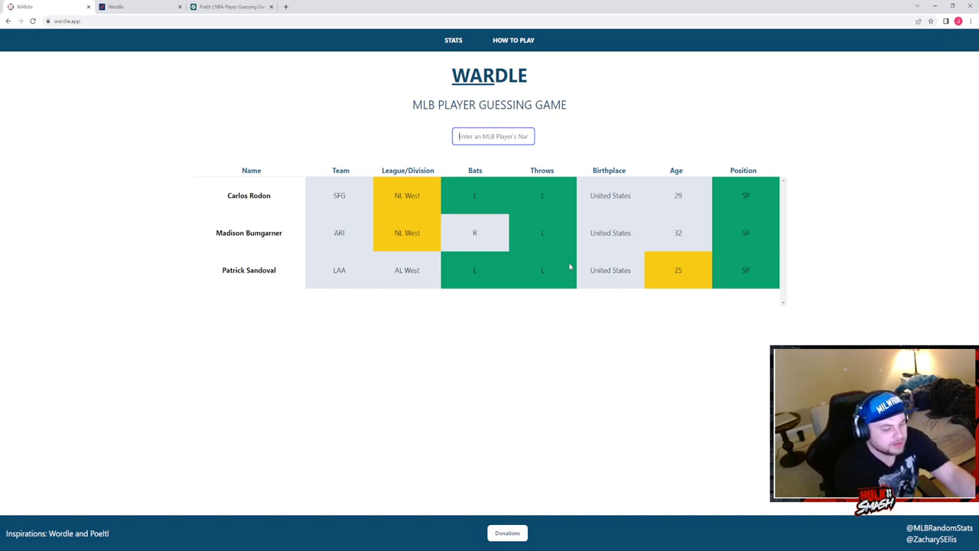
{"action": "type", "text": "ke"}
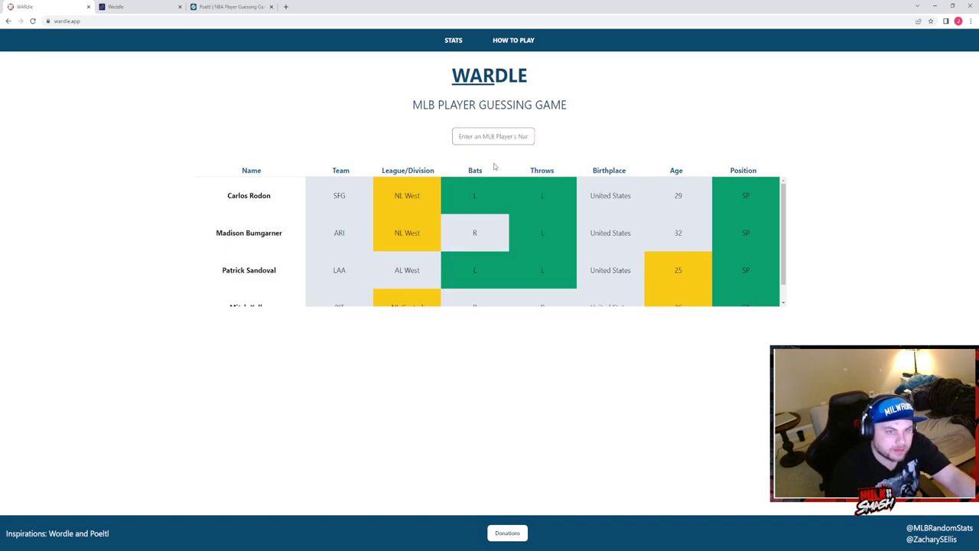
{"action": "scroll", "scroll_direction": "down", "scroll_amount": 3}
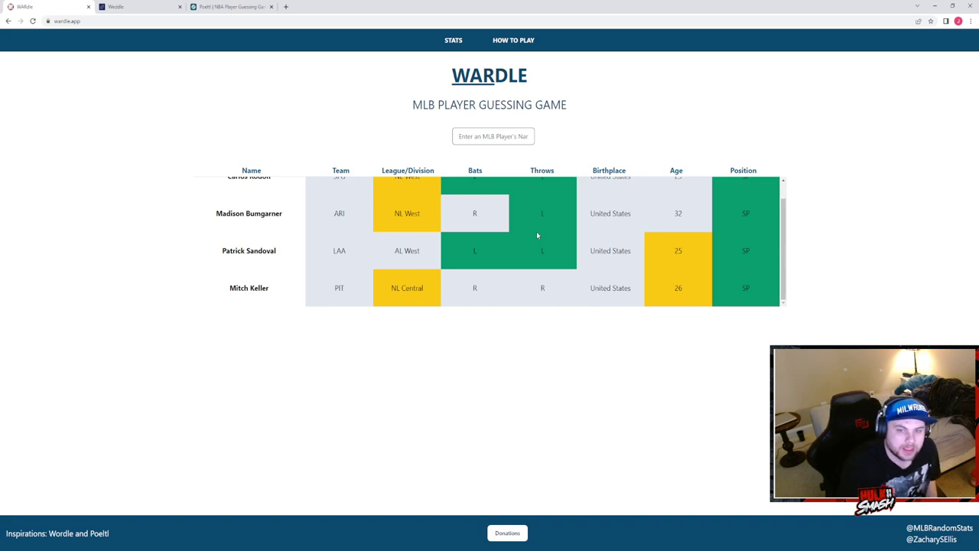
{"action": "mouse_move", "coordinate": [496, 248]}
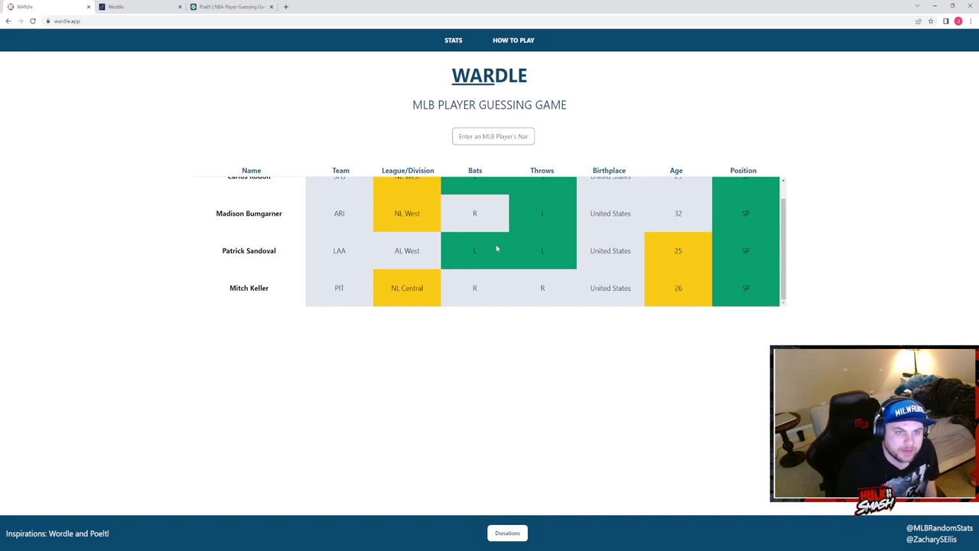
{"action": "left_click", "coordinate": [493, 136]}
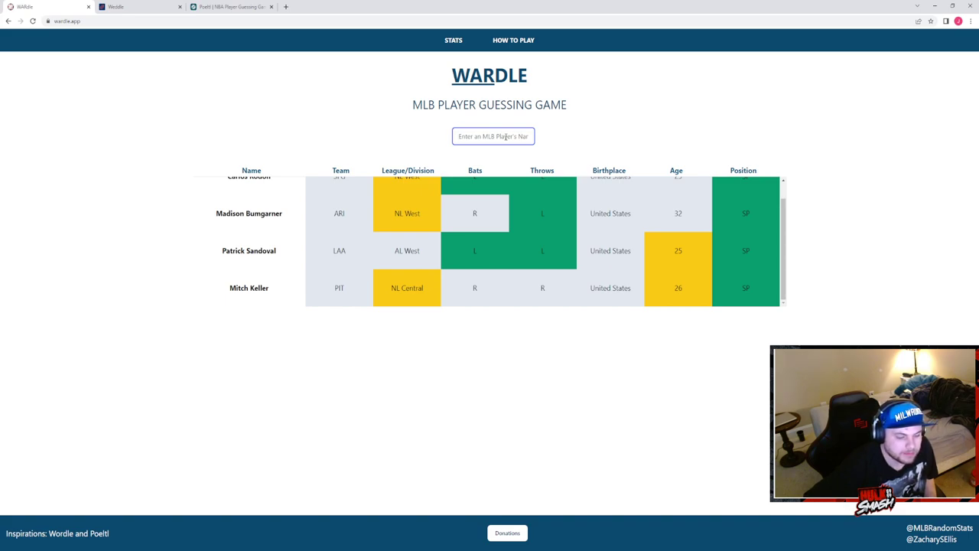
Search 'fried' and guess Max Fried.
{"action": "type", "text": "9f"}
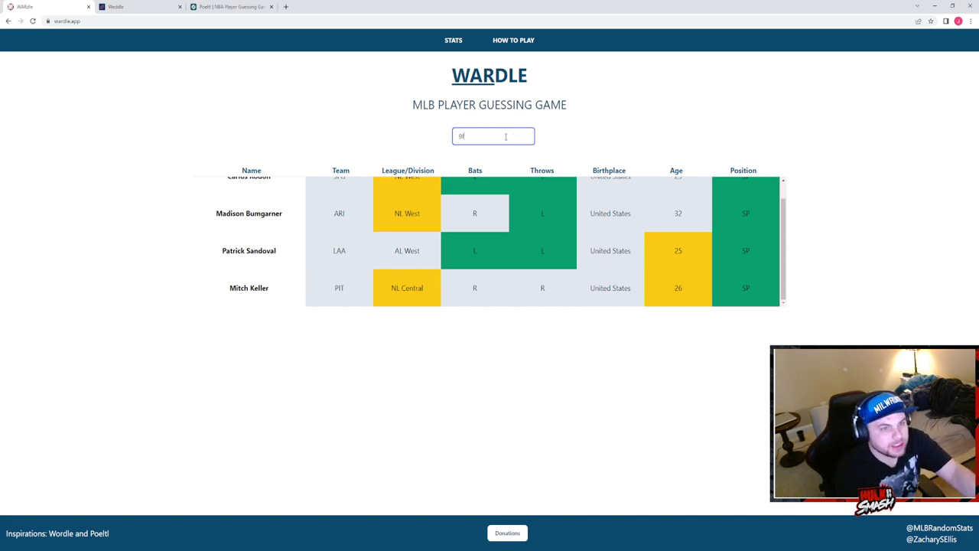
{"action": "type", "text": "fried"}
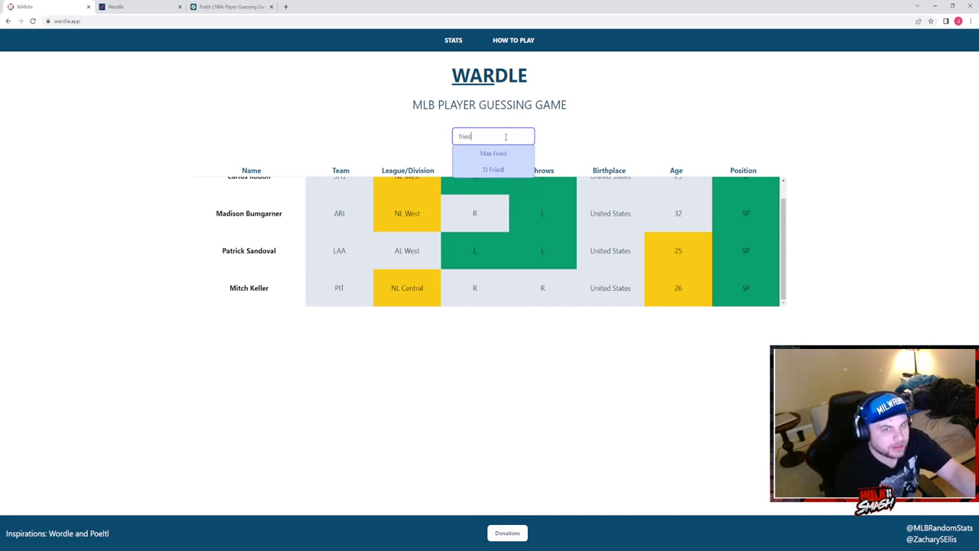
{"action": "left_click", "coordinate": [492, 153]}
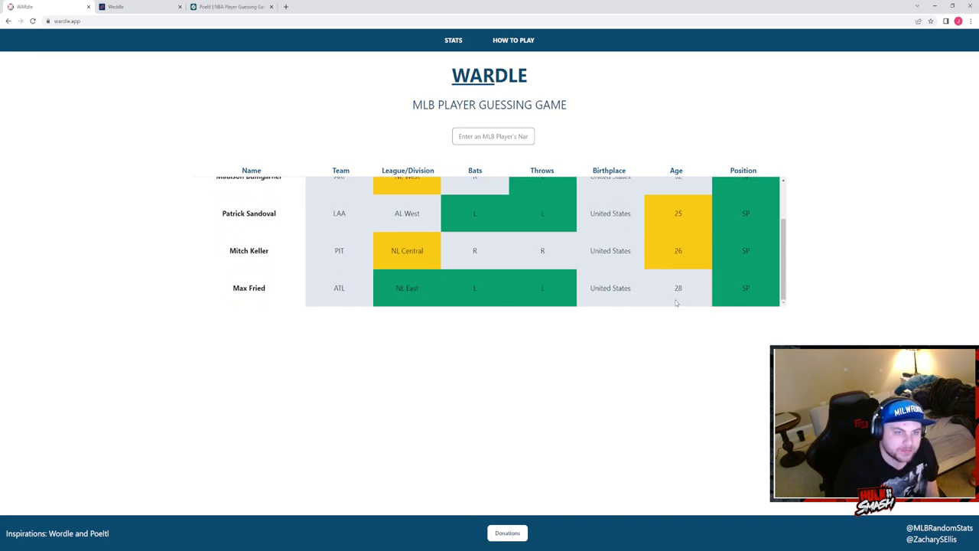
{"action": "left_click", "coordinate": [492, 136]}
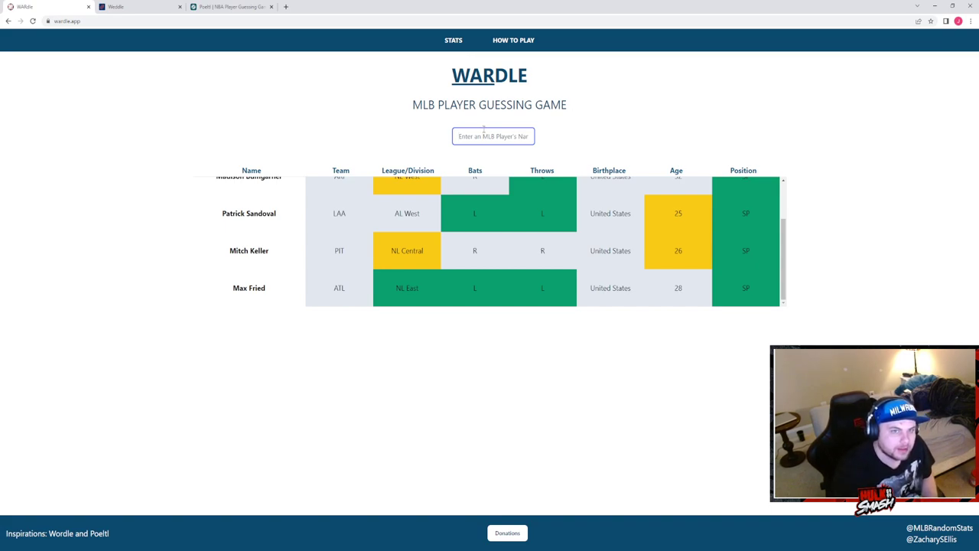
{"action": "mouse_move", "coordinate": [496, 138]}
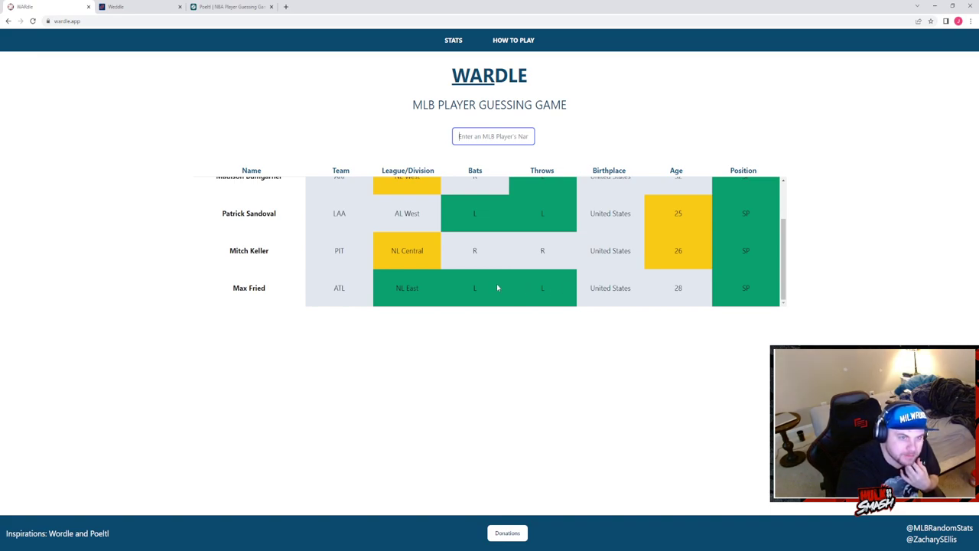
Guess Josiah Gray in Wardle and review his row in the guess table.
{"action": "type", "text": "josia"}
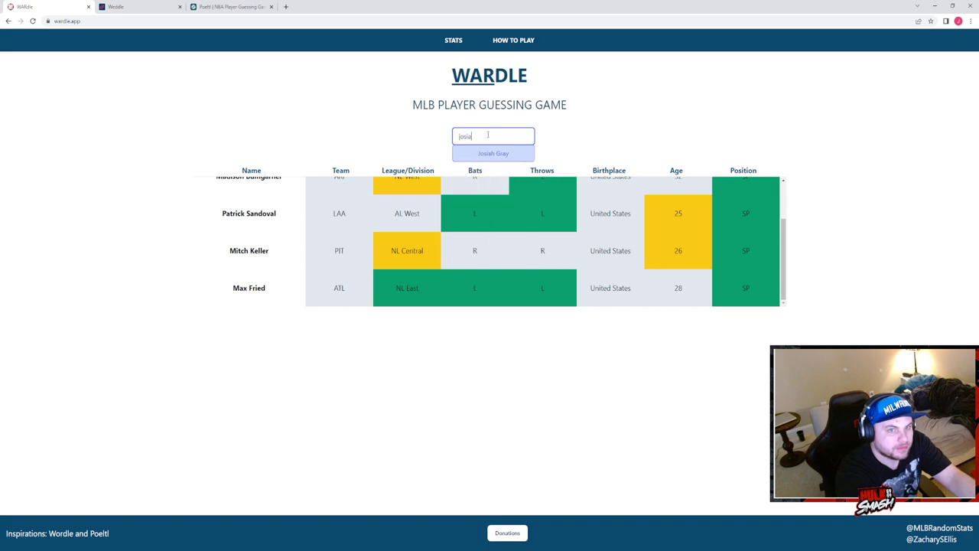
{"action": "left_click", "coordinate": [493, 153]}
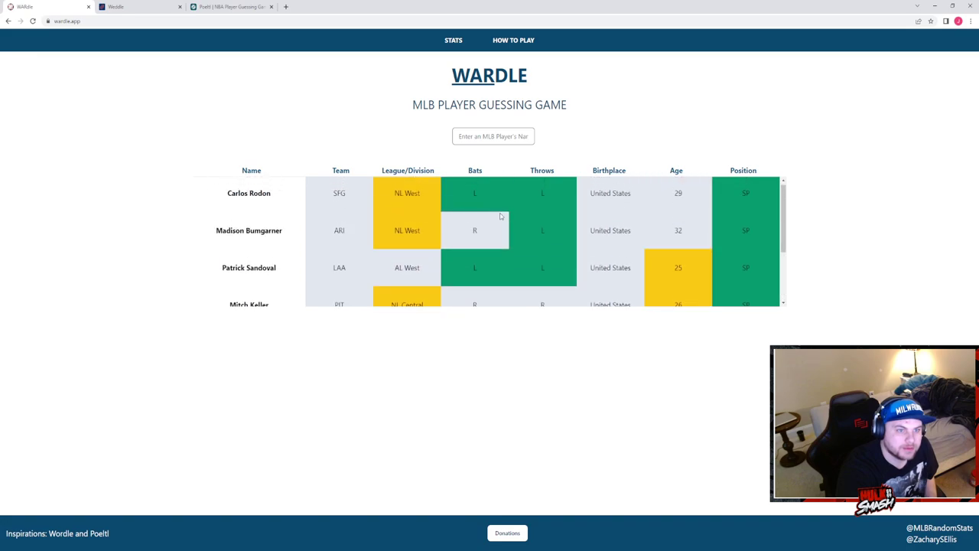
{"action": "scroll", "scroll_direction": "down", "scroll_amount": 3}
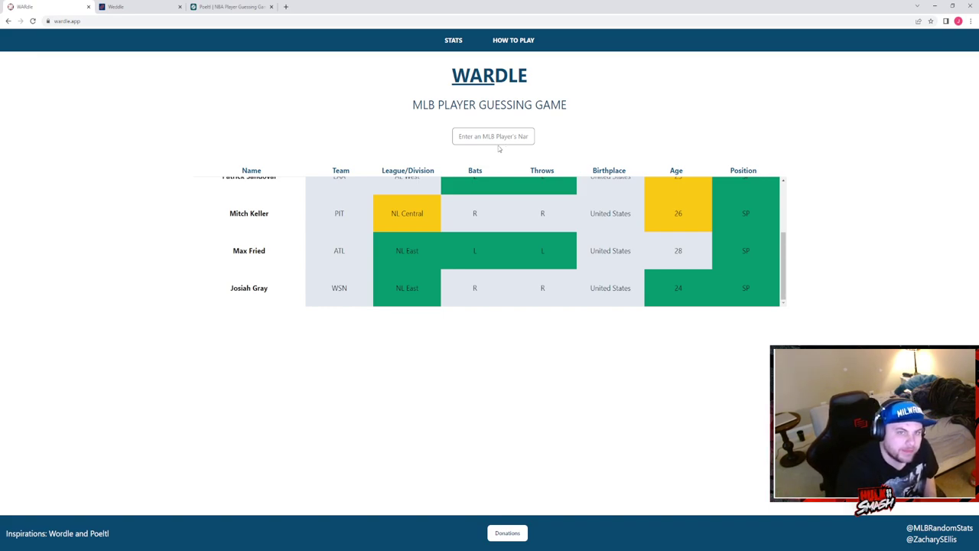
Guess Eliezer Hernandez, matching the mystery player's team, division and position.
{"action": "left_click", "coordinate": [493, 134]}
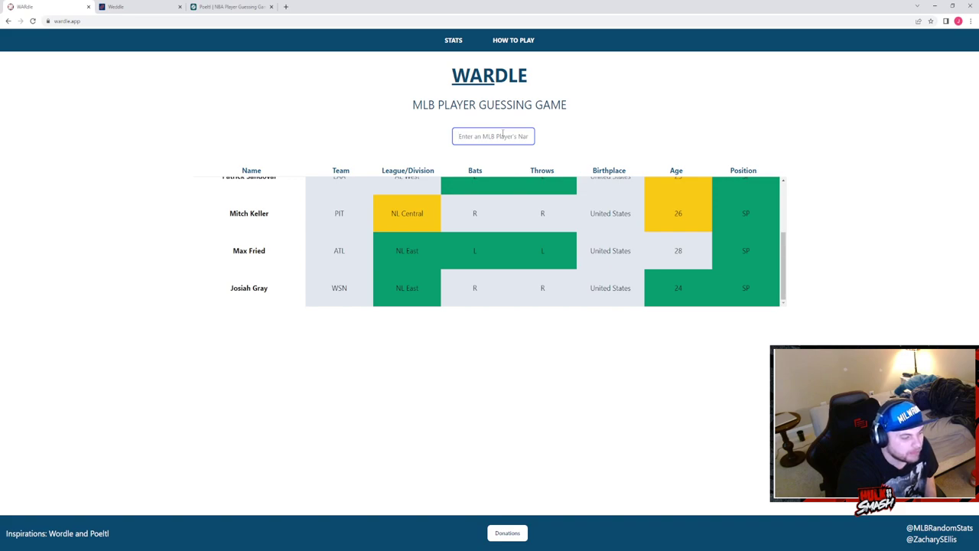
{"action": "type", "text": "eliaz"}
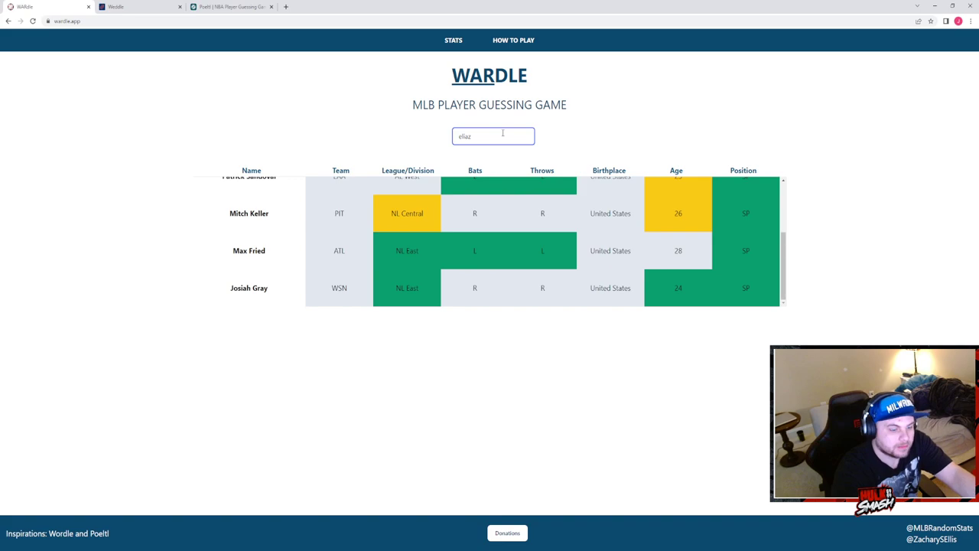
{"action": "type", "text": "hernan"}
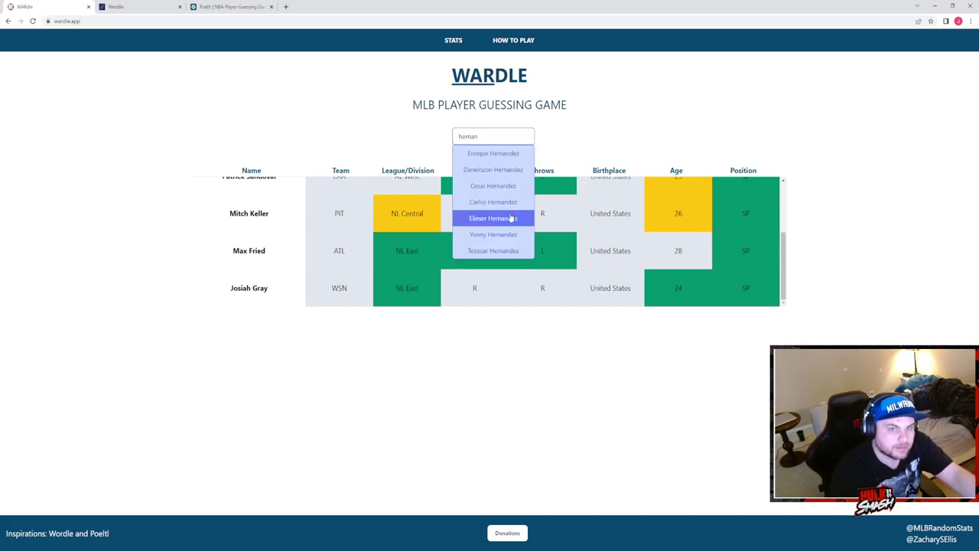
{"action": "left_click", "coordinate": [492, 217]}
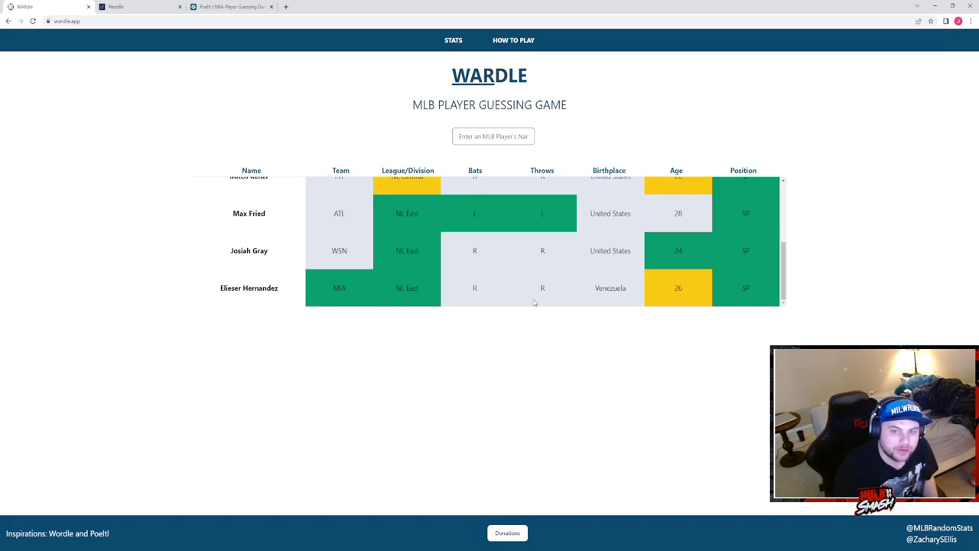
Guess Sandy Alcantara in Wardle, matching team, division and position.
{"action": "left_click", "coordinate": [492, 135]}
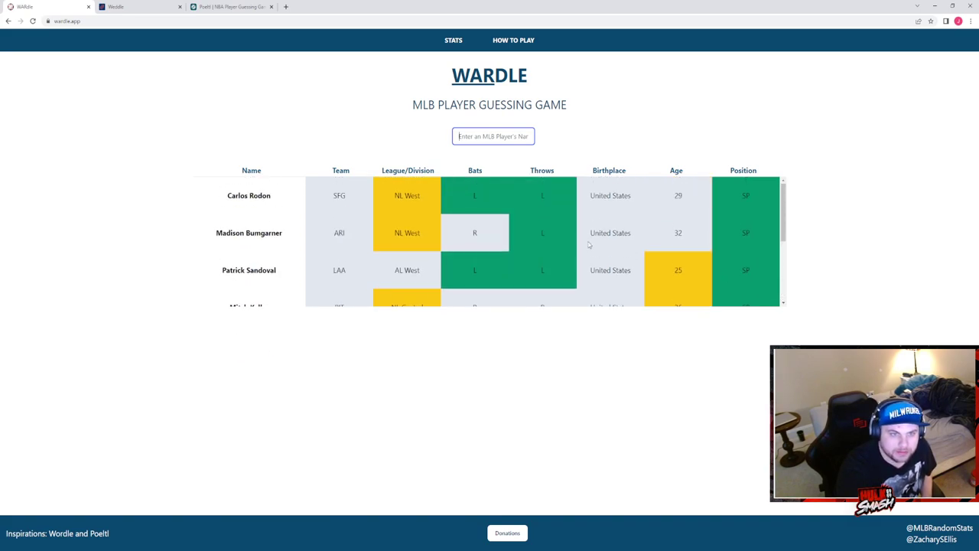
{"action": "scroll", "scroll_direction": "down", "scroll_amount": 3}
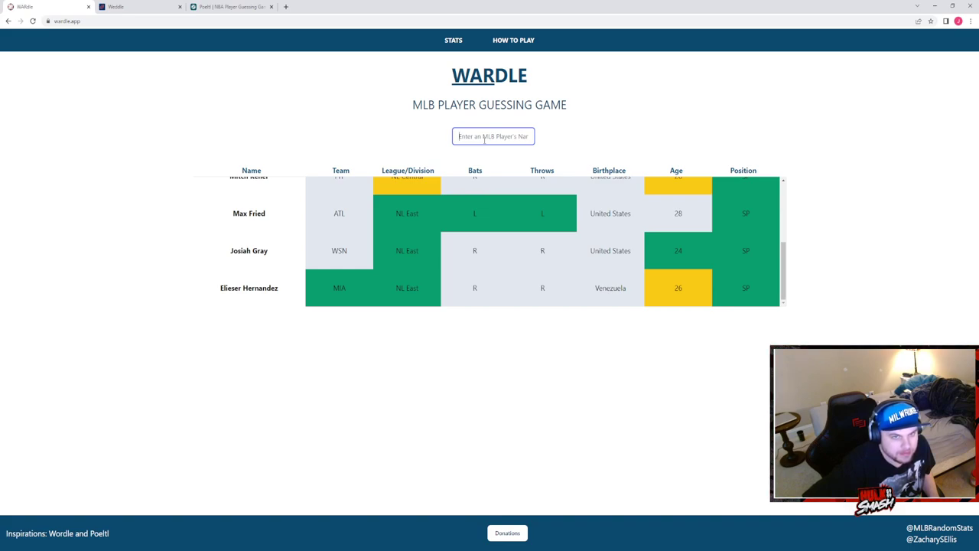
{"action": "type", "text": "sandy"}
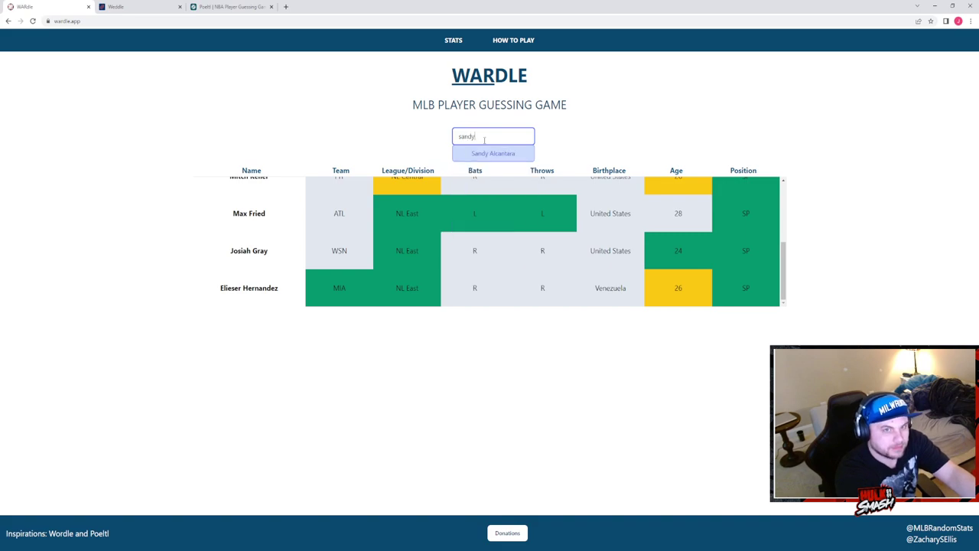
{"action": "left_click", "coordinate": [493, 153]}
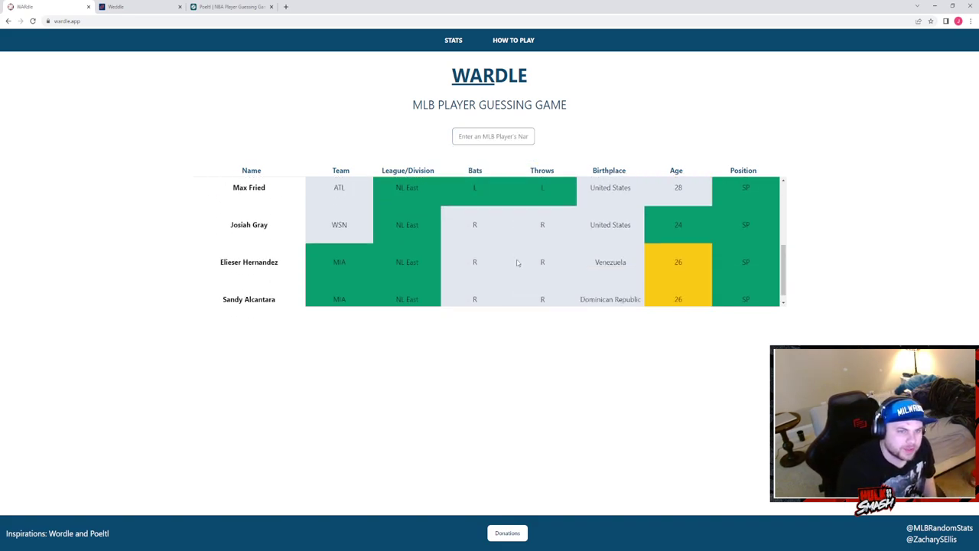
{"action": "scroll", "scroll_direction": "down", "scroll_amount": 3}
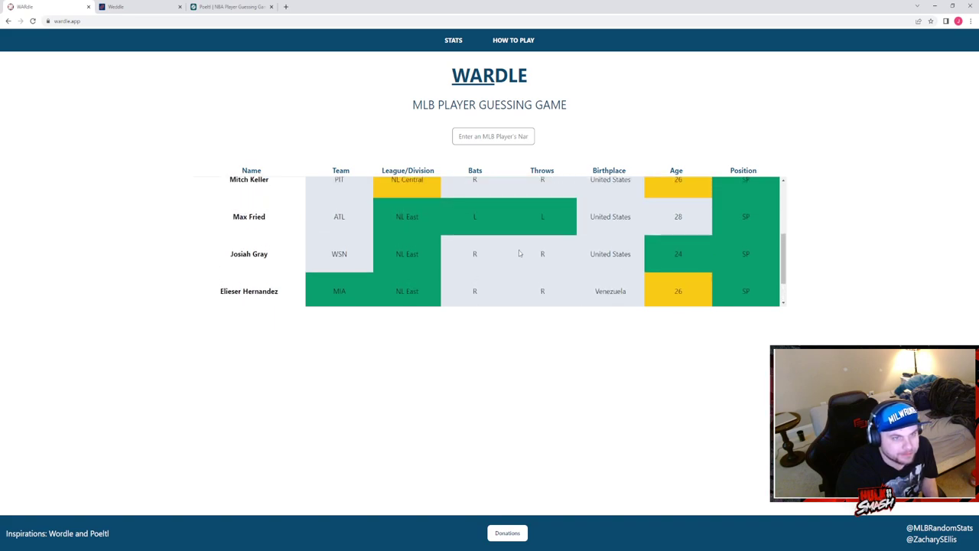
{"action": "scroll", "scroll_direction": "down", "scroll_amount": 3}
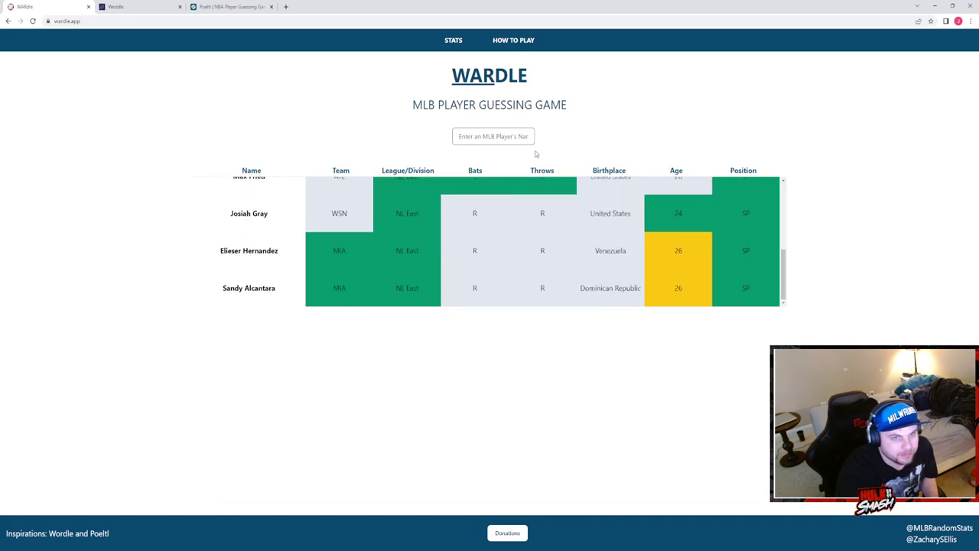
Scroll through the Wardle guess table, then leave it for the Weddle game.
{"action": "left_click", "coordinate": [492, 137]}
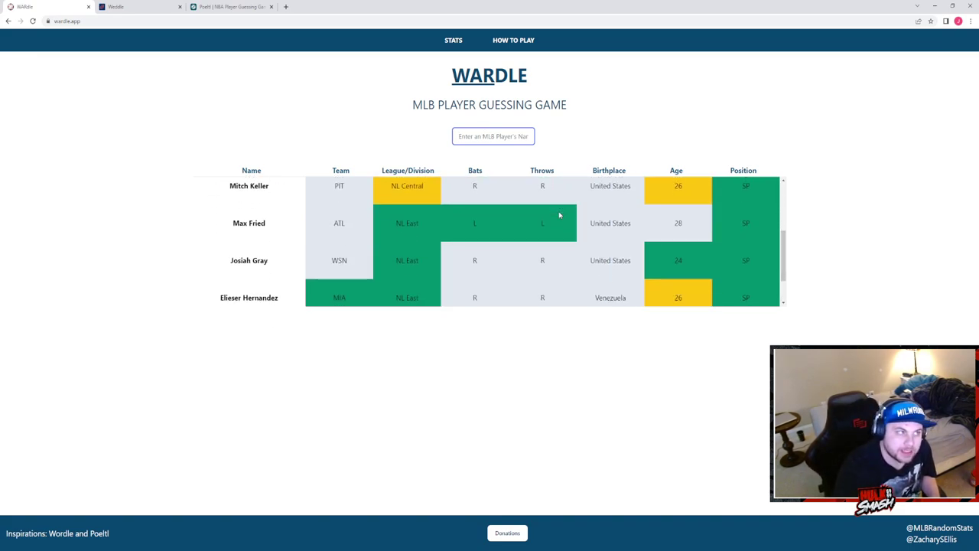
{"action": "scroll", "scroll_direction": "down", "scroll_amount": 3}
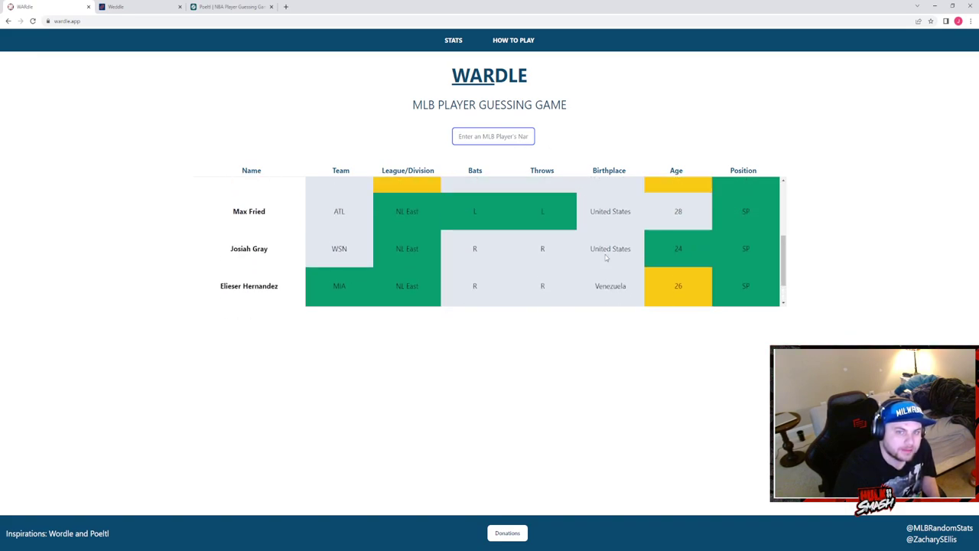
{"action": "scroll", "scroll_direction": "down", "scroll_amount": 3}
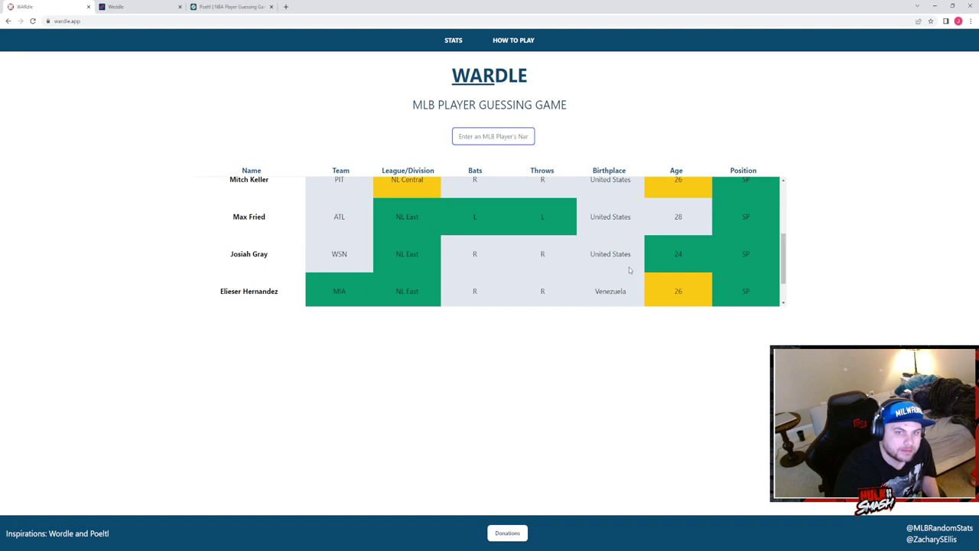
{"action": "scroll", "scroll_direction": "down", "scroll_amount": 3}
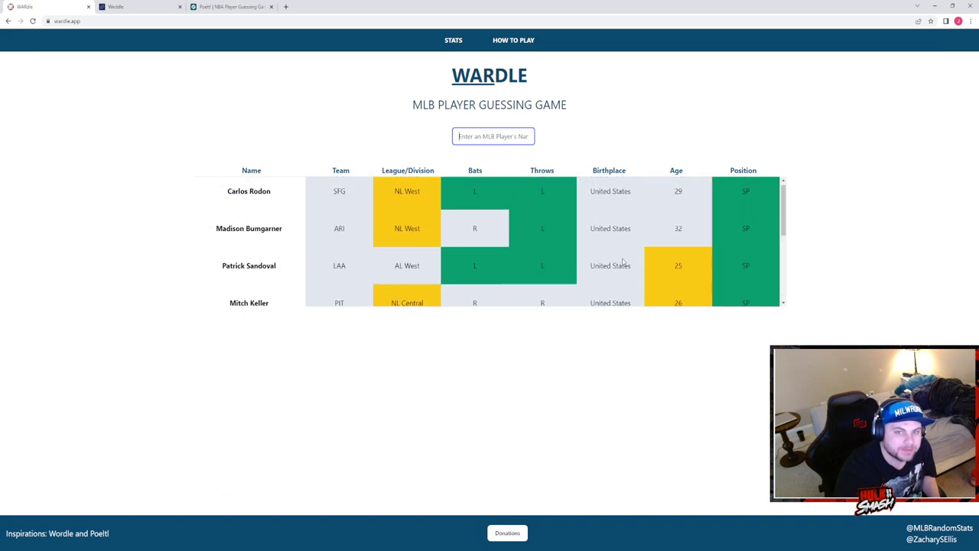
{"action": "scroll", "scroll_direction": "down", "scroll_amount": 3}
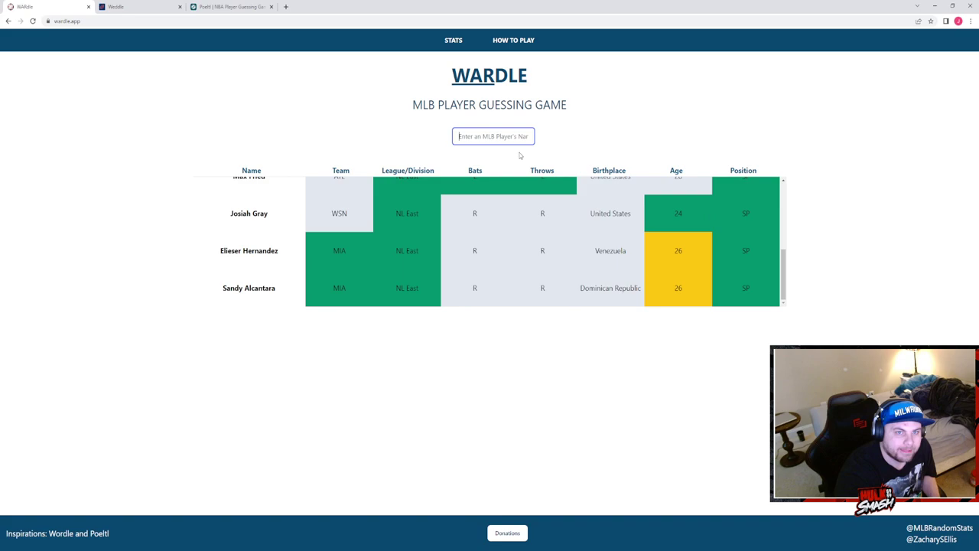
{"action": "type", "text": "s"}
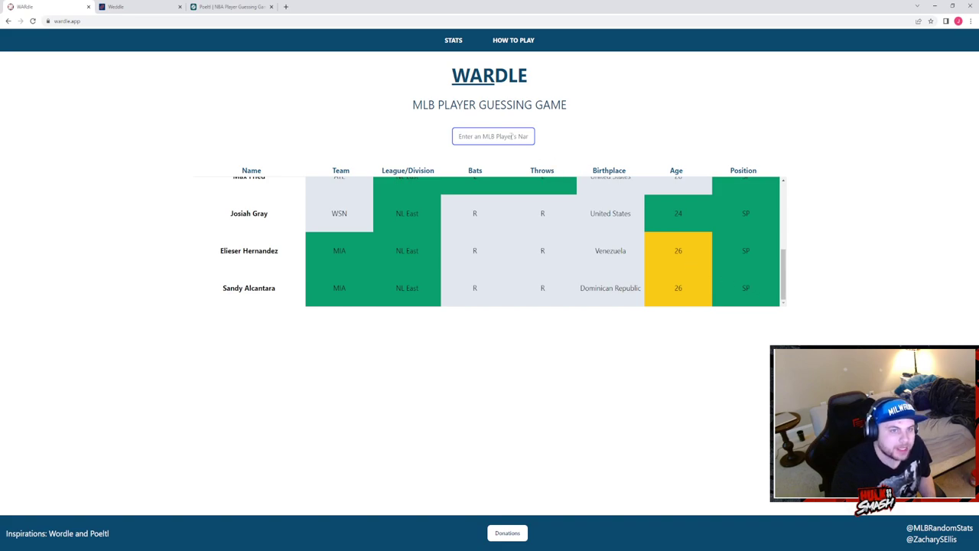
{"action": "type", "text": "f"}
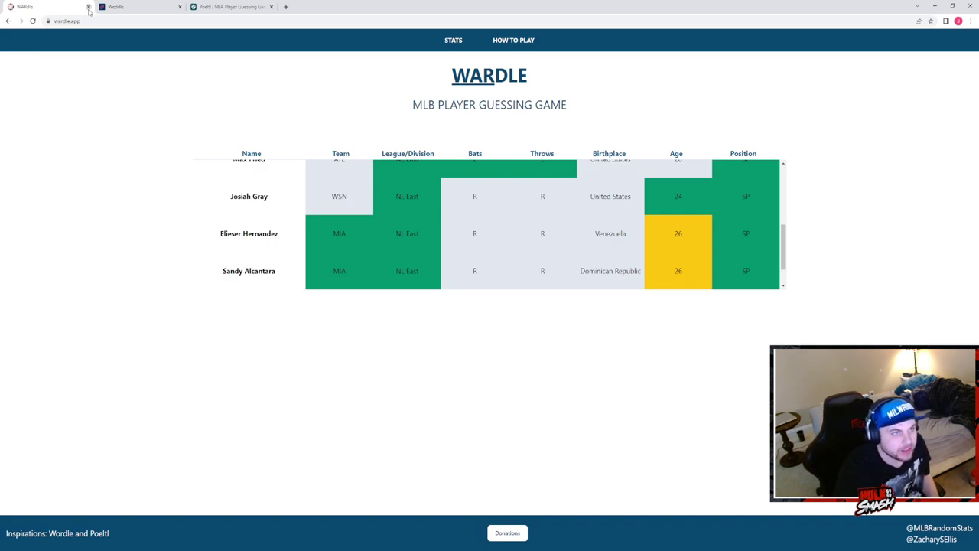
{"action": "left_click", "coordinate": [89, 6]}
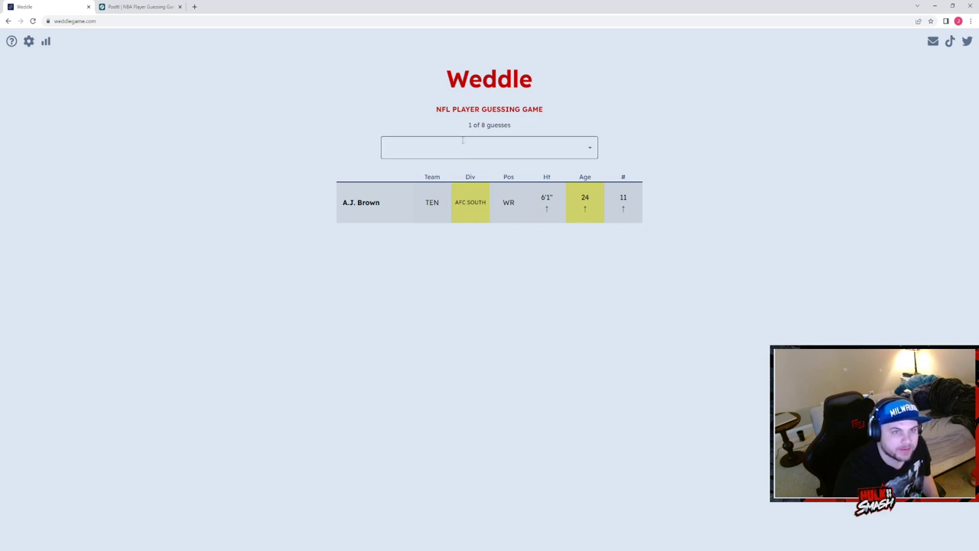
Guess Leonard Fournette as the second Weddle player after A.J. Brown.
{"action": "left_click", "coordinate": [490, 147]}
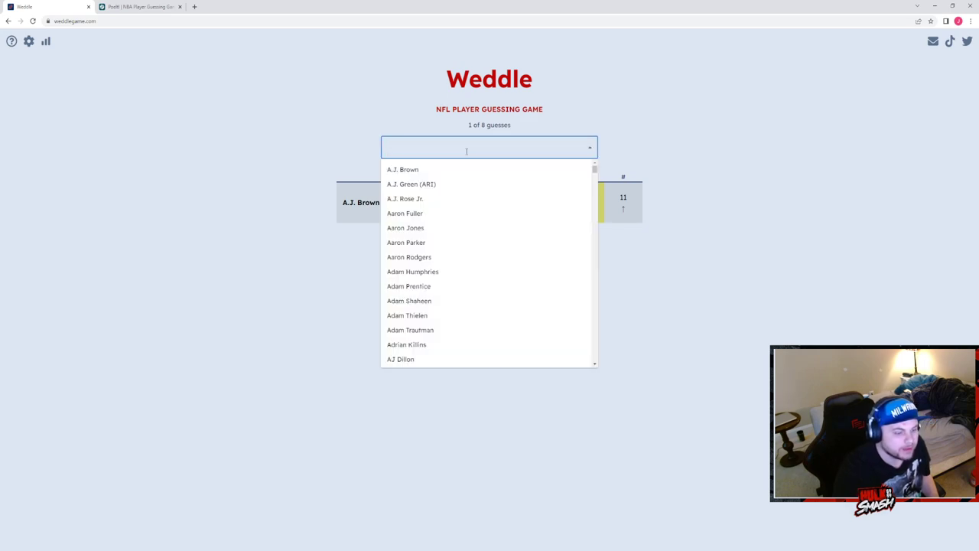
{"action": "type", "text": "lou"}
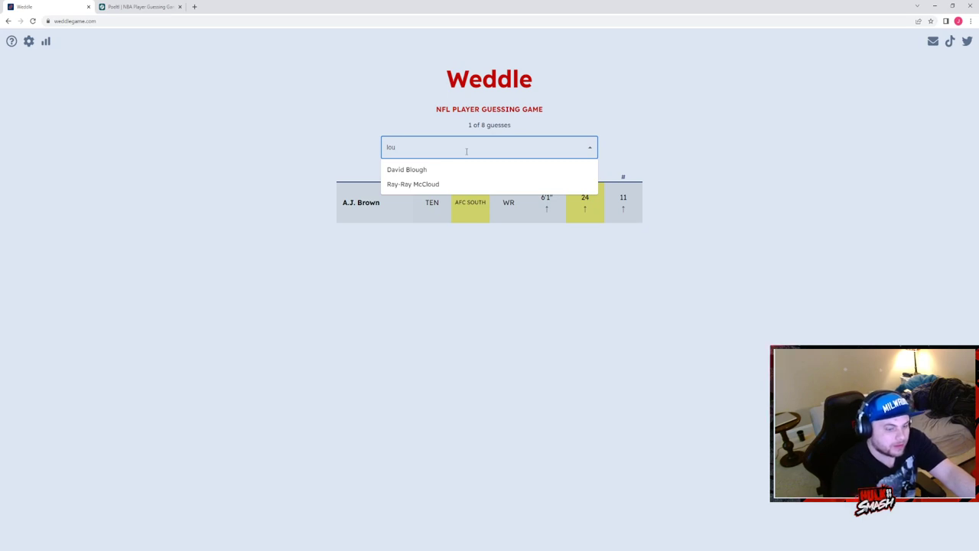
{"action": "type", "text": "four"}
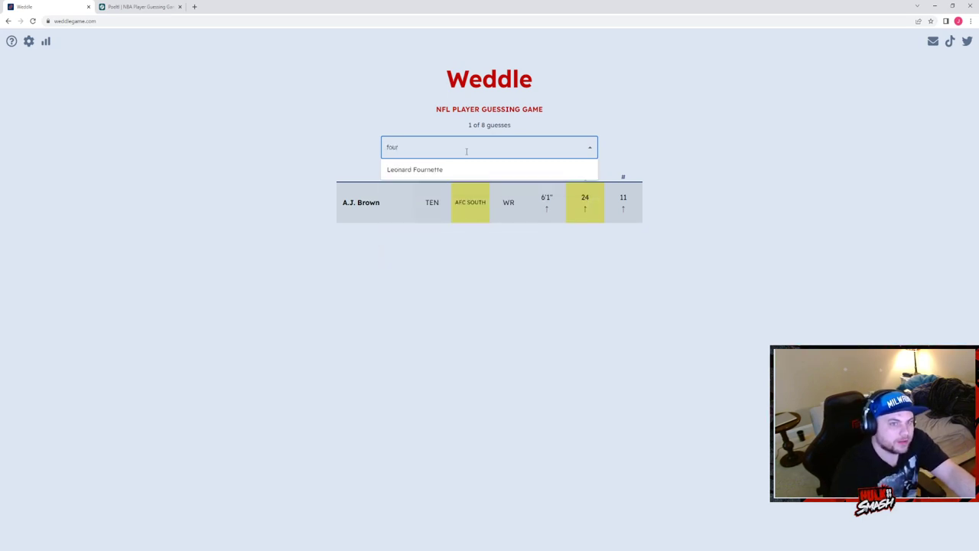
{"action": "left_click", "coordinate": [415, 168]}
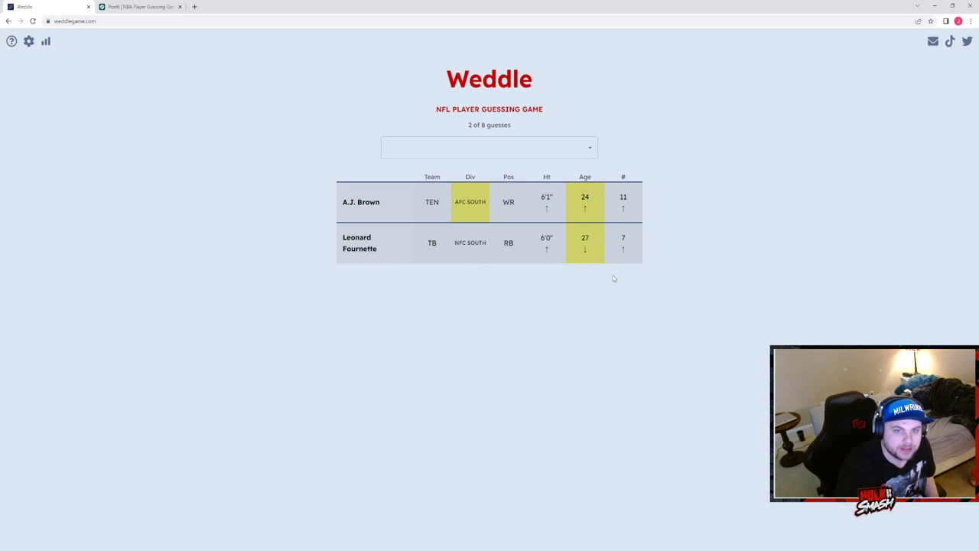
{"action": "mouse_move", "coordinate": [609, 273]}
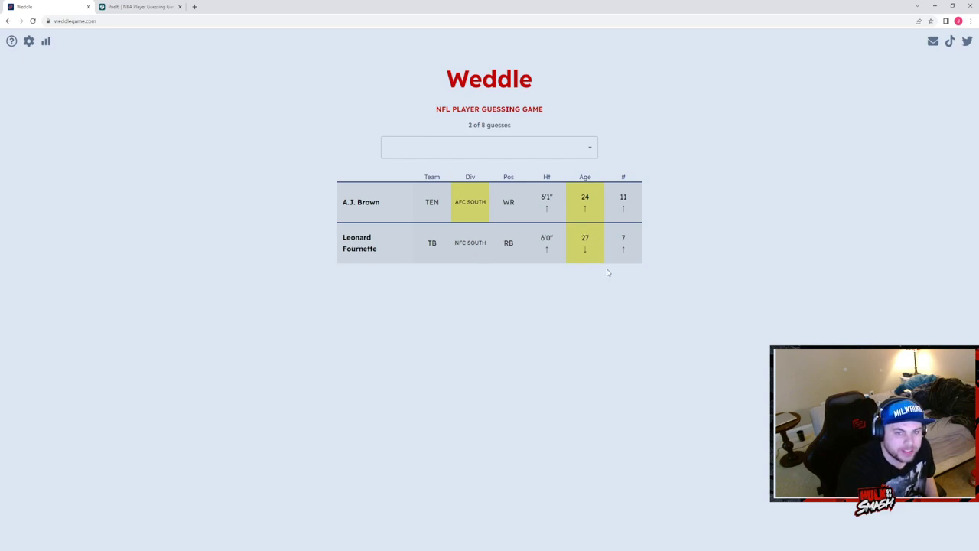
{"action": "mouse_move", "coordinate": [520, 232]}
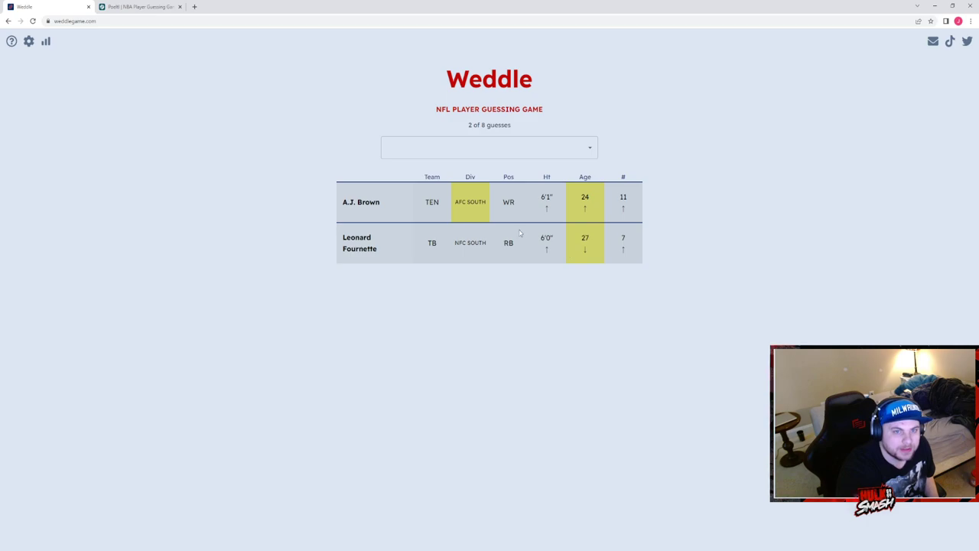
Enter Justin Herbert as the third Weddle guess, matching on height and age.
{"action": "left_click", "coordinate": [490, 147]}
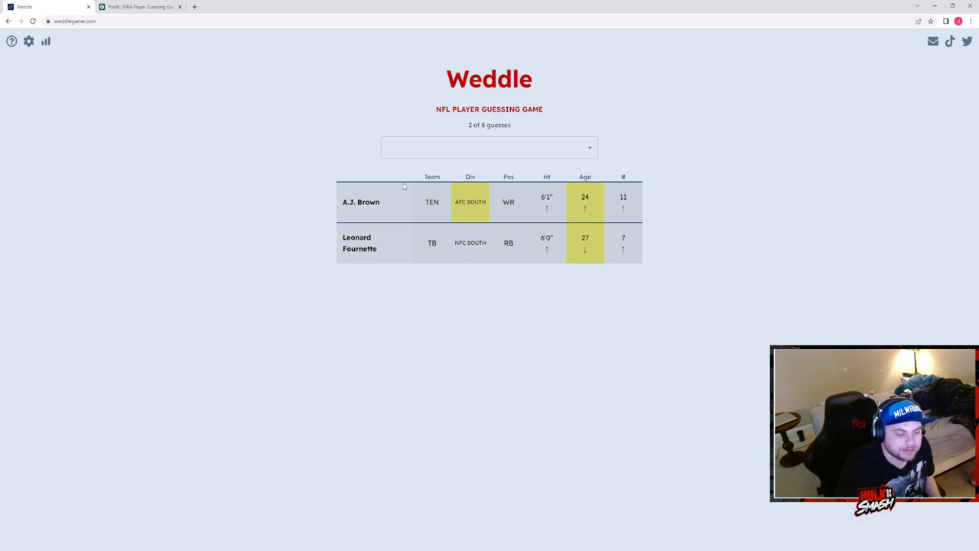
{"action": "left_click", "coordinate": [490, 147]}
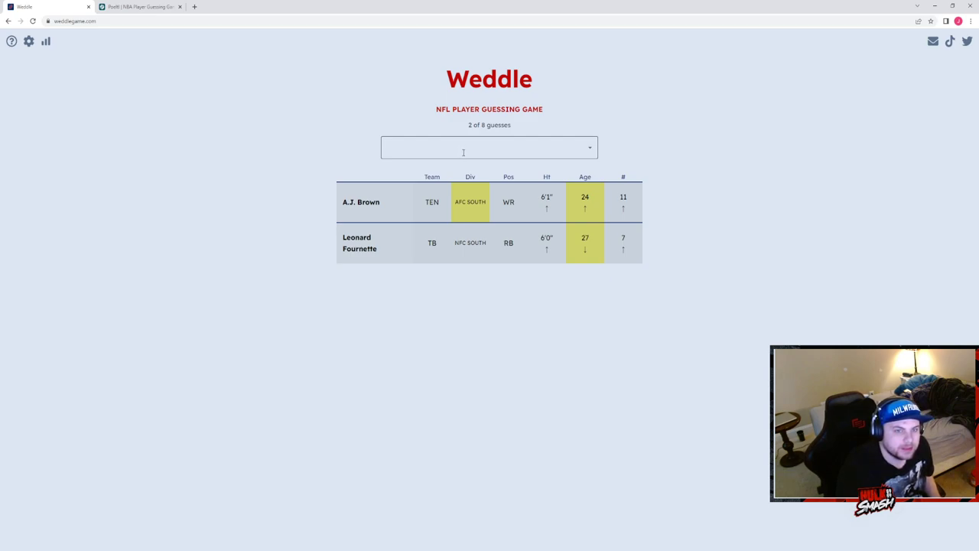
{"action": "mouse_move", "coordinate": [535, 223]}
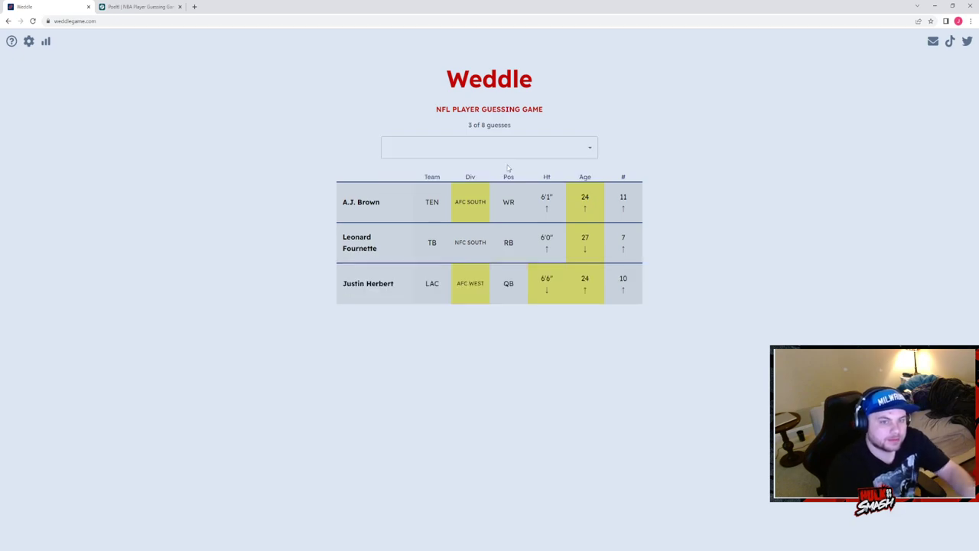
{"action": "mouse_move", "coordinate": [547, 309]}
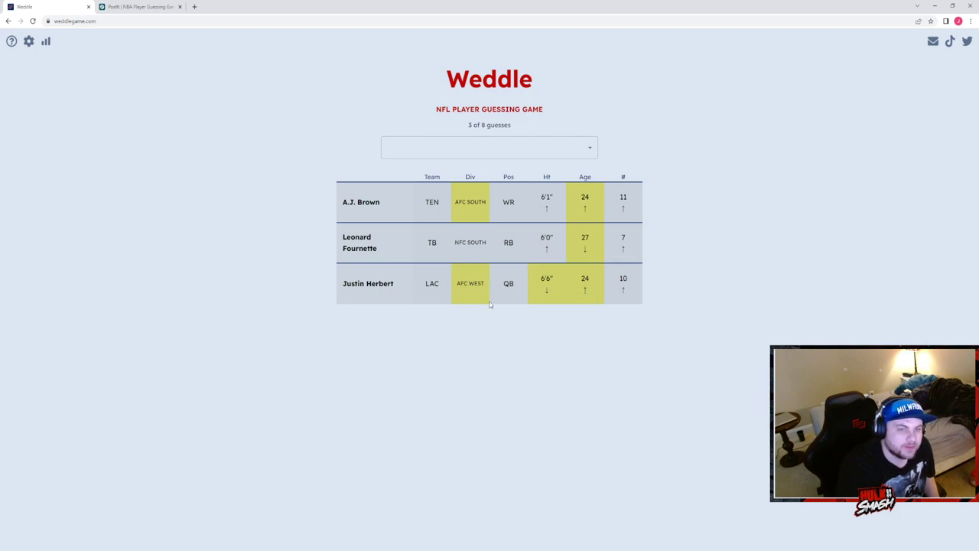
{"action": "left_click", "coordinate": [489, 147]}
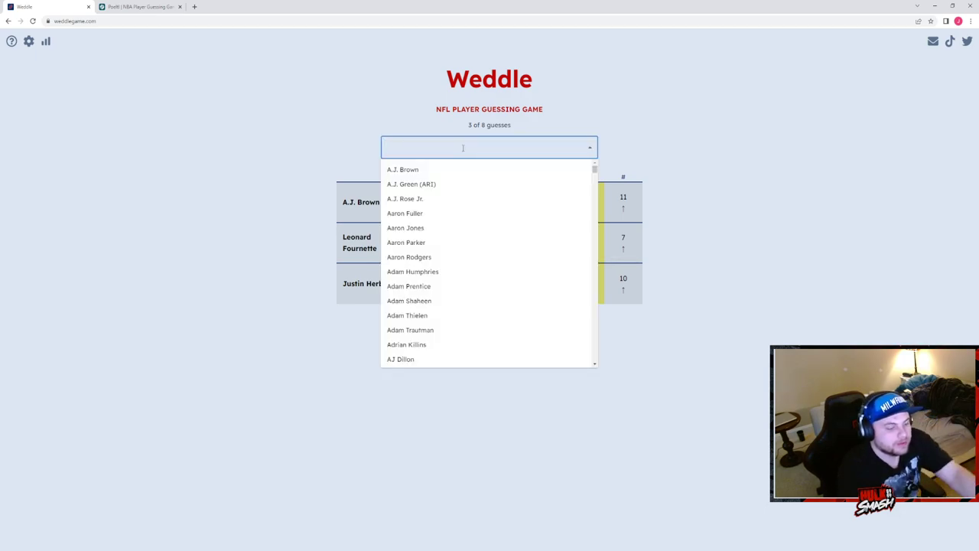
Clear a failed name search and guess Mike Gesicki as the fourth Weddle player.
{"action": "type", "text": "burrp"}
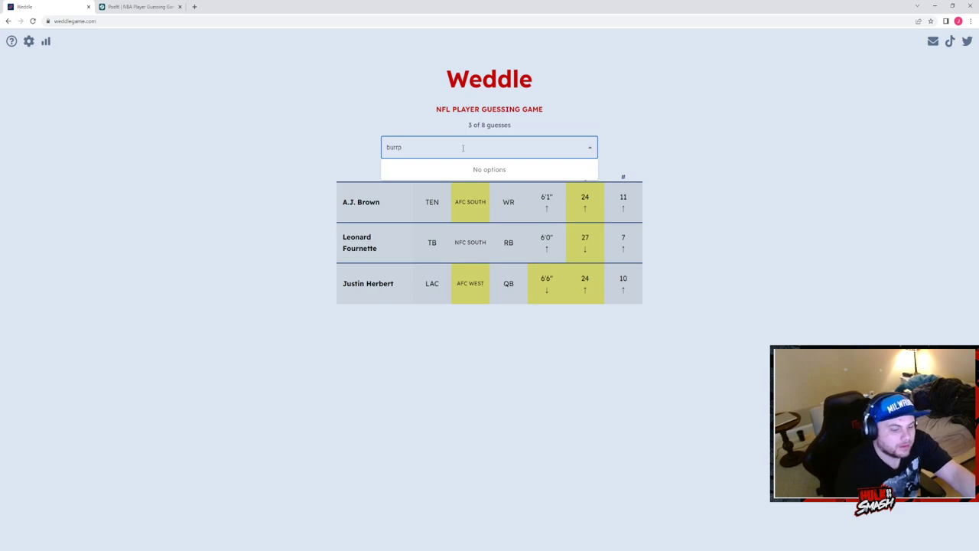
{"action": "key", "text": "Backspace"}
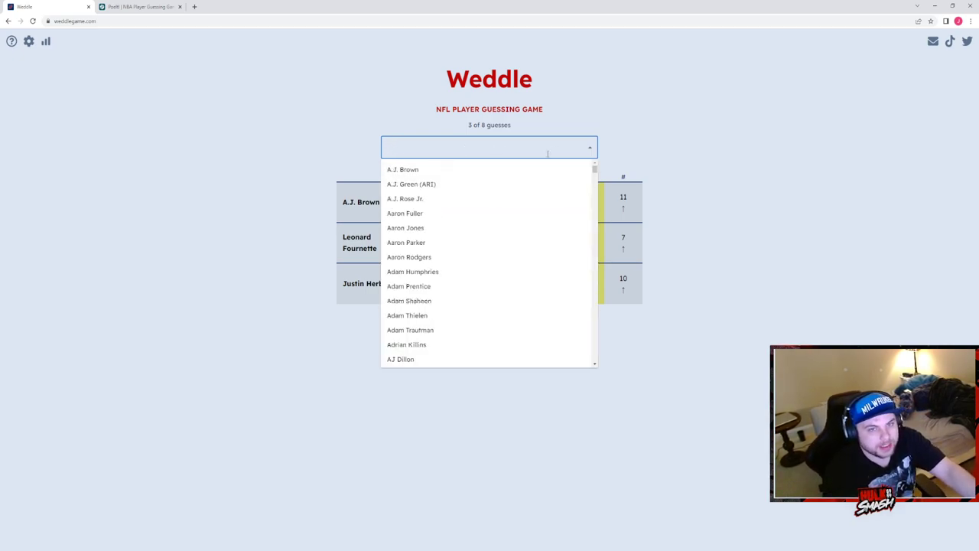
{"action": "left_click", "coordinate": [554, 312]}
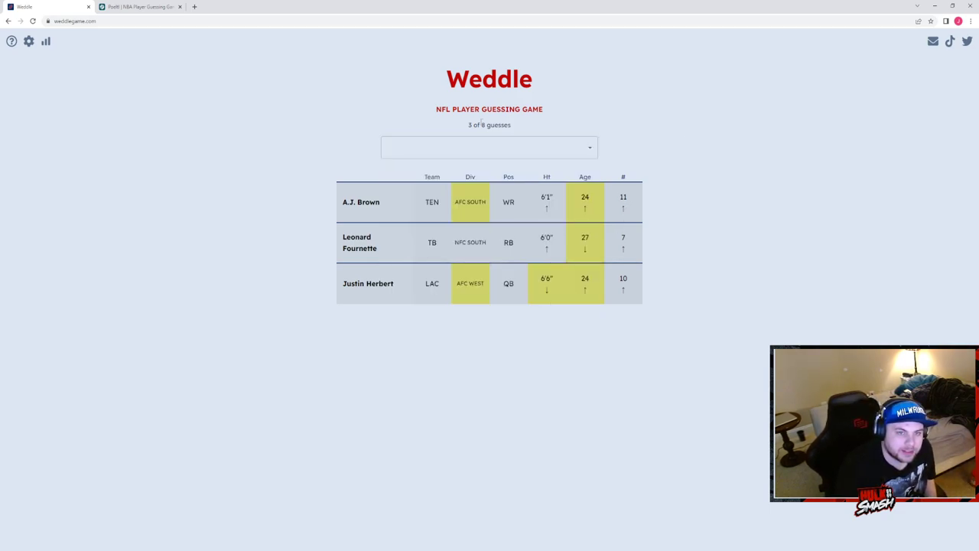
{"action": "left_click", "coordinate": [490, 147]}
{"action": "type", "text": "g"}
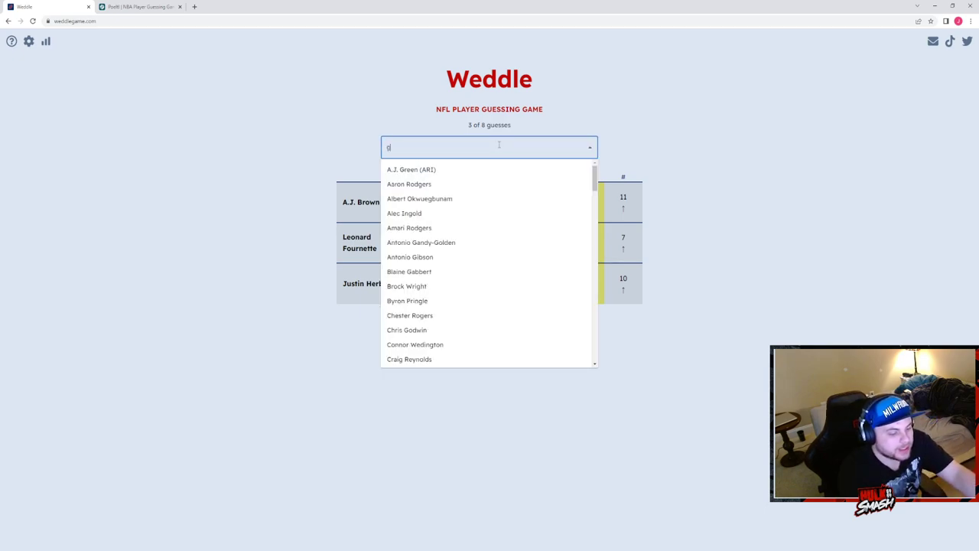
{"action": "key", "text": "Backspace"}
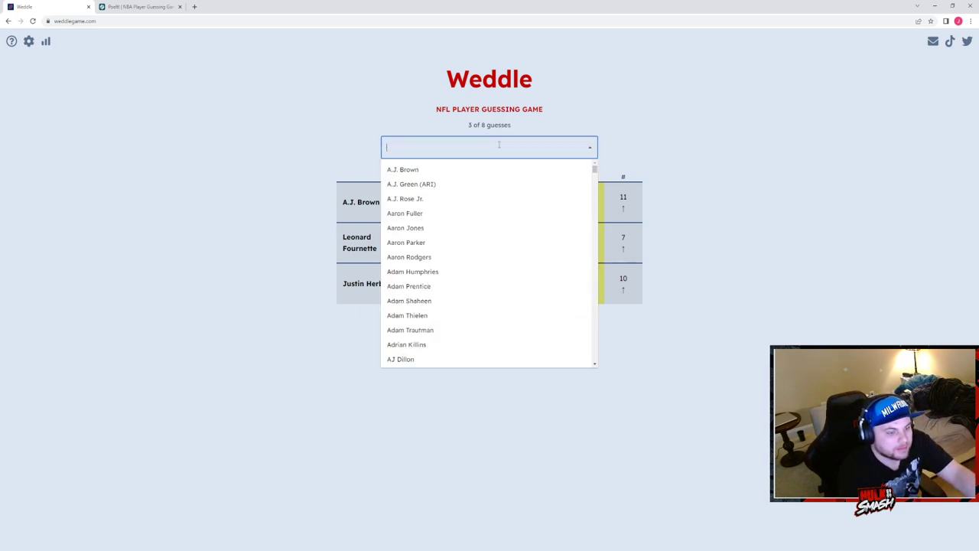
{"action": "type", "text": "mike g"}
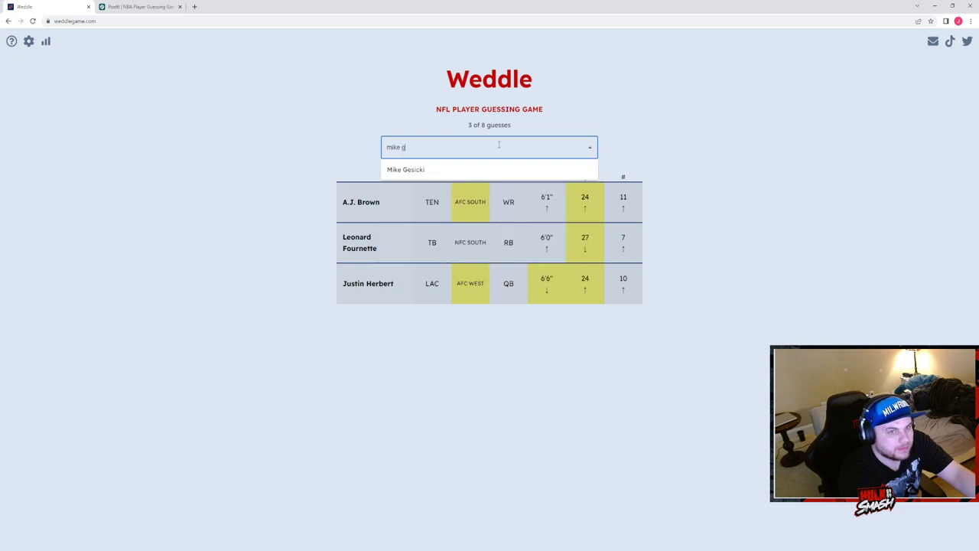
{"action": "left_click", "coordinate": [405, 168]}
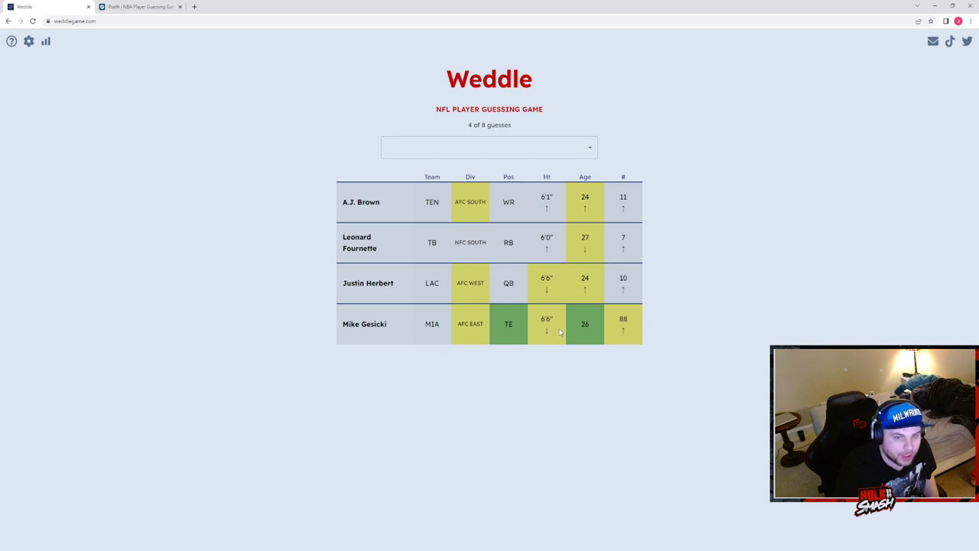
{"action": "mouse_move", "coordinate": [633, 346]}
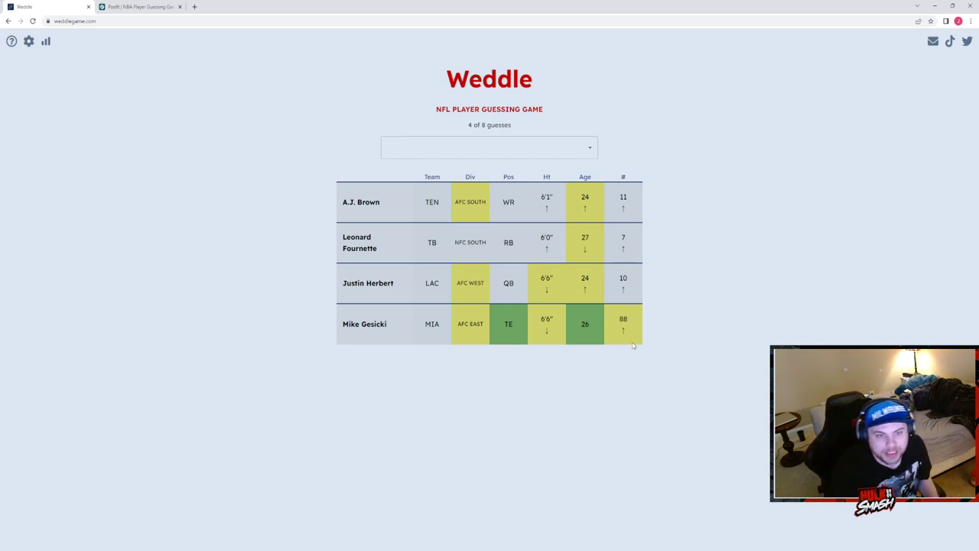
Guess Mark Ingram II, then Mark Andrews, who solves the Weddle puzzle.
{"action": "left_click", "coordinate": [490, 147]}
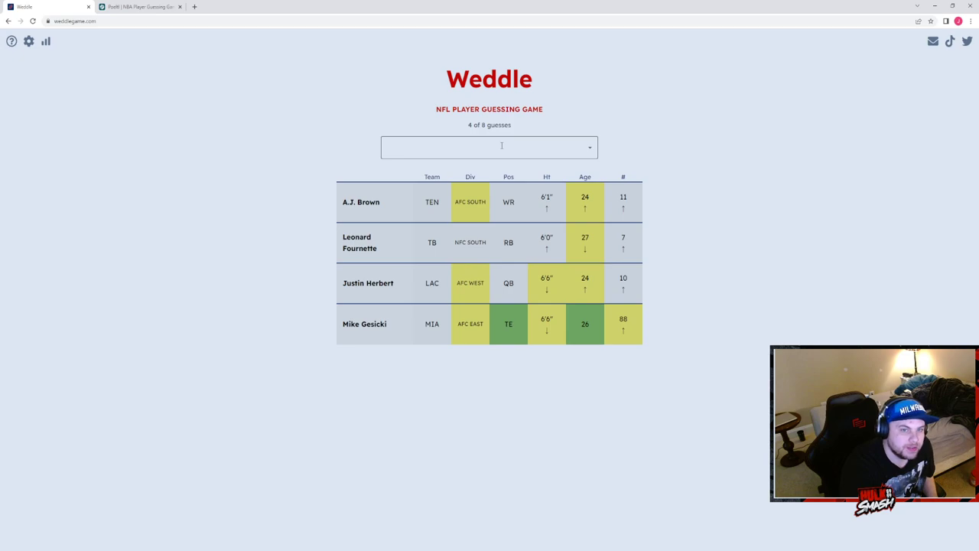
{"action": "left_click", "coordinate": [489, 146]}
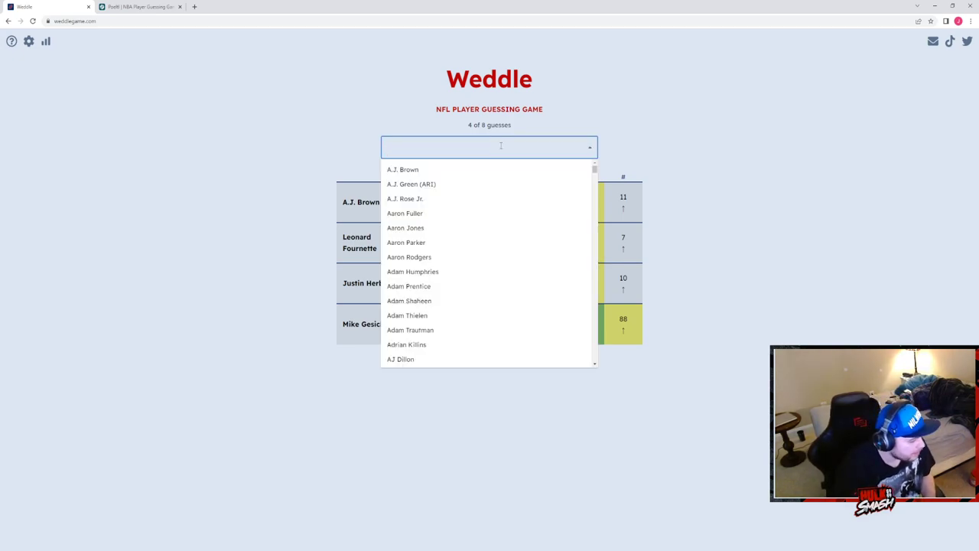
{"action": "type", "text": "m"}
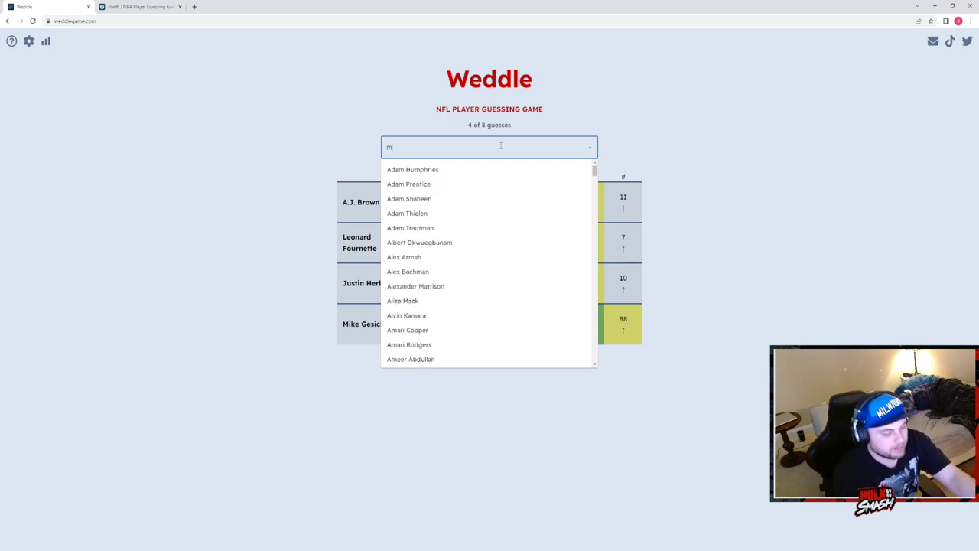
{"action": "type", "text": "ark"}
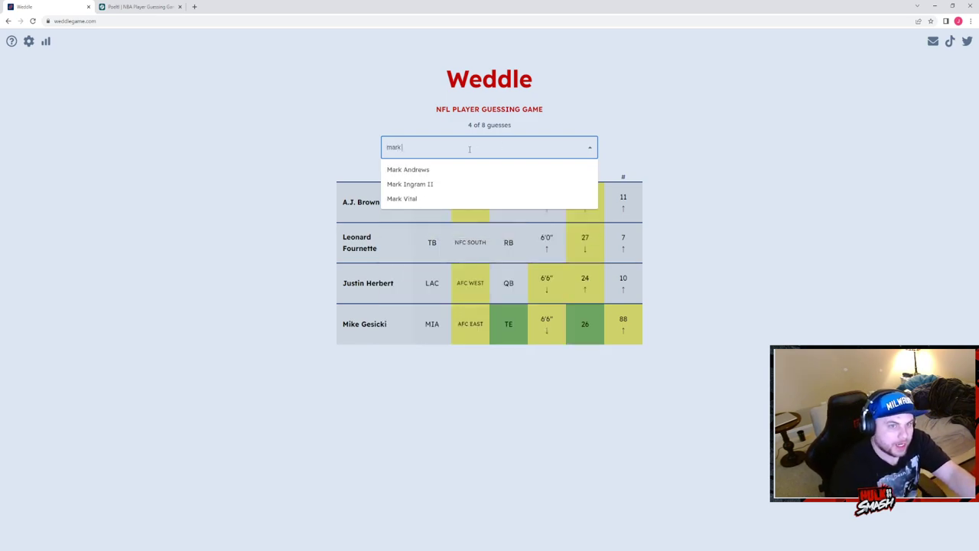
{"action": "left_click", "coordinate": [410, 184]}
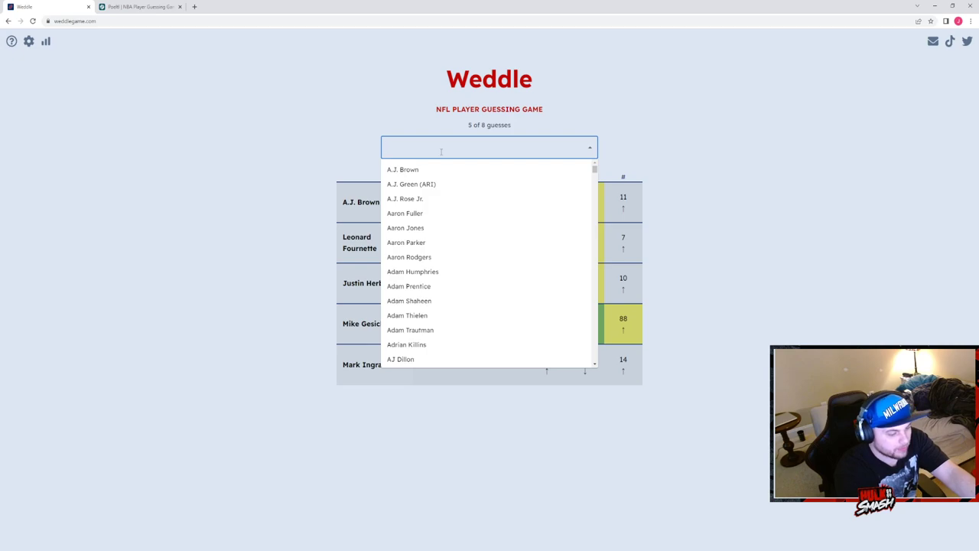
{"action": "type", "text": "mark"}
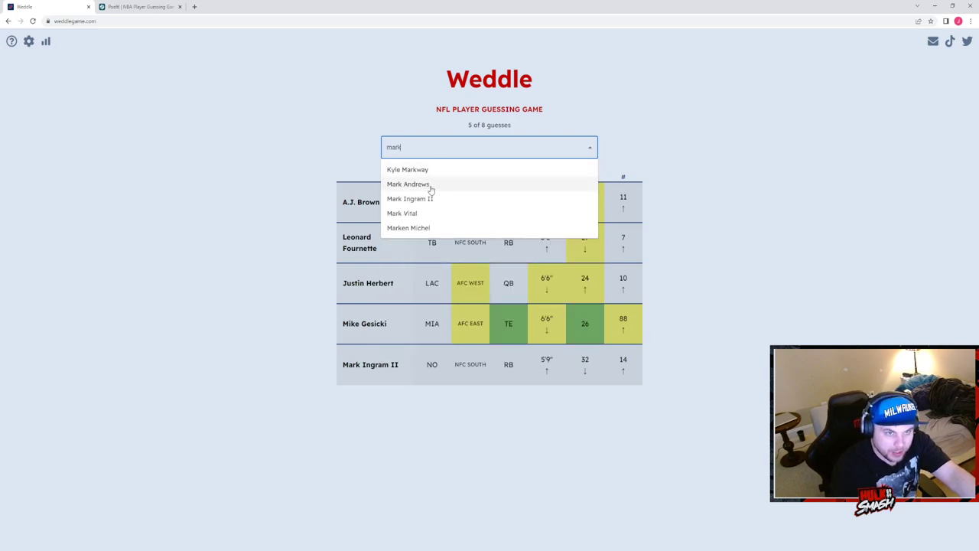
{"action": "left_click", "coordinate": [409, 183]}
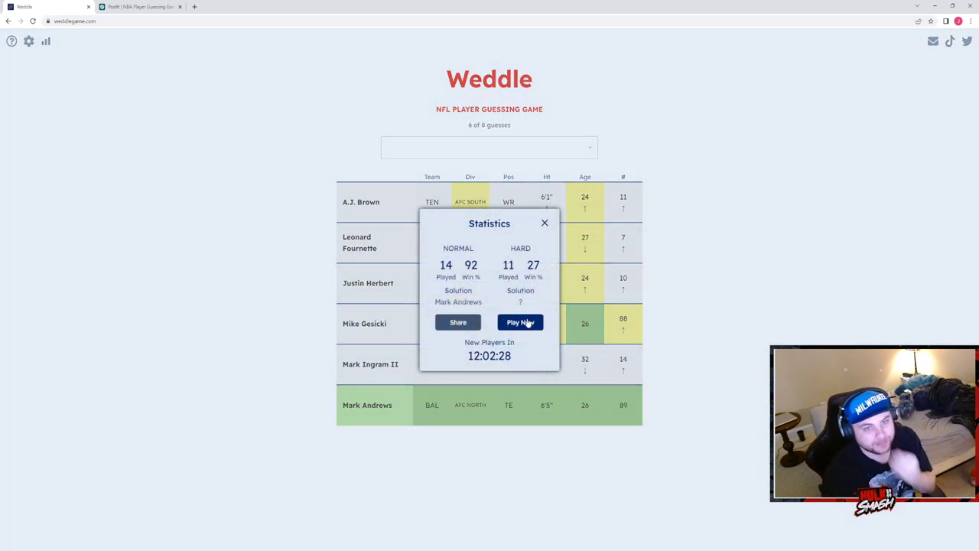
Start a Weddle Hard Mode game with A.J. Brown as the first guess.
{"action": "left_click", "coordinate": [520, 321]}
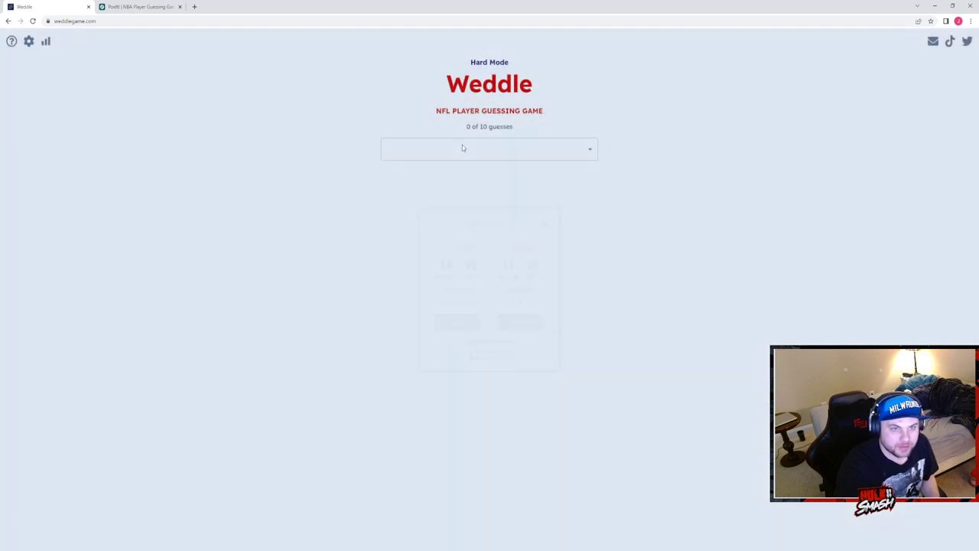
{"action": "left_click", "coordinate": [490, 148]}
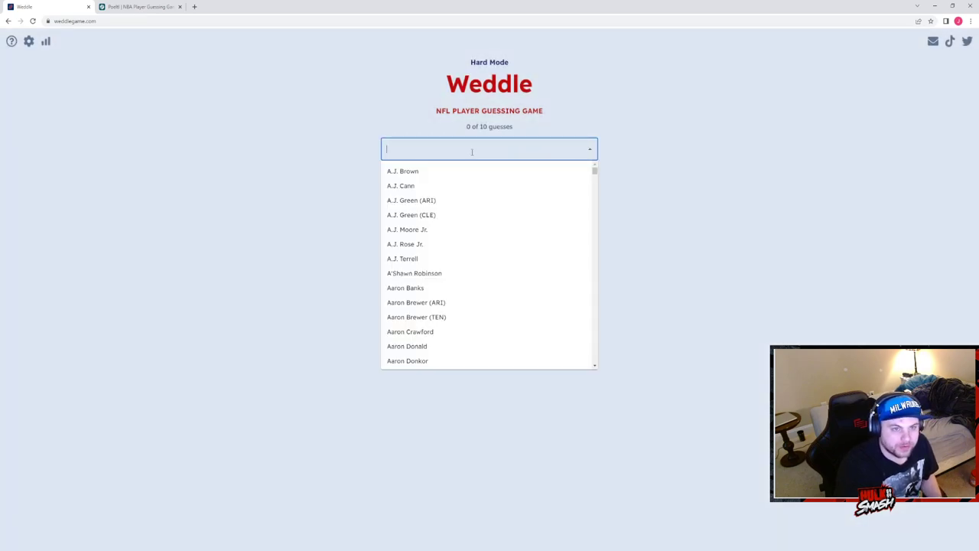
{"action": "mouse_move", "coordinate": [422, 258]}
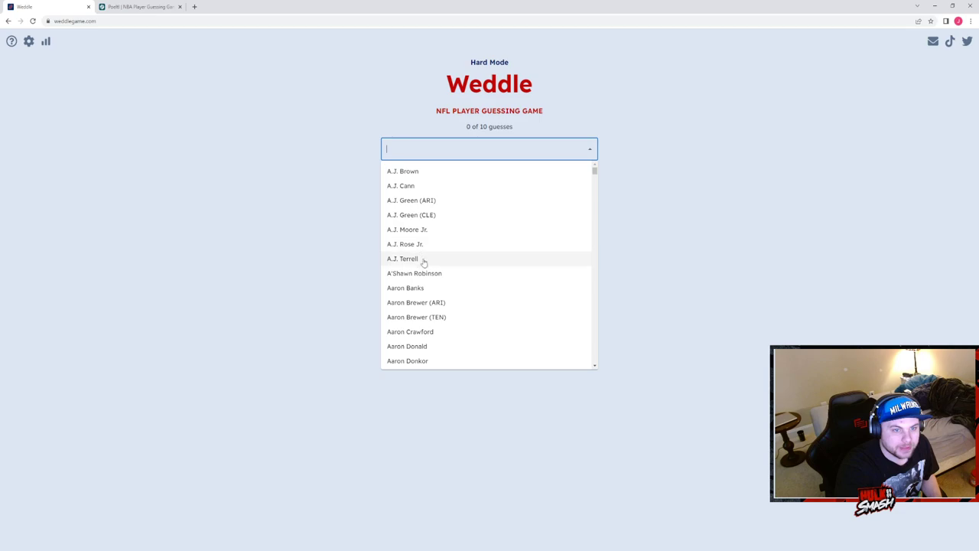
{"action": "mouse_move", "coordinate": [419, 214]}
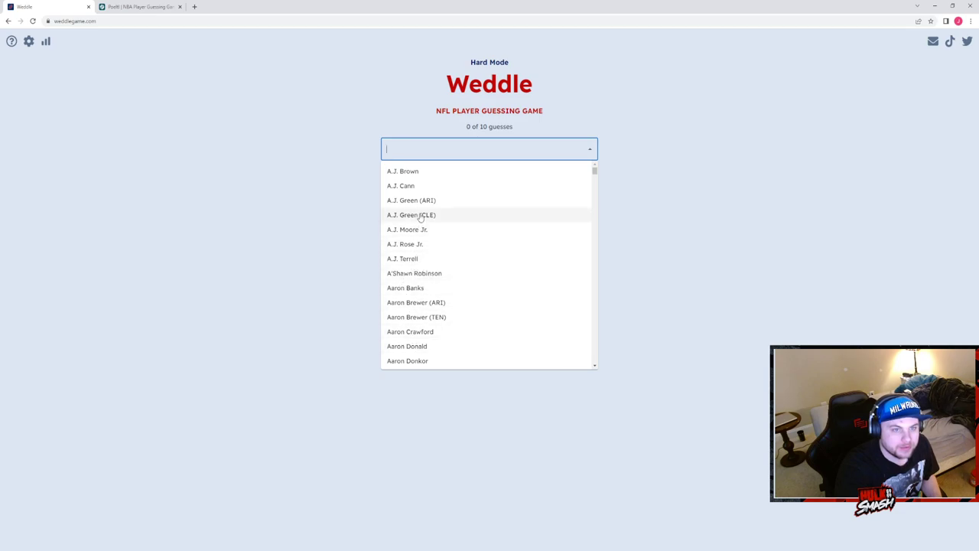
{"action": "left_click", "coordinate": [402, 172]}
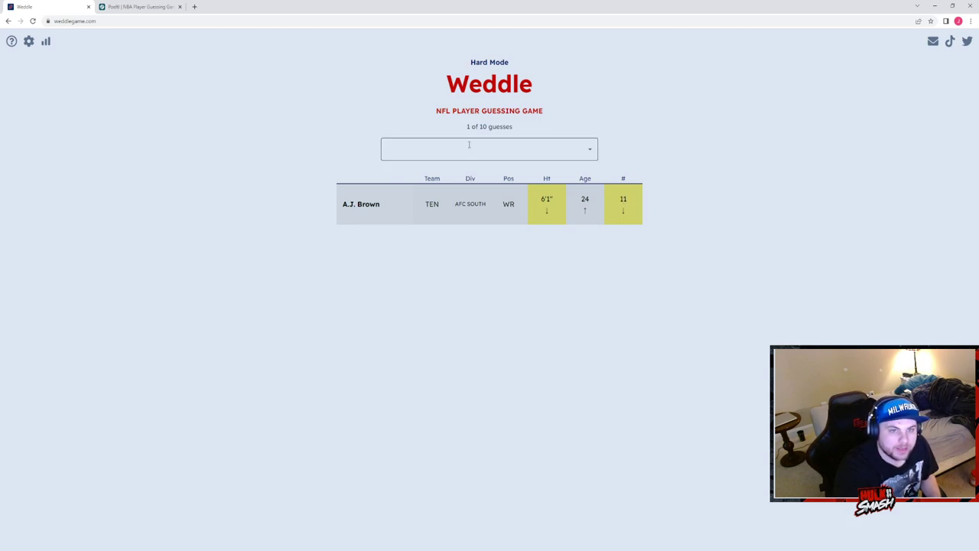
Guess D'Andre Swift as the second Hard Mode player.
{"action": "left_click", "coordinate": [490, 148]}
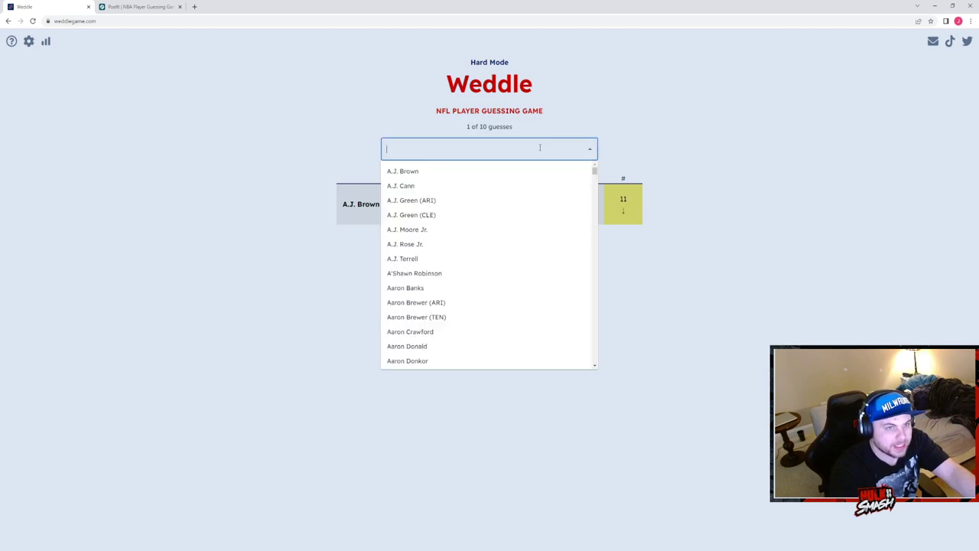
{"action": "type", "text": "swift"}
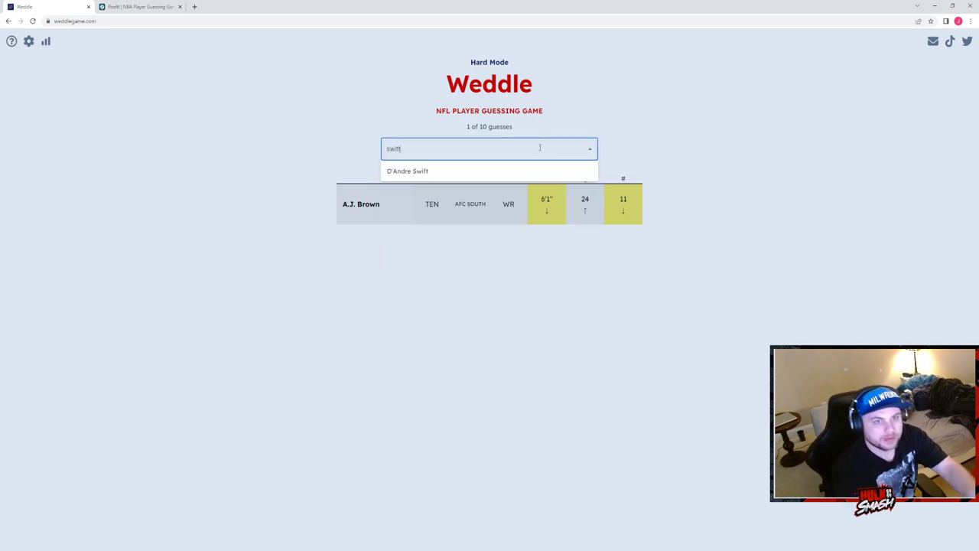
{"action": "left_click", "coordinate": [407, 172]}
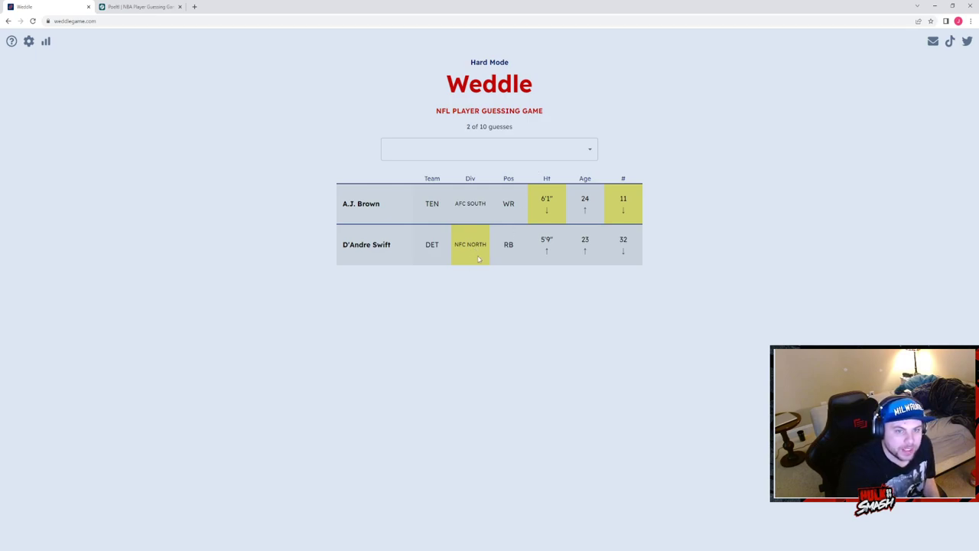
Guess Asante Samuel Jr. as the third of ten Hard Mode guesses.
{"action": "left_click", "coordinate": [489, 149]}
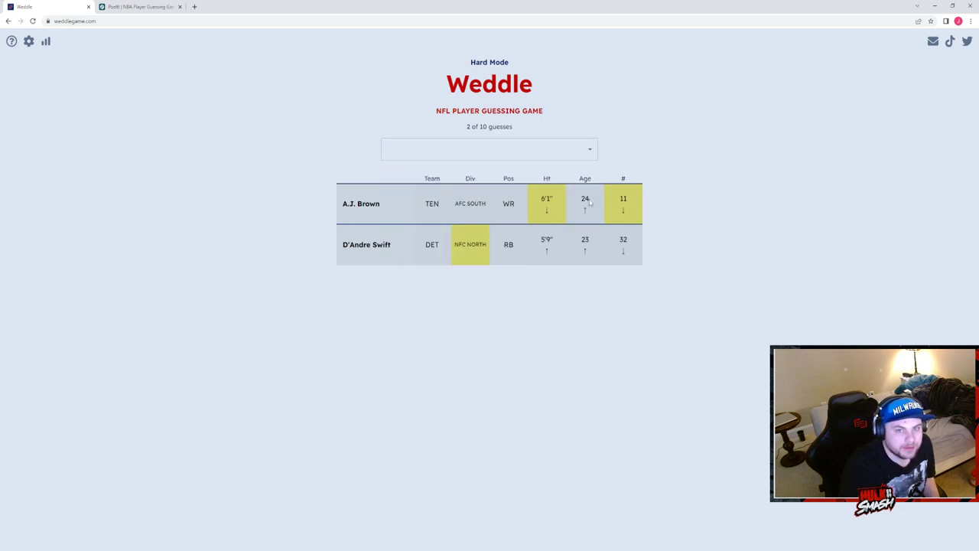
{"action": "left_click", "coordinate": [489, 148]}
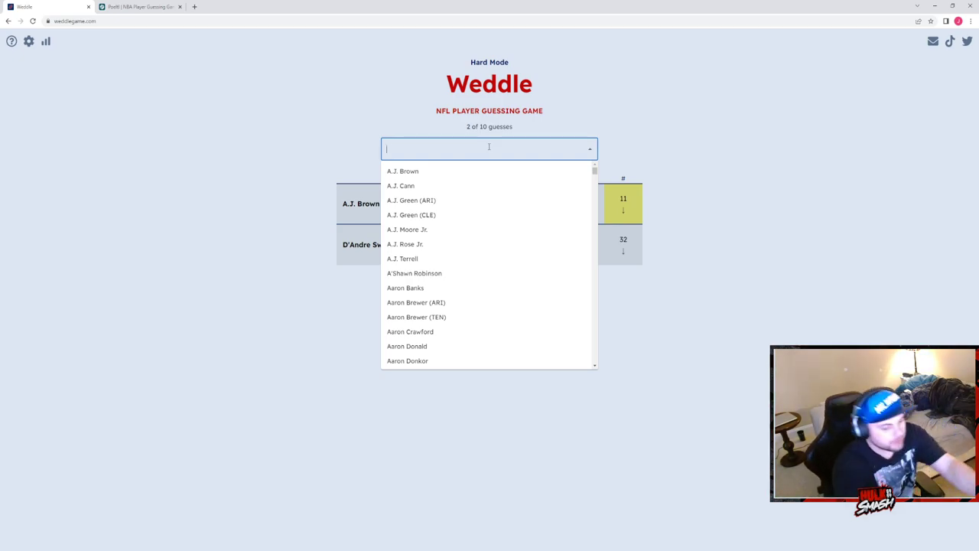
{"action": "type", "text": "asan"}
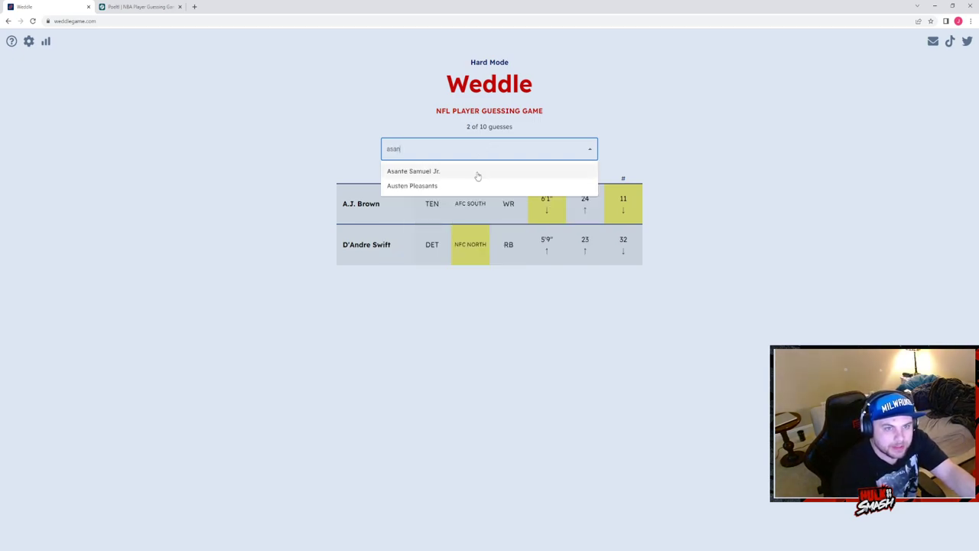
{"action": "left_click", "coordinate": [413, 171]}
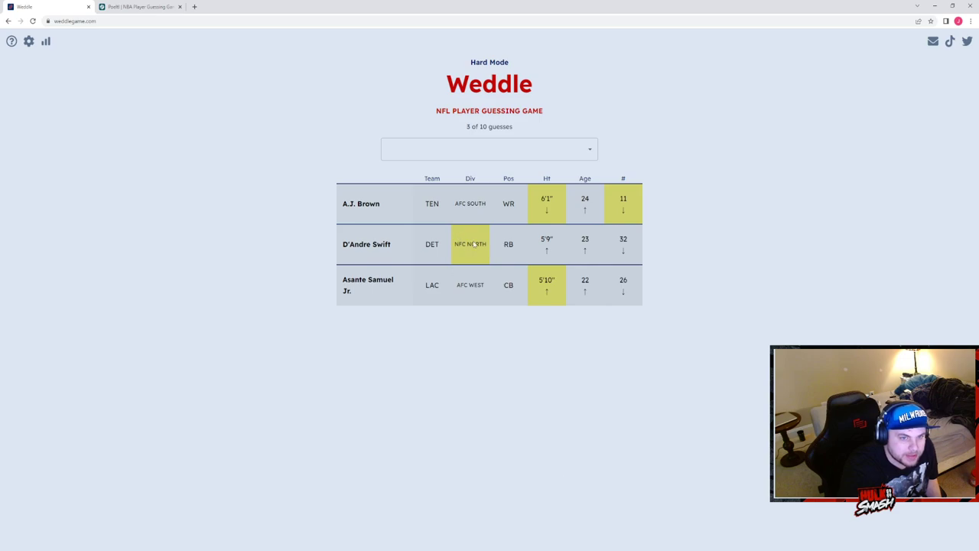
{"action": "left_click", "coordinate": [490, 148]}
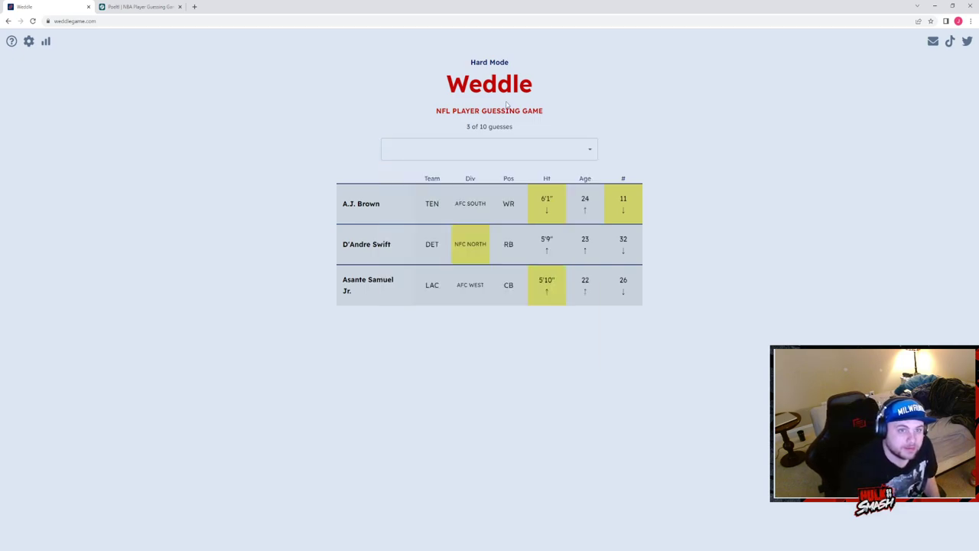
{"action": "left_click", "coordinate": [489, 149]}
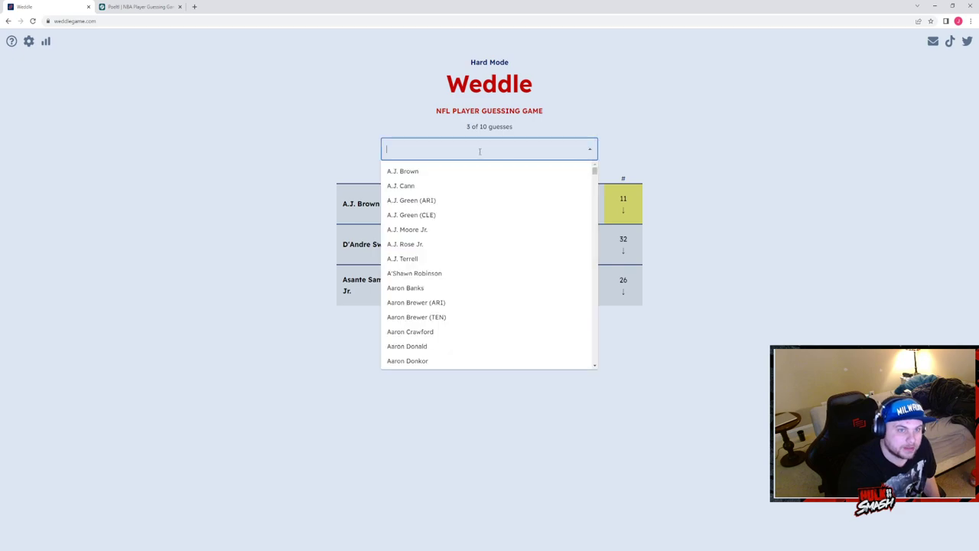
{"action": "type", "text": "jeffers"}
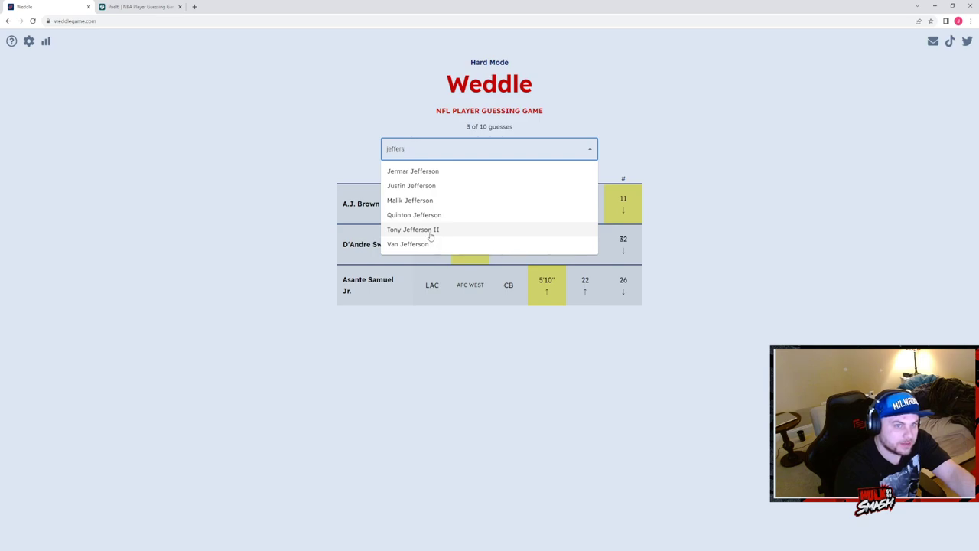
{"action": "left_click", "coordinate": [413, 229]}
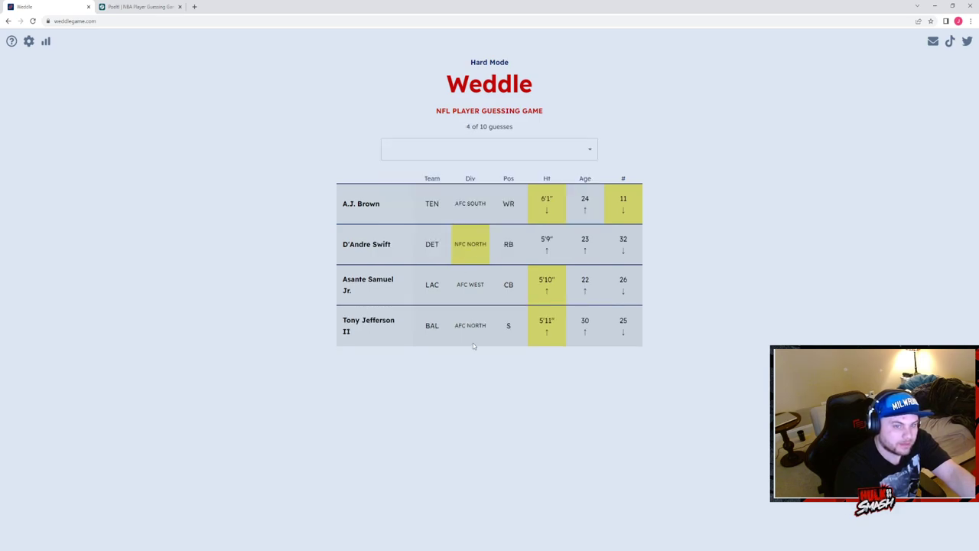
{"action": "mouse_move", "coordinate": [477, 343]}
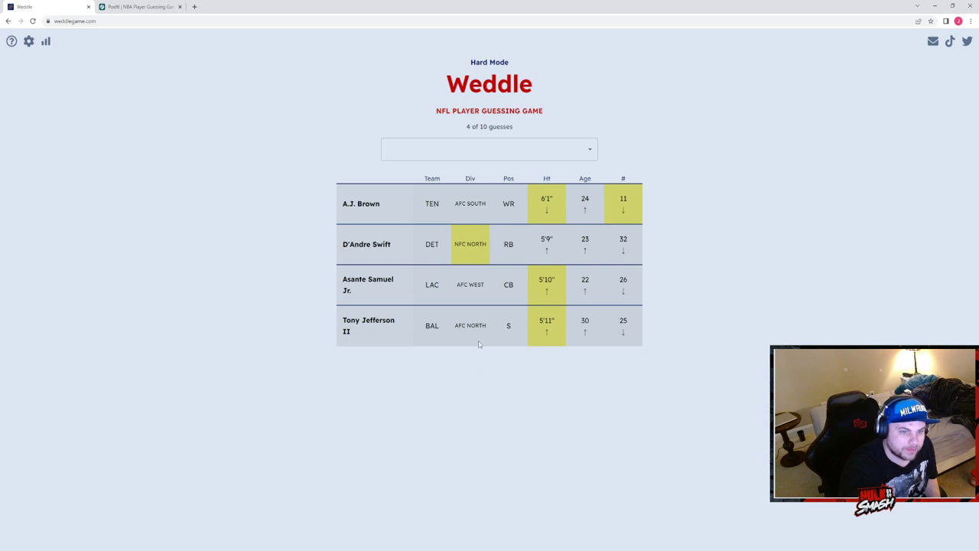
{"action": "left_click", "coordinate": [490, 149]}
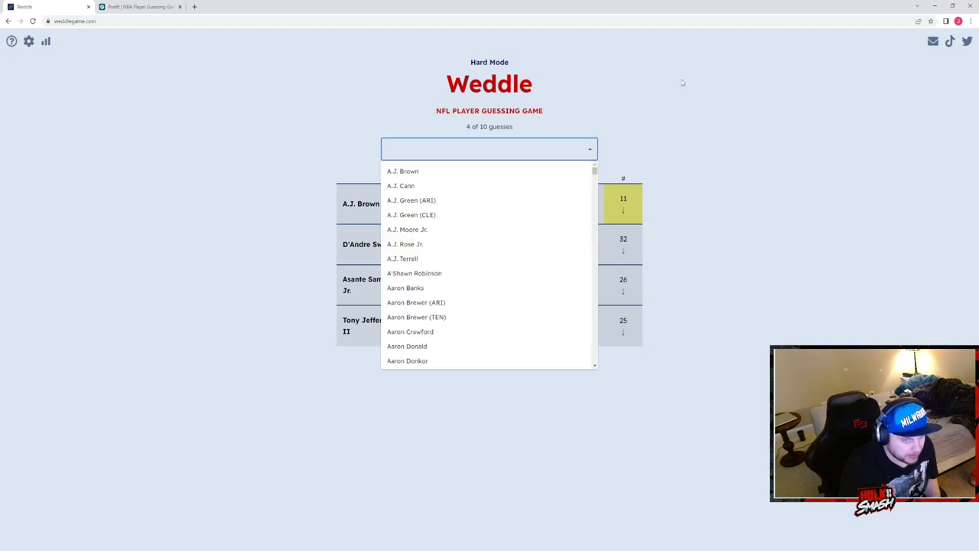
{"action": "type", "text": "mar"}
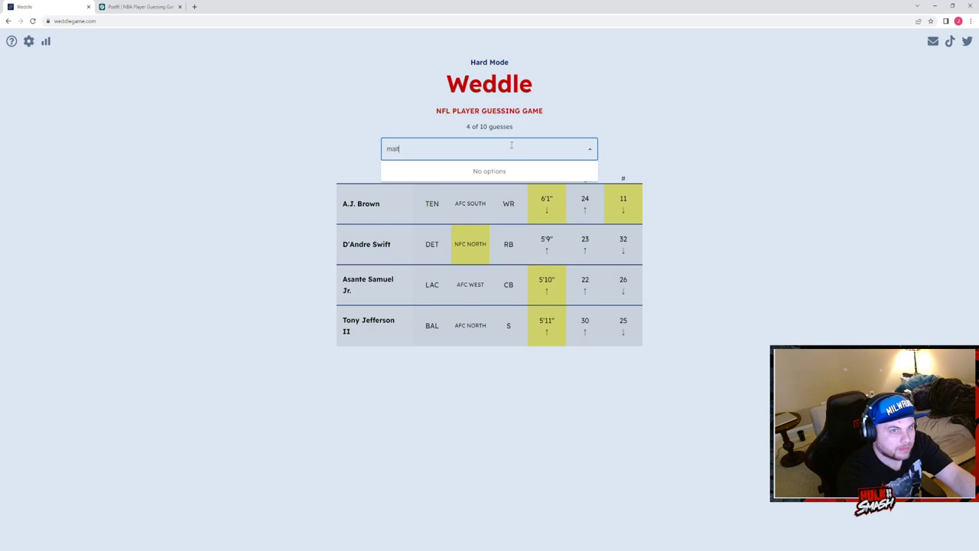
{"action": "type", "text": "math"}
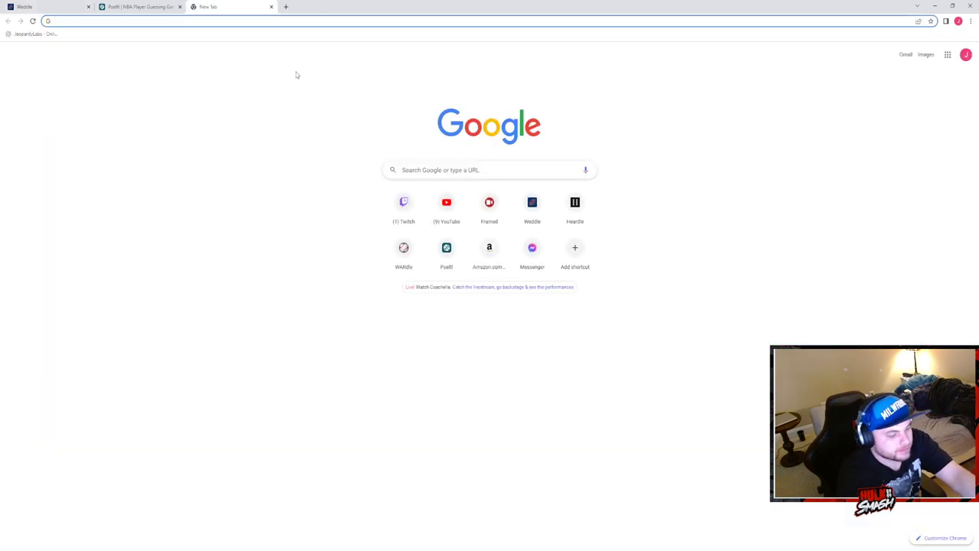
{"action": "type", "text": "tyron matt"}
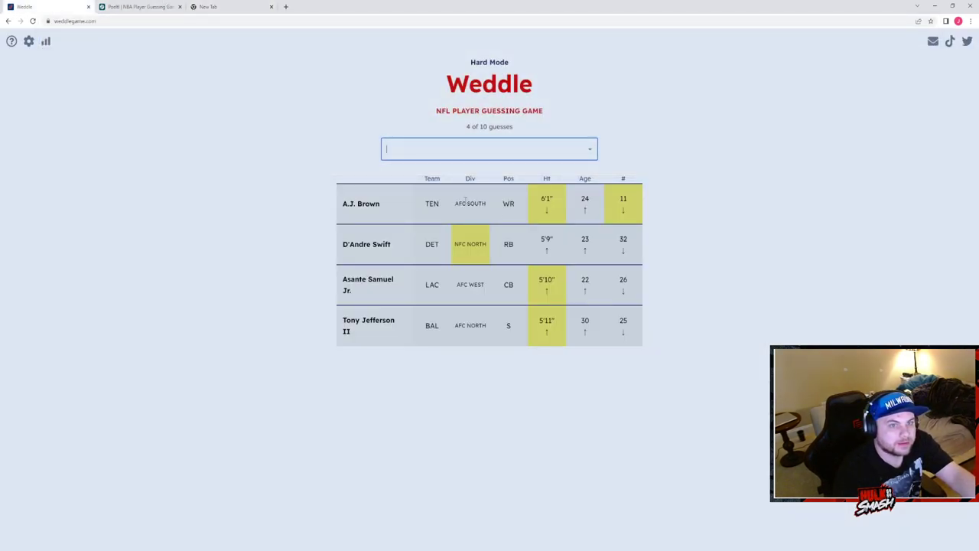
{"action": "type", "text": "tyrann"}
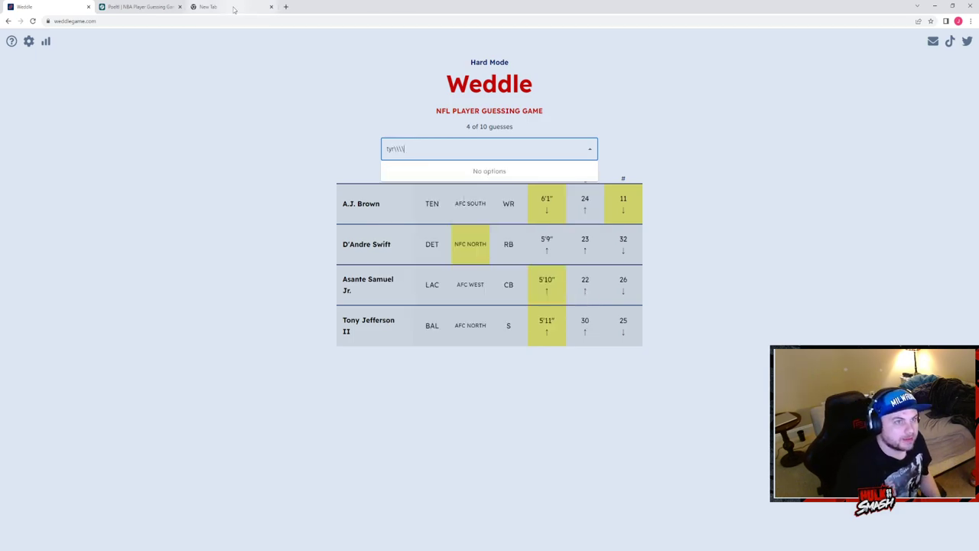
{"action": "left_click", "coordinate": [208, 6]}
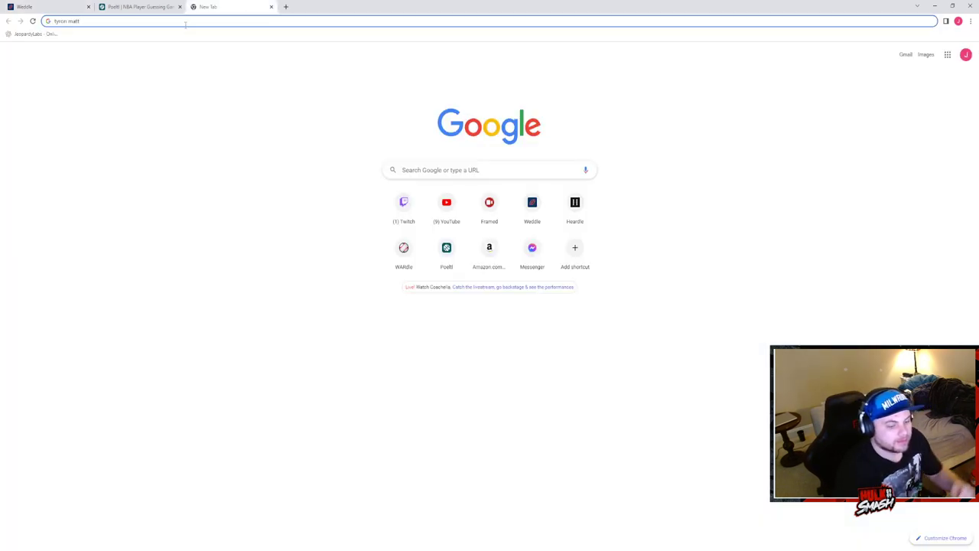
{"action": "key", "text": "Backspace"}
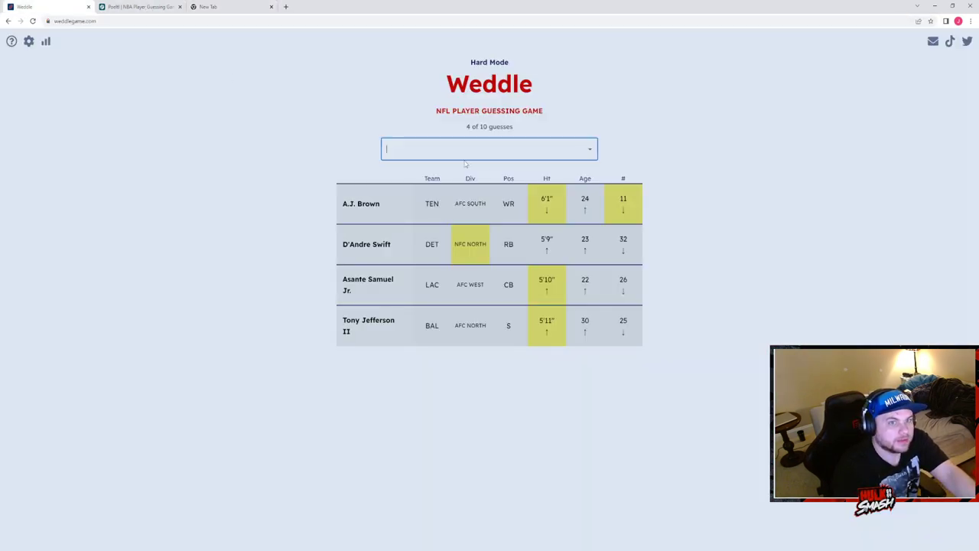
{"action": "type", "text": "math"}
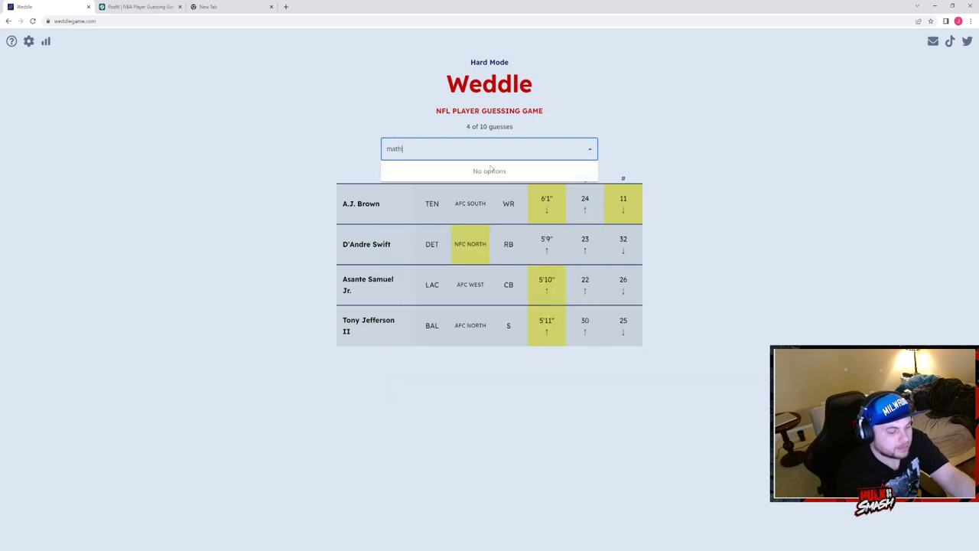
{"action": "type", "text": "ieu"}
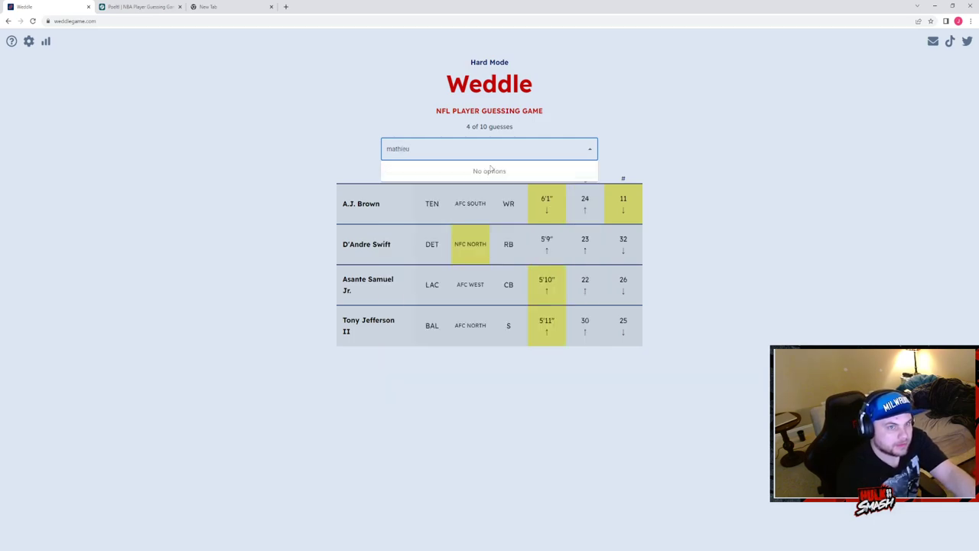
{"action": "type", "text": "m"}
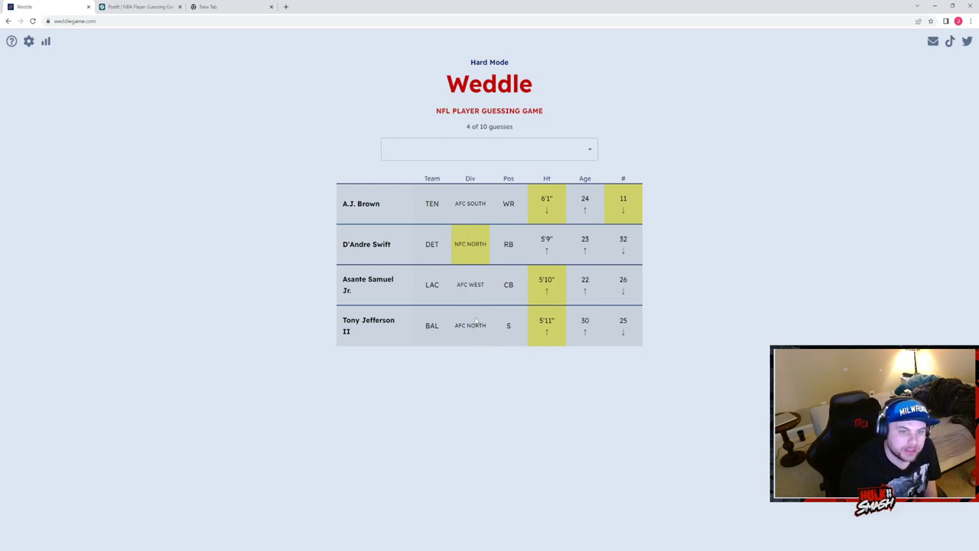
Guess Keanu Neal as the fifth Hard Mode player.
{"action": "left_click", "coordinate": [479, 150]}
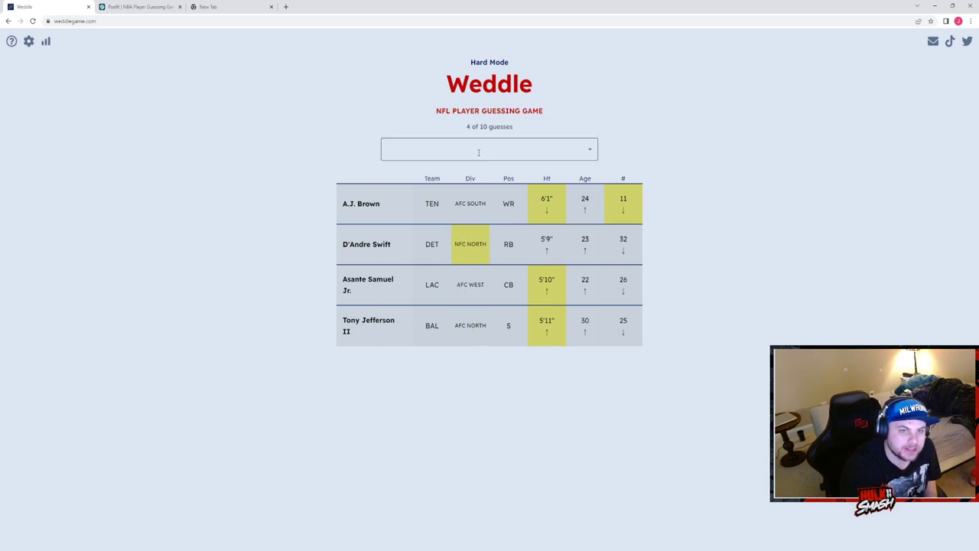
{"action": "left_click", "coordinate": [490, 149]}
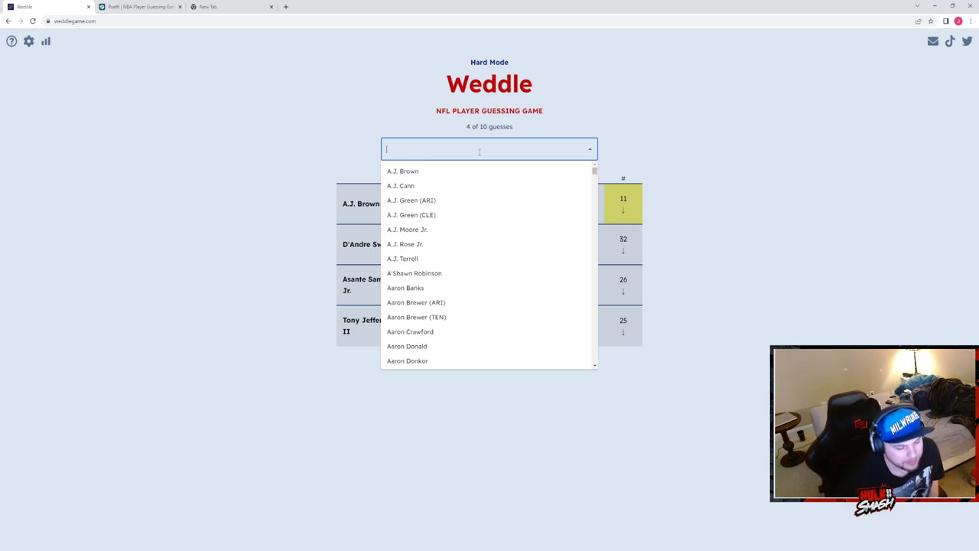
{"action": "type", "text": "neal"}
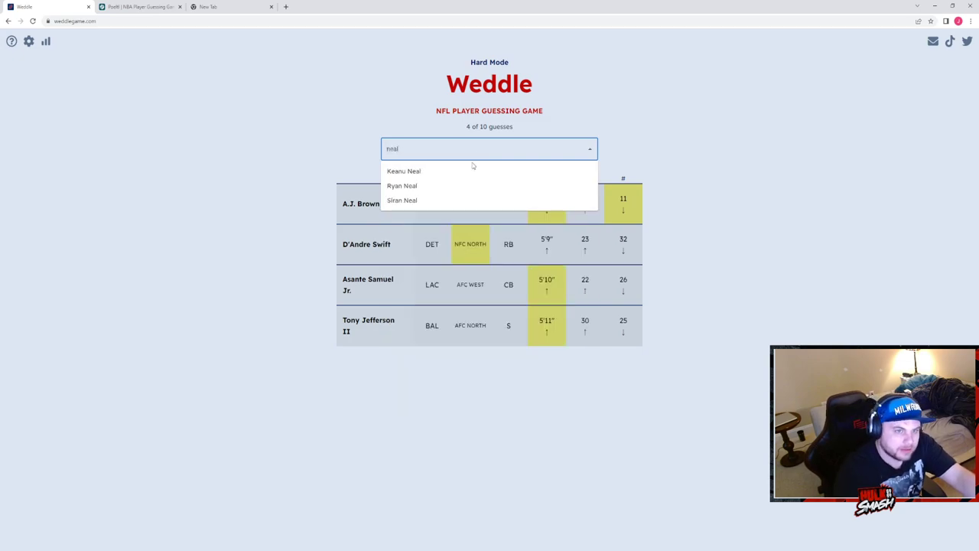
{"action": "left_click", "coordinate": [404, 171]}
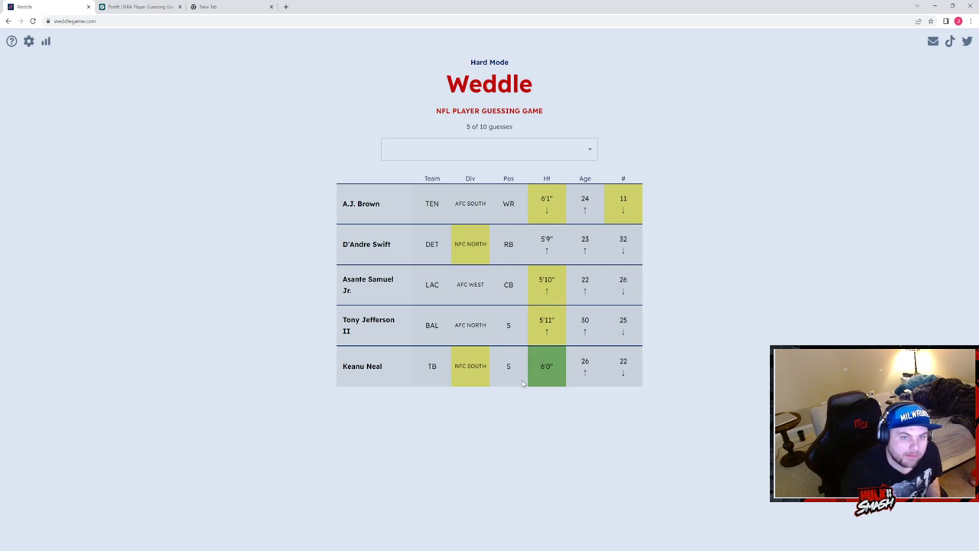
{"action": "mouse_move", "coordinate": [505, 376]}
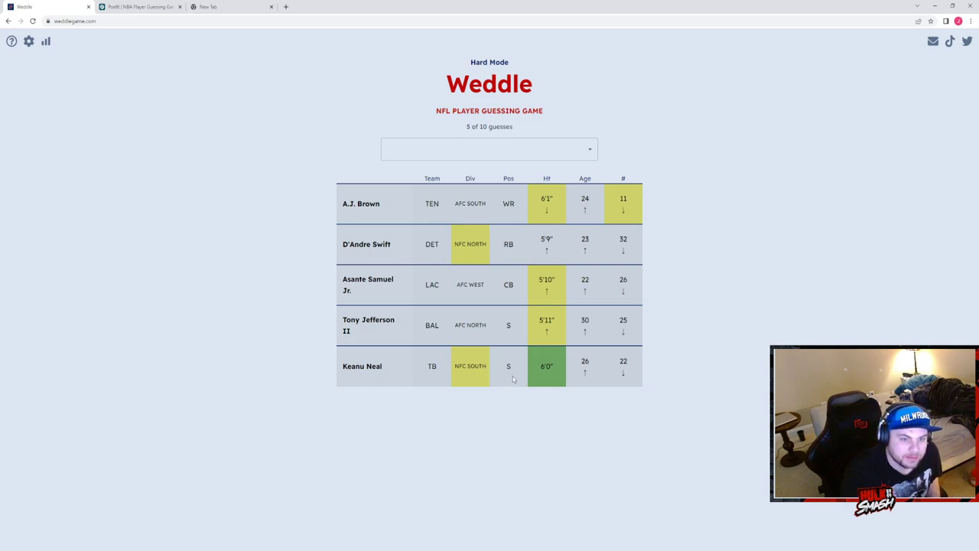
Guess Greg Zuerlein as the sixth player, matching the 6'0" height.
{"action": "left_click", "coordinate": [489, 148]}
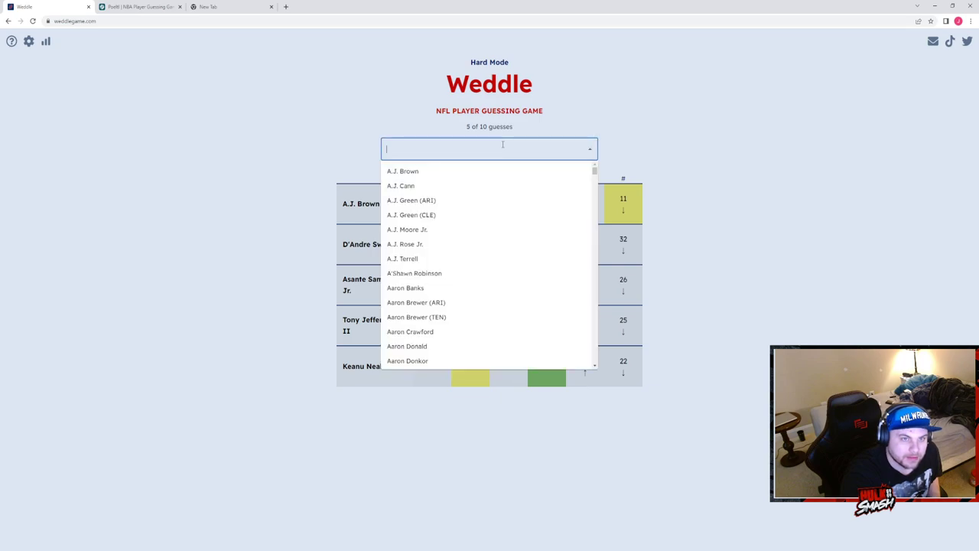
{"action": "mouse_move", "coordinate": [565, 101]}
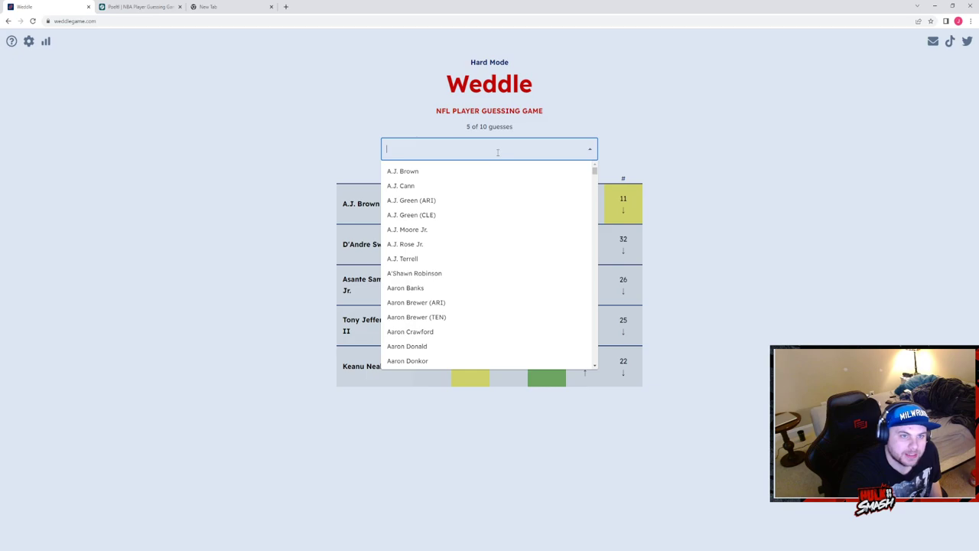
{"action": "type", "text": "greg z"}
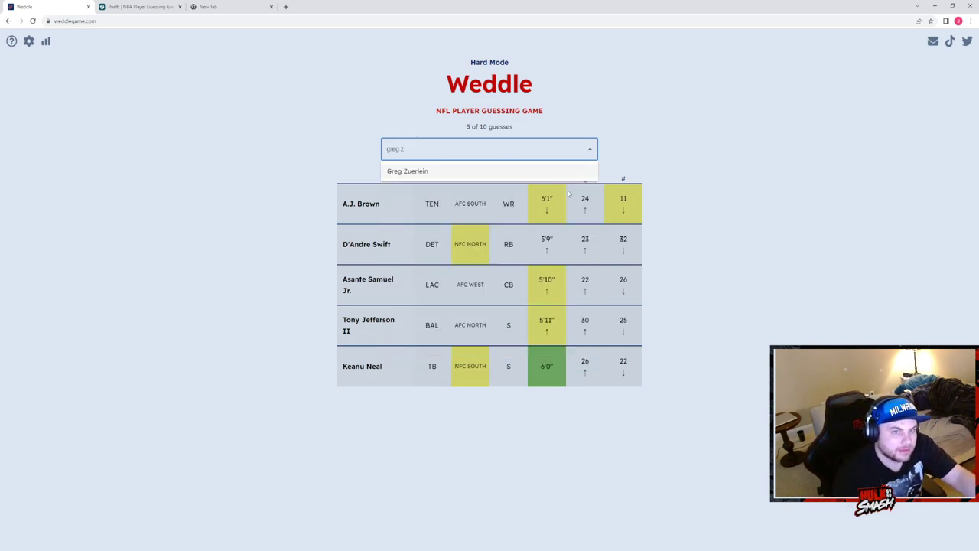
{"action": "left_click", "coordinate": [407, 172]}
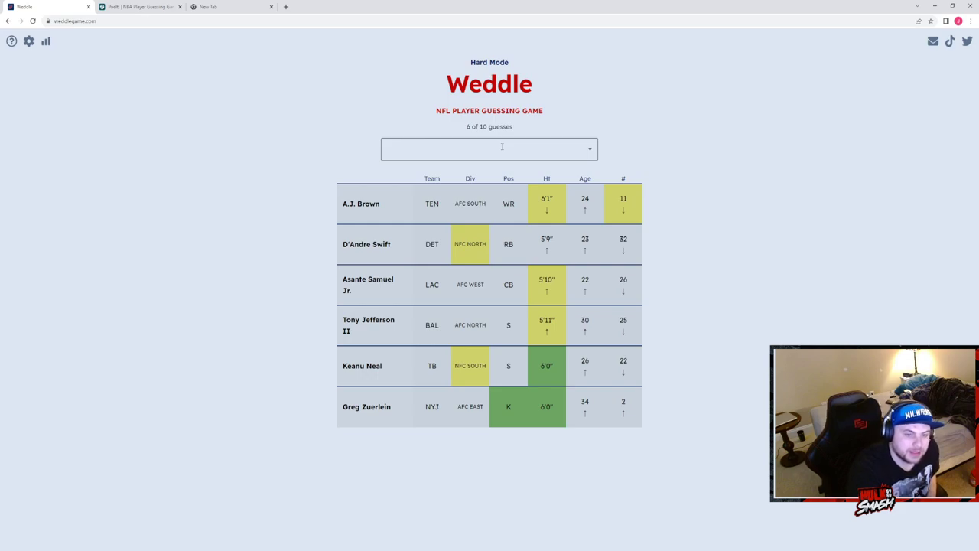
{"action": "type", "text": "b"}
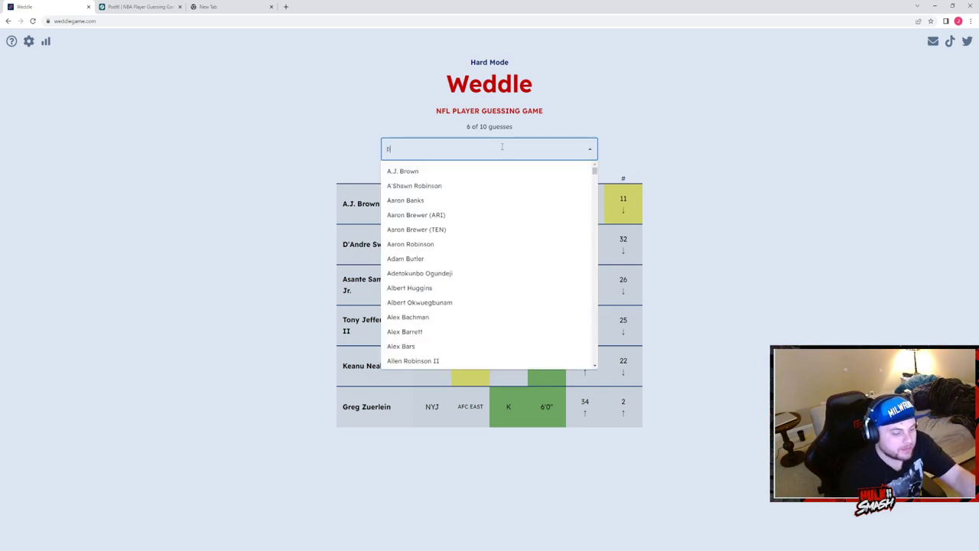
{"action": "type", "text": "ail"}
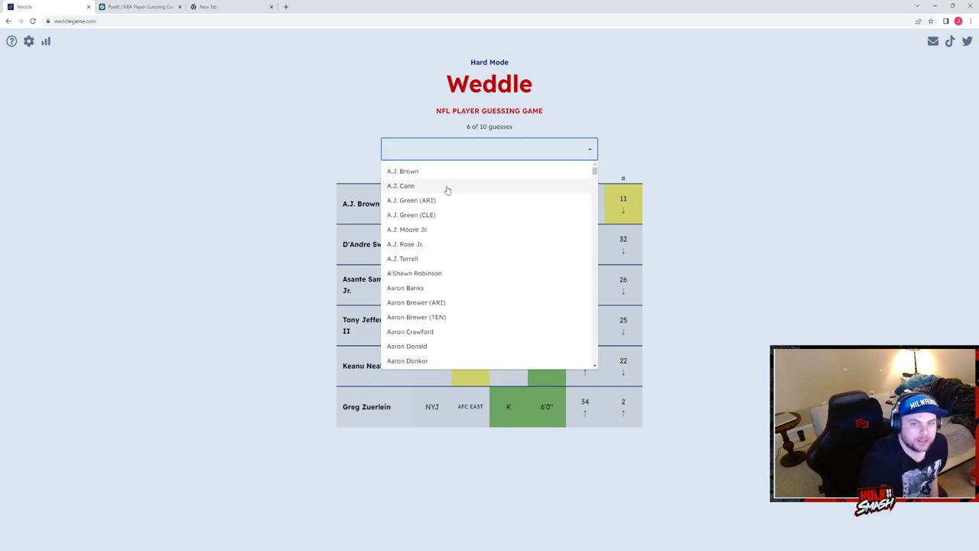
{"action": "left_click", "coordinate": [710, 431]}
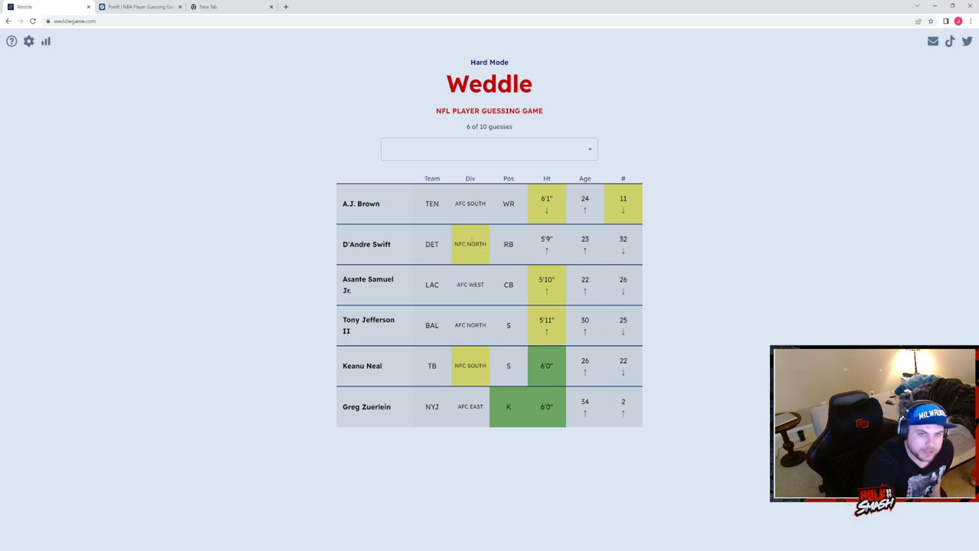
{"action": "mouse_move", "coordinate": [493, 306]}
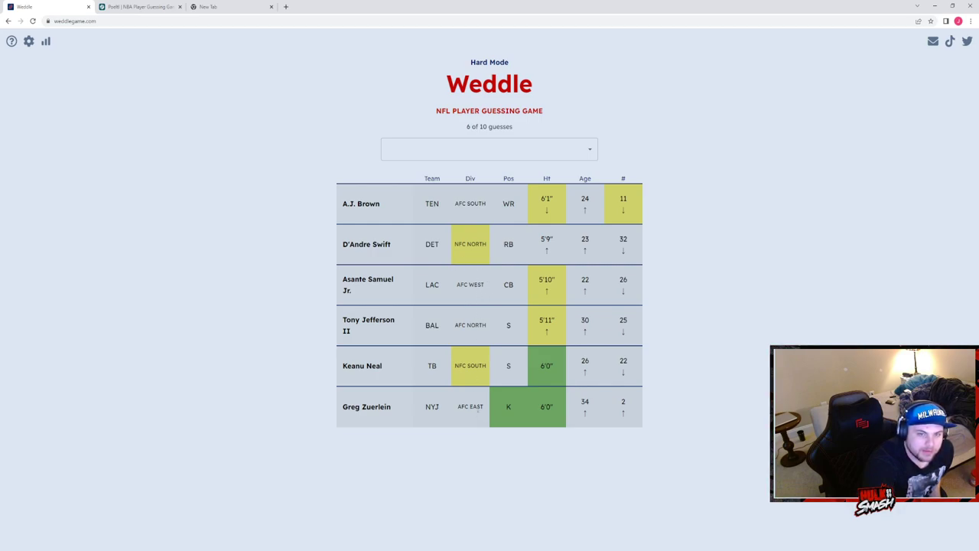
{"action": "left_click", "coordinate": [489, 150]}
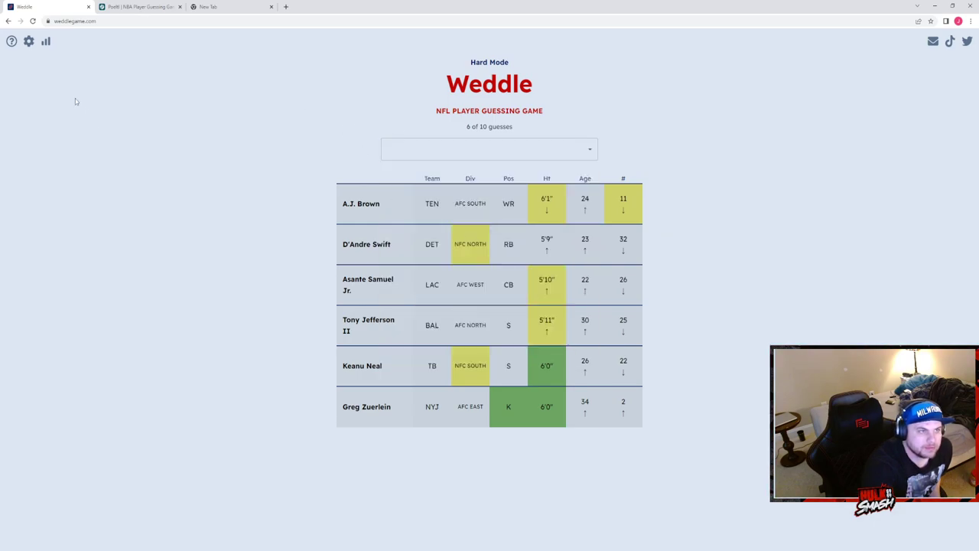
{"action": "left_click", "coordinate": [490, 150]}
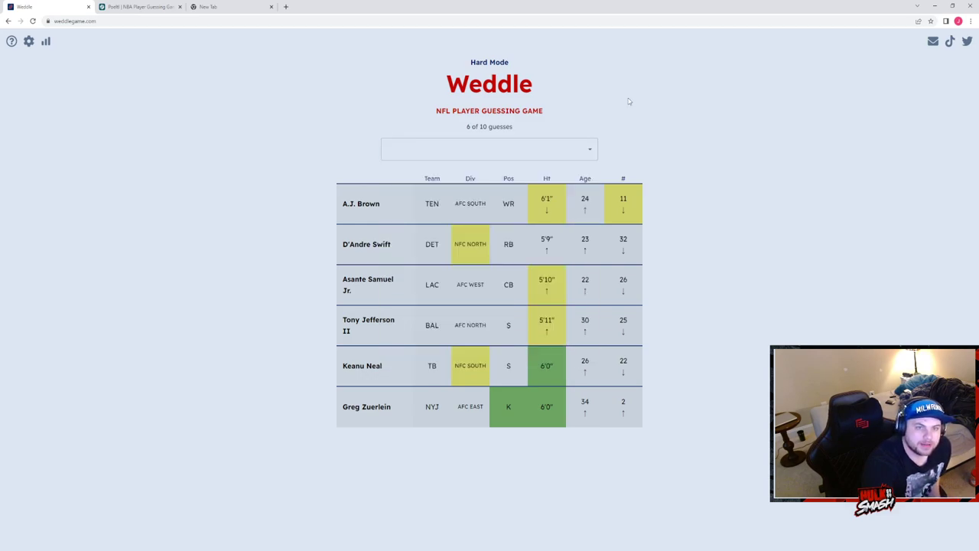
{"action": "left_click", "coordinate": [490, 150]}
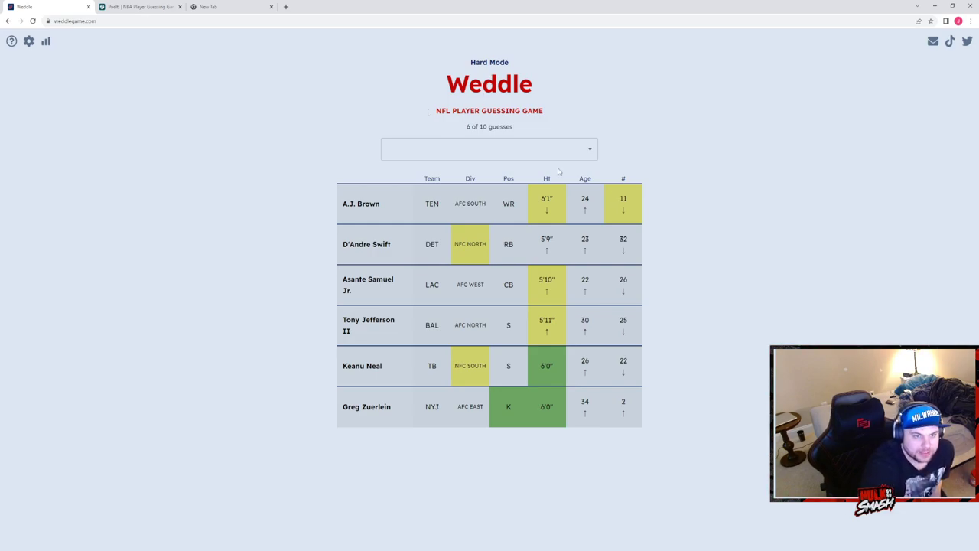
{"action": "mouse_move", "coordinate": [683, 169]}
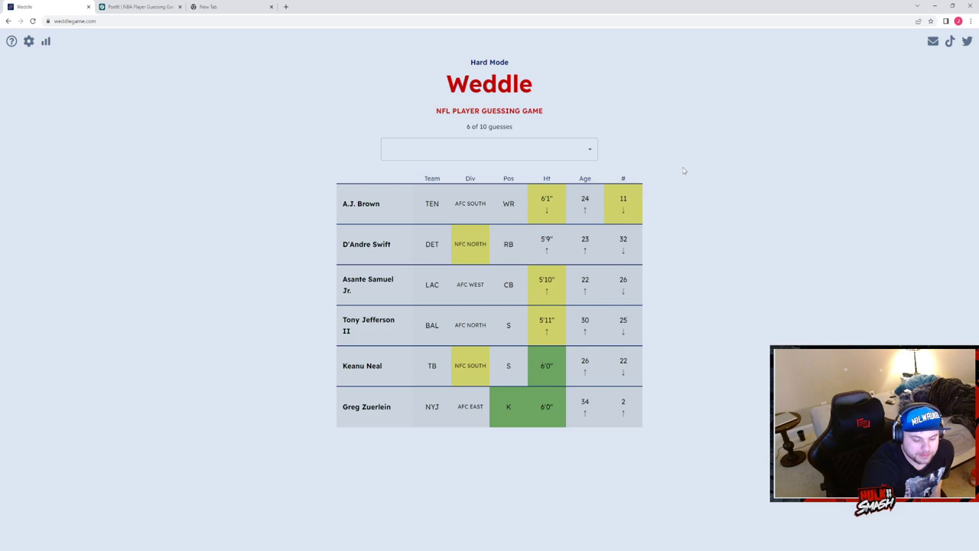
Discard a partial 'dan ba' search and guess Robbie Gould, solving Hard Mode on the seventh try.
{"action": "left_click", "coordinate": [489, 148]}
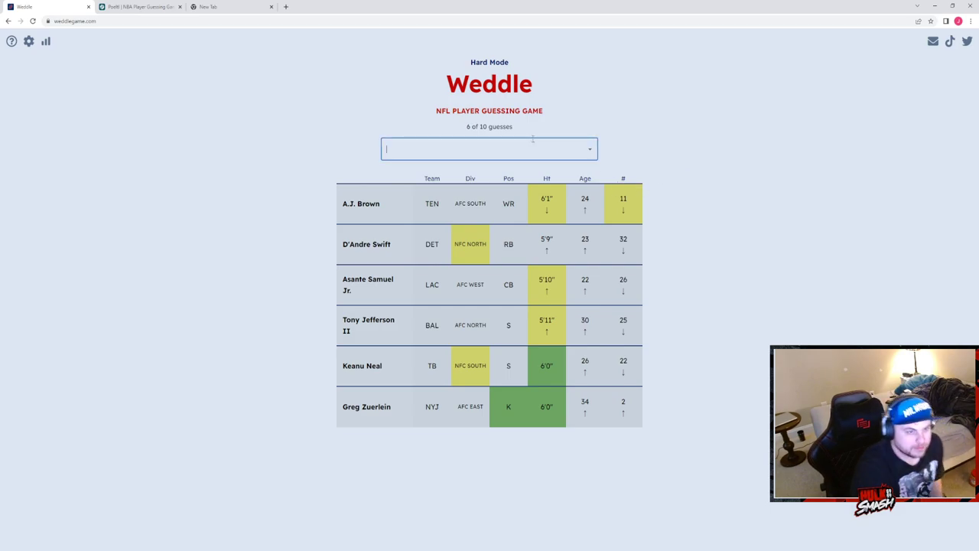
{"action": "type", "text": "dan ba"}
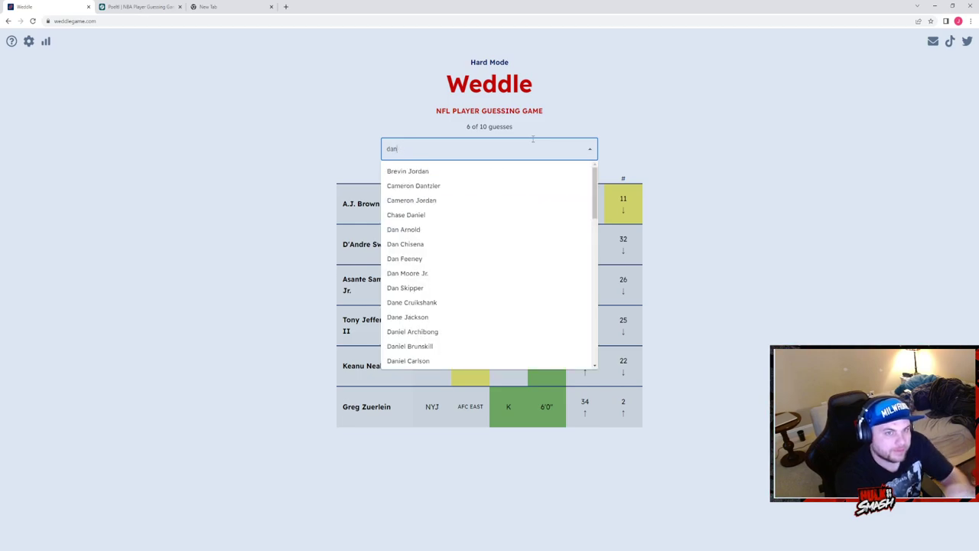
{"action": "key", "text": "backspace"}
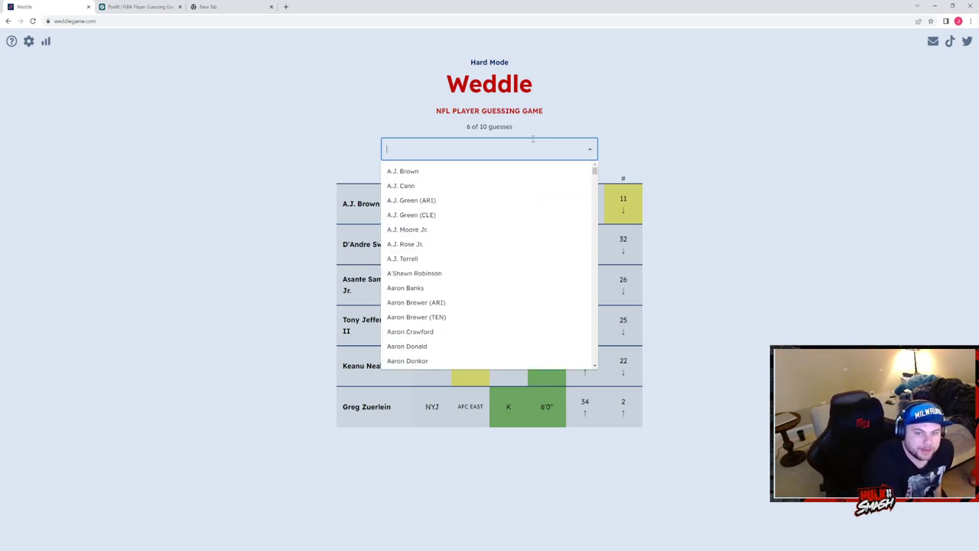
{"action": "left_click", "coordinate": [790, 171]}
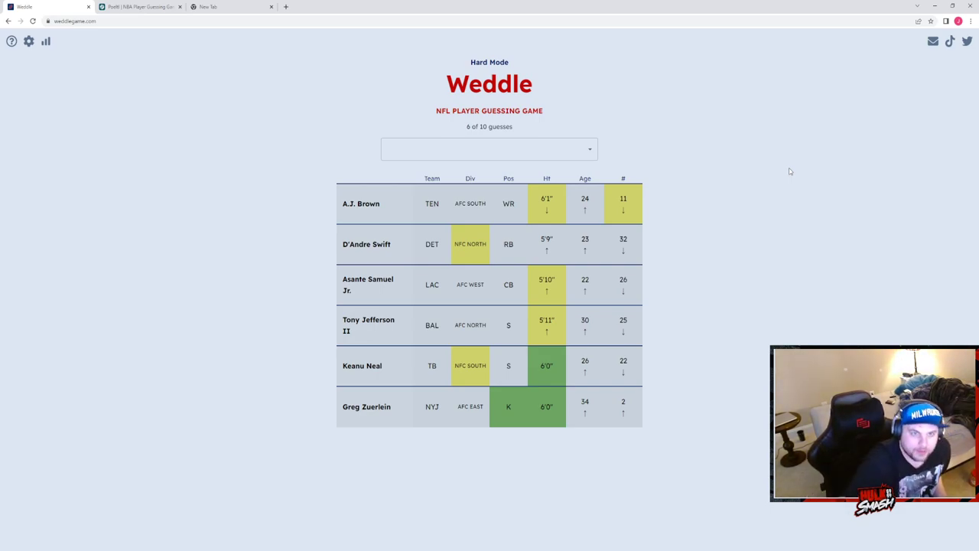
{"action": "type", "text": "god"}
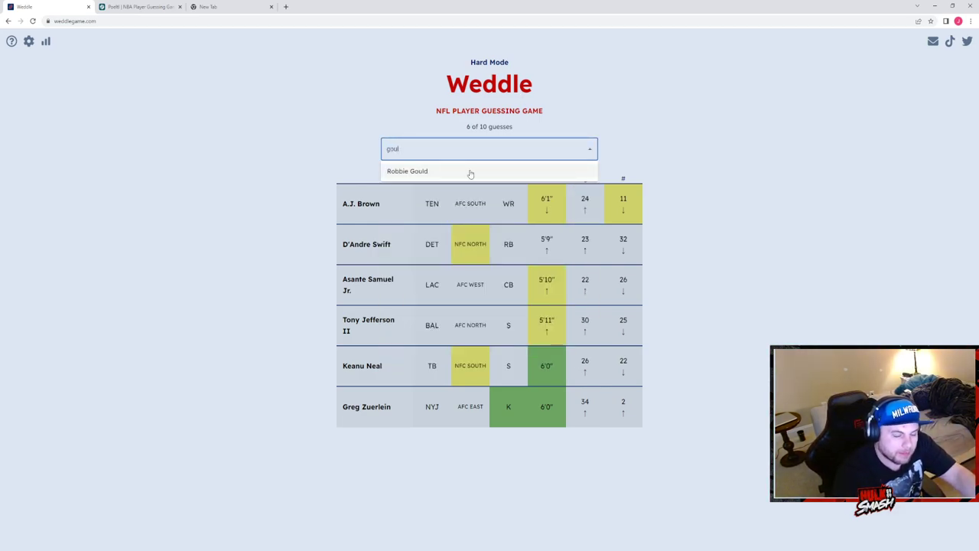
{"action": "left_click", "coordinate": [407, 172]}
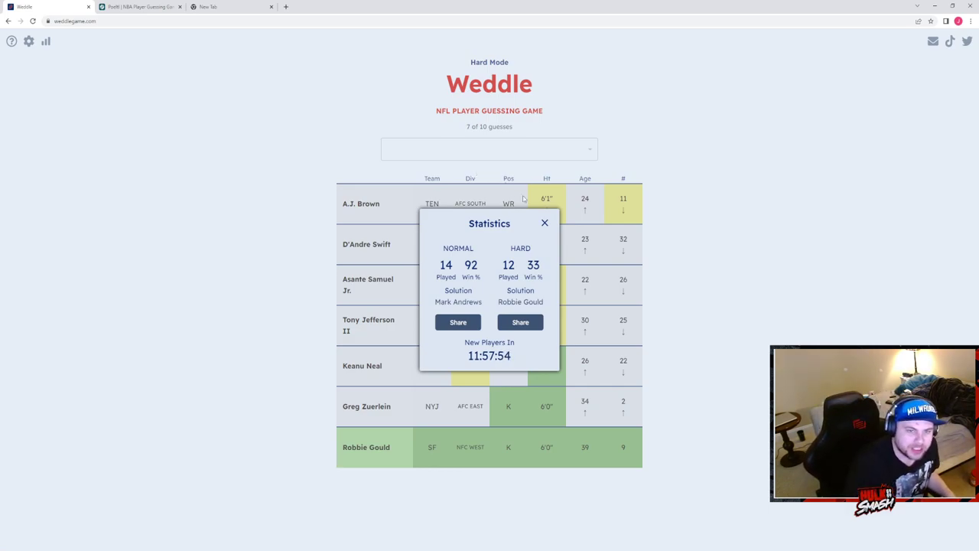
Dismiss the Statistics popup and close the empty extra browser tab.
{"action": "left_click", "coordinate": [545, 224]}
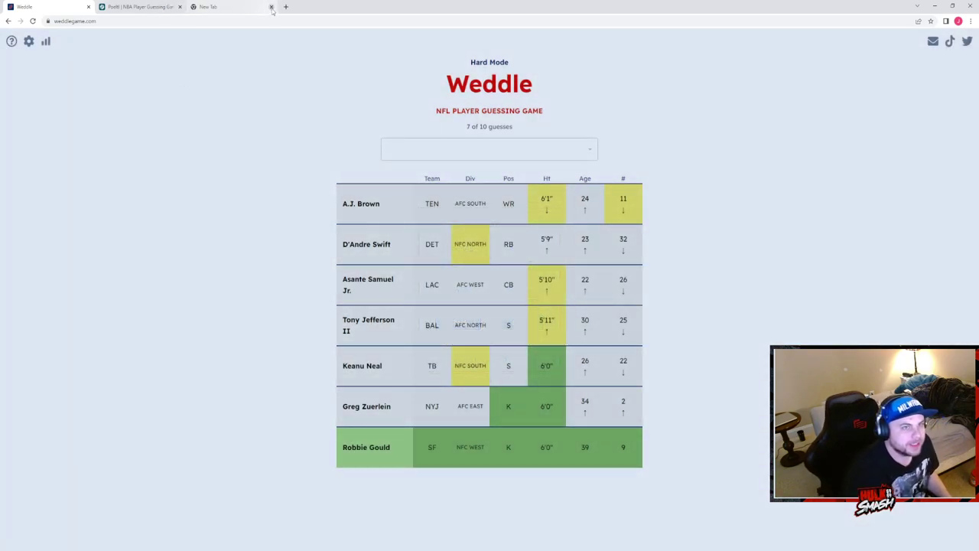
{"action": "left_click", "coordinate": [272, 6]}
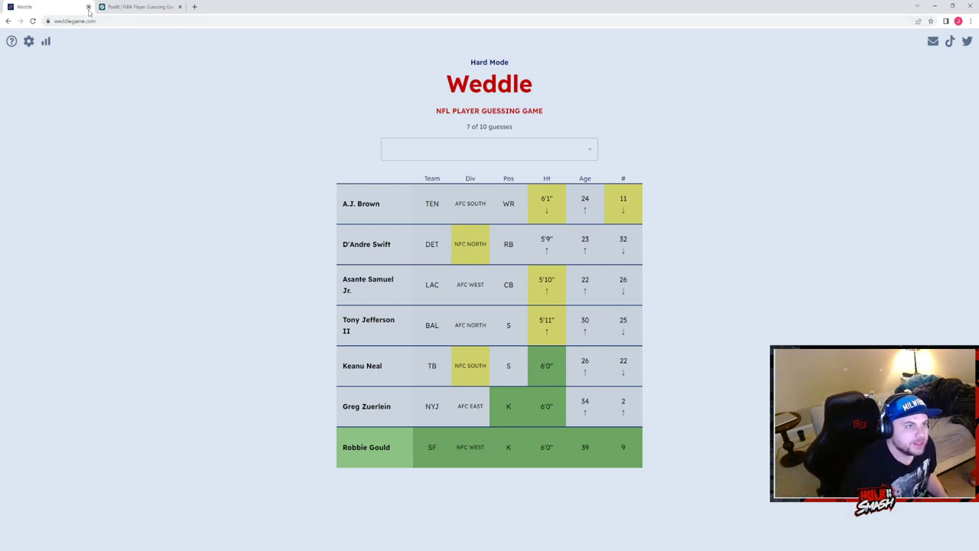
Close the finished Weddle tab and peek at the Poeltl mystery player's silhouette.
{"action": "left_click", "coordinate": [141, 6]}
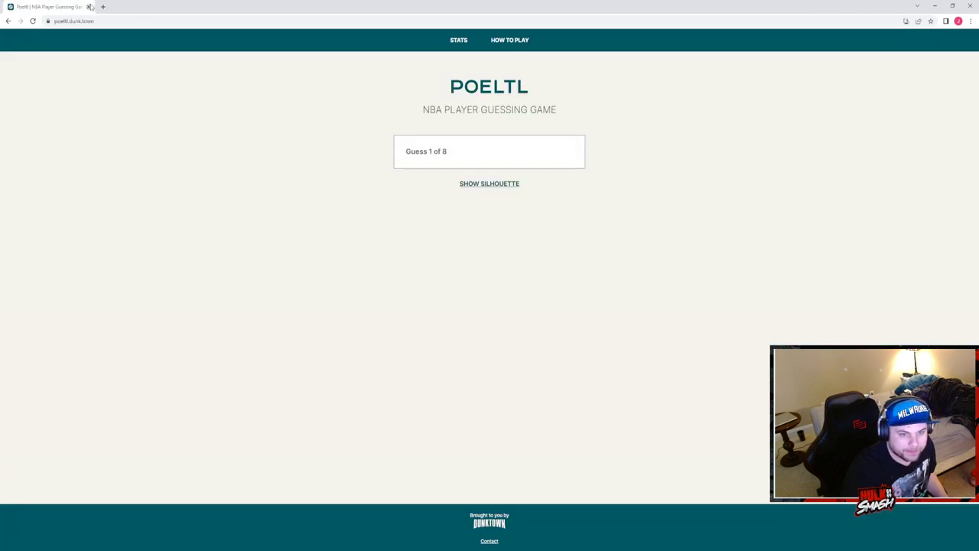
{"action": "left_click", "coordinate": [489, 184]}
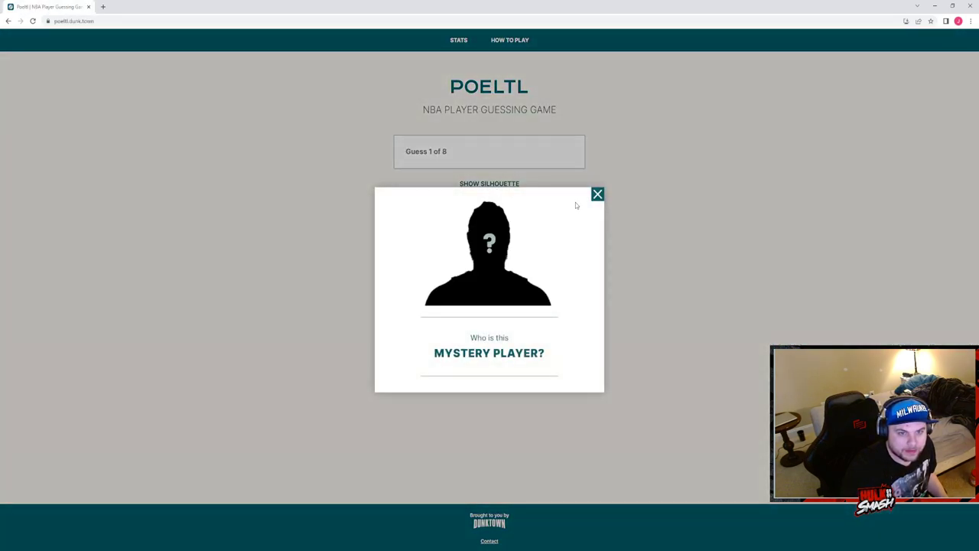
{"action": "left_click", "coordinate": [597, 193]}
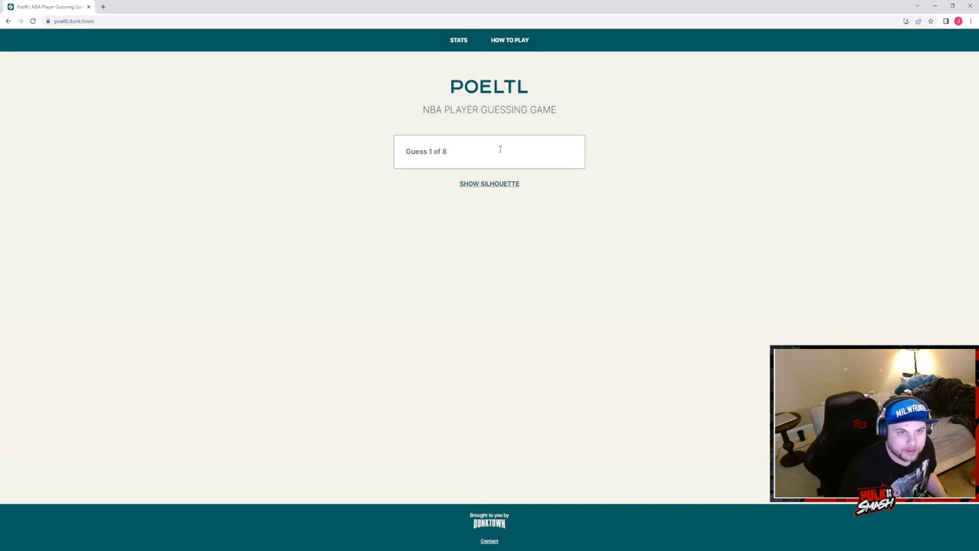
Guess Paul George first in Poeltl, matching conference, division, position and age.
{"action": "type", "text": "paul geo"}
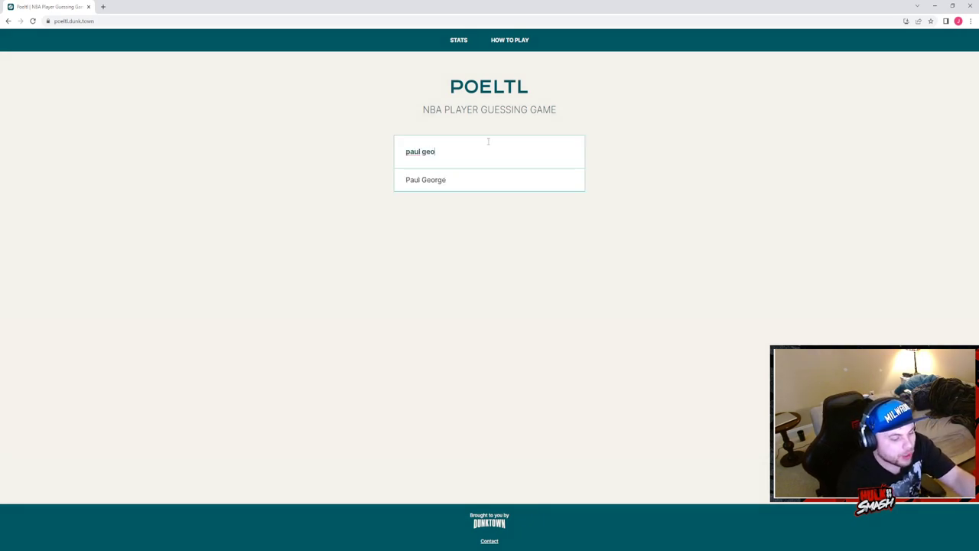
{"action": "left_click", "coordinate": [425, 179]}
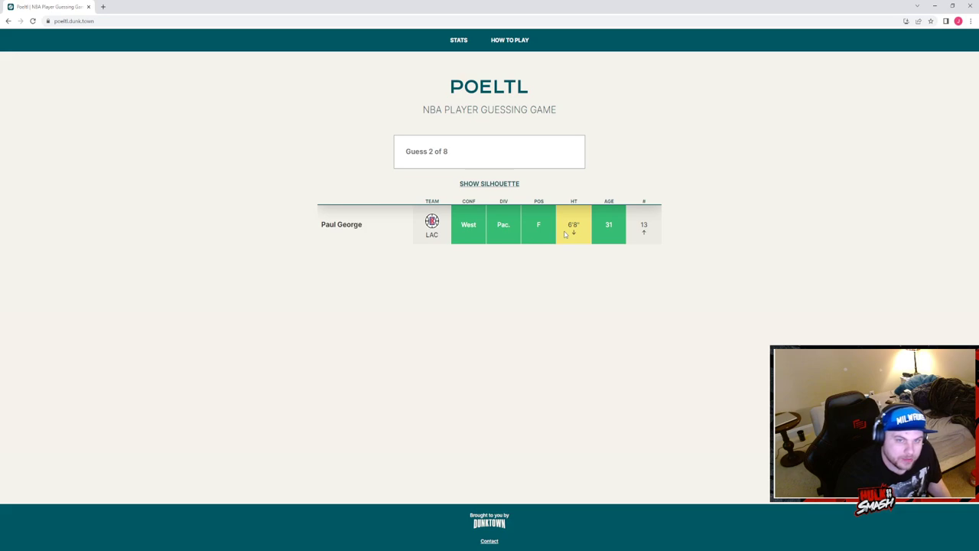
{"action": "left_click", "coordinate": [490, 151]}
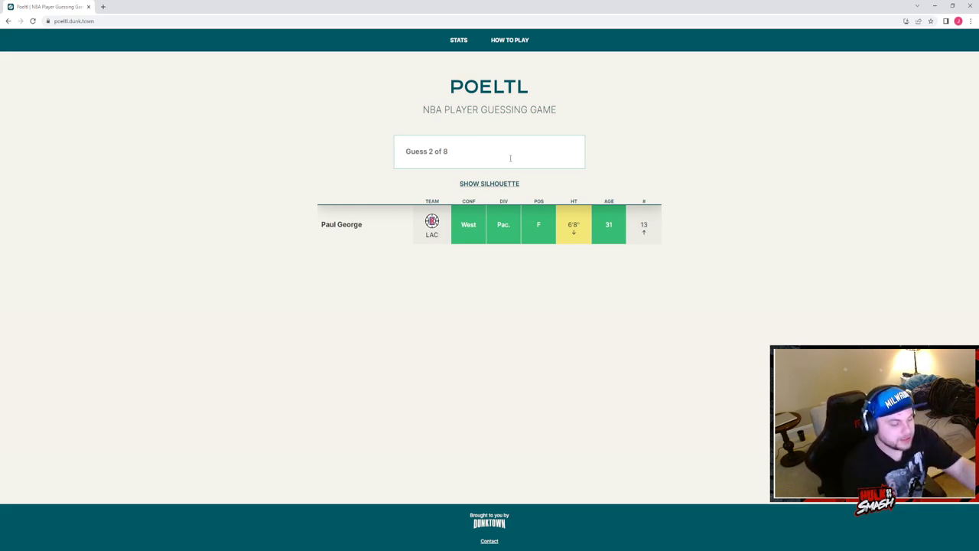
Guess De'Aaron Fox and Anthony Davis as the next Poeltl players.
{"action": "type", "text": "fo"}
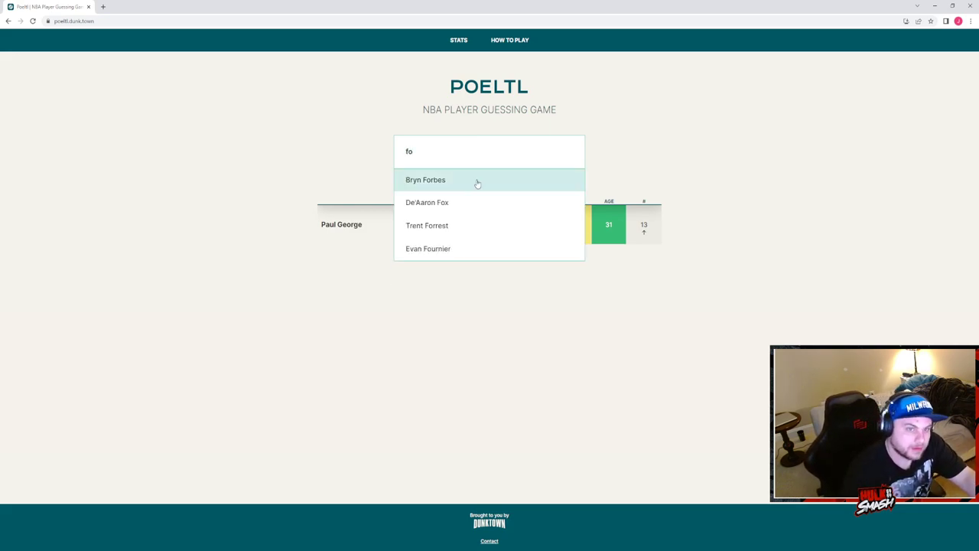
{"action": "left_click", "coordinate": [427, 202]}
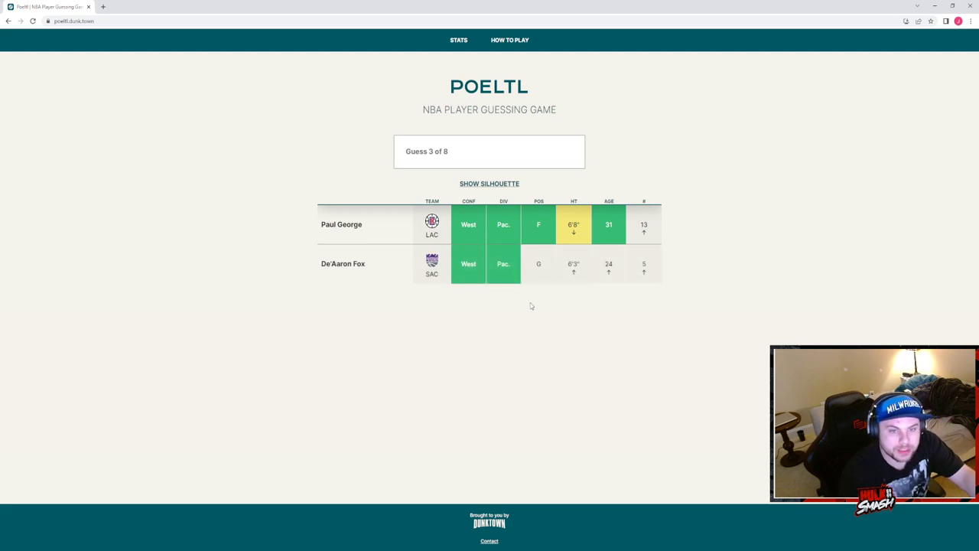
{"action": "left_click", "coordinate": [489, 151]}
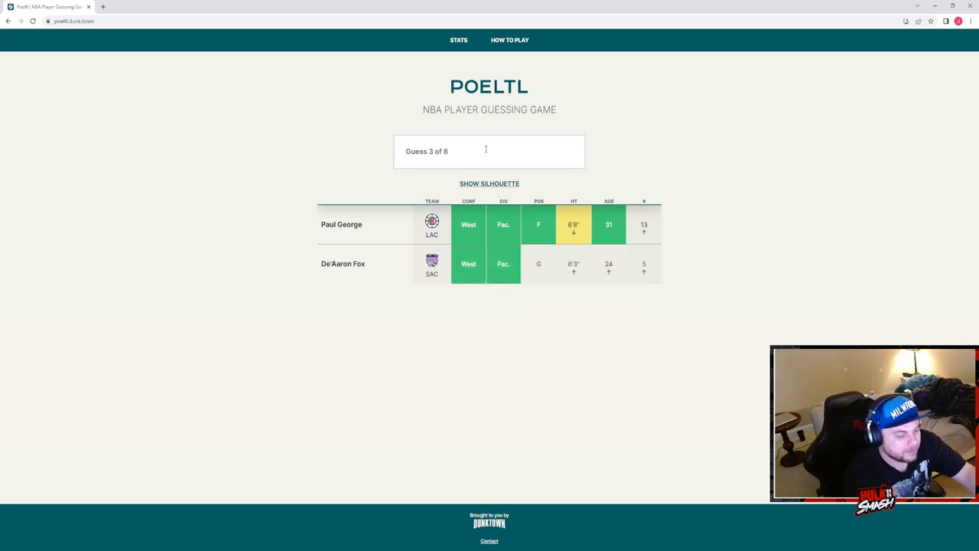
{"action": "type", "text": "davis"}
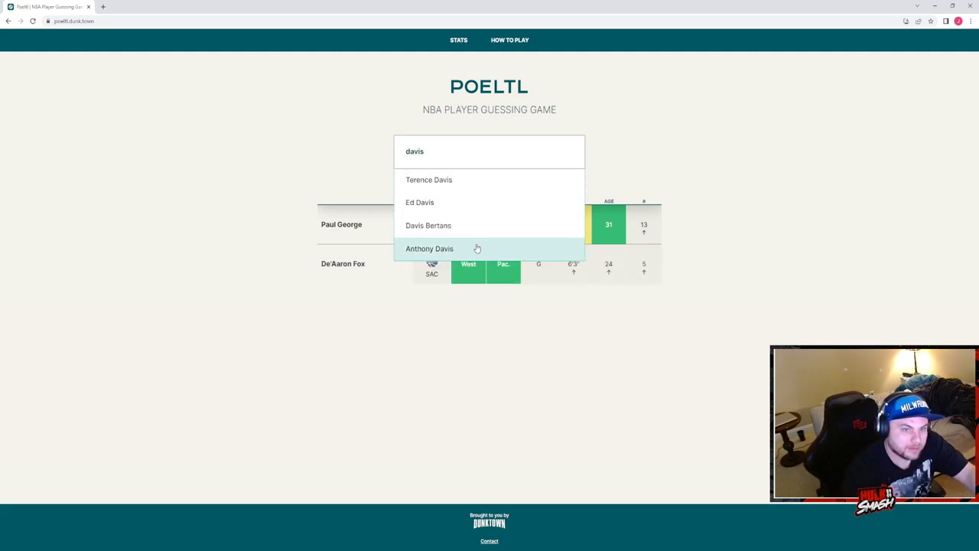
{"action": "left_click", "coordinate": [428, 248]}
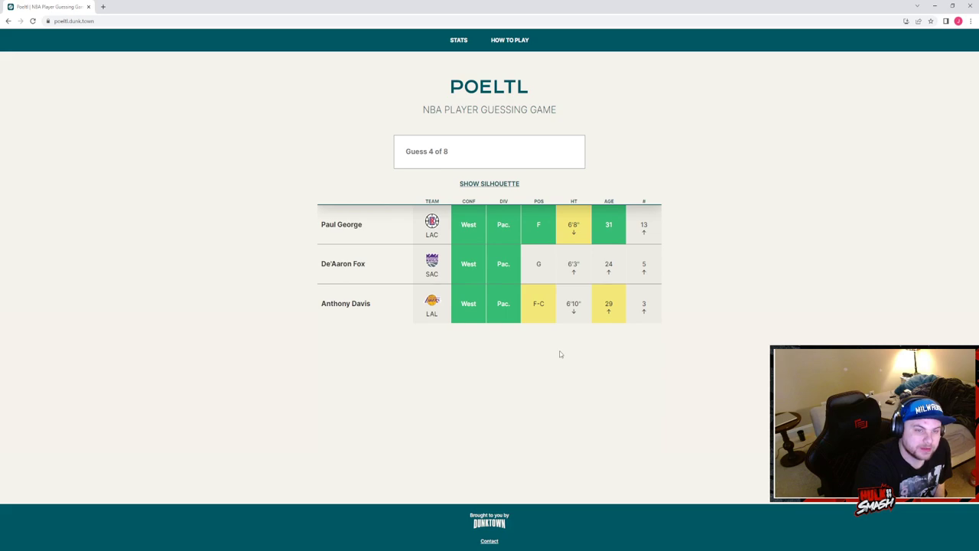
Guess Damian Lillard, then reveal the mystery player's silhouette at guess 5 of 8.
{"action": "left_click", "coordinate": [489, 152]}
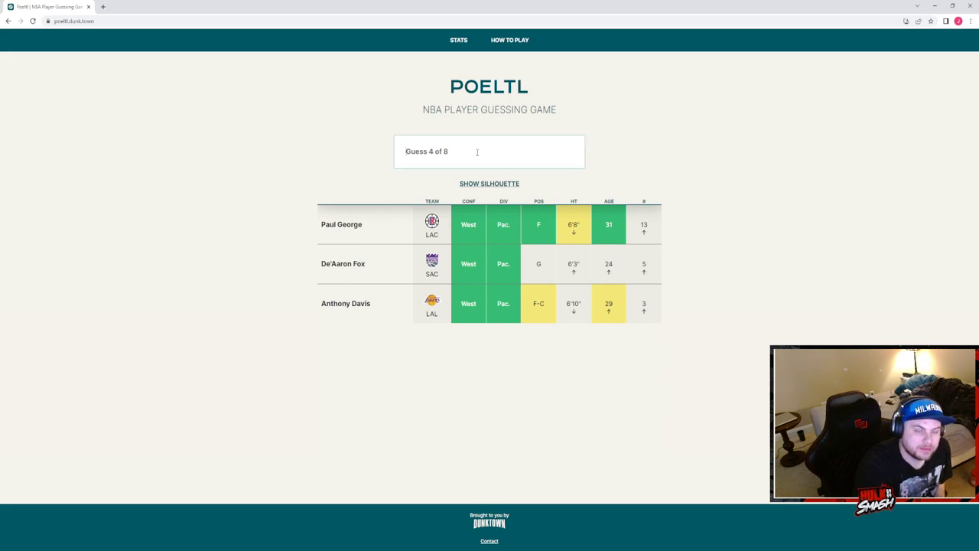
{"action": "type", "text": "lilla"}
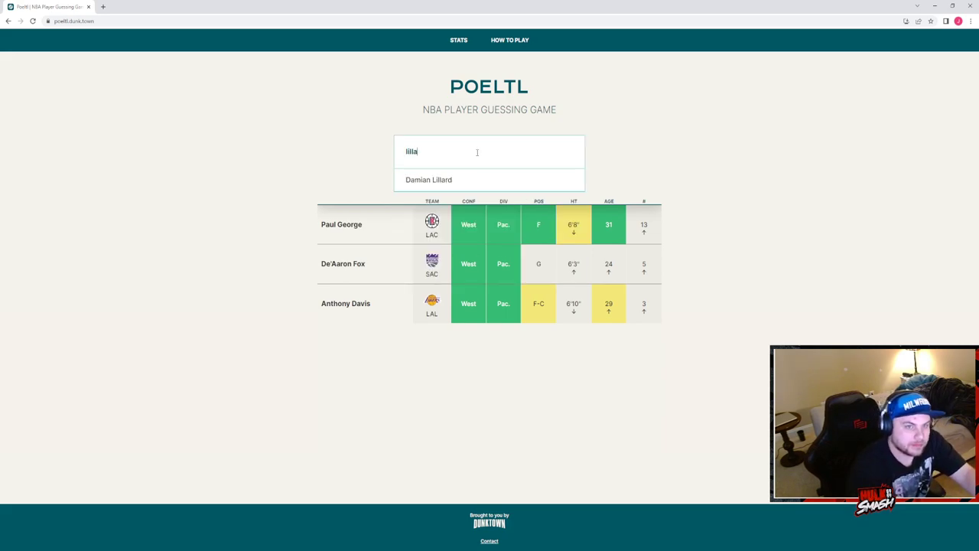
{"action": "left_click", "coordinate": [429, 179]}
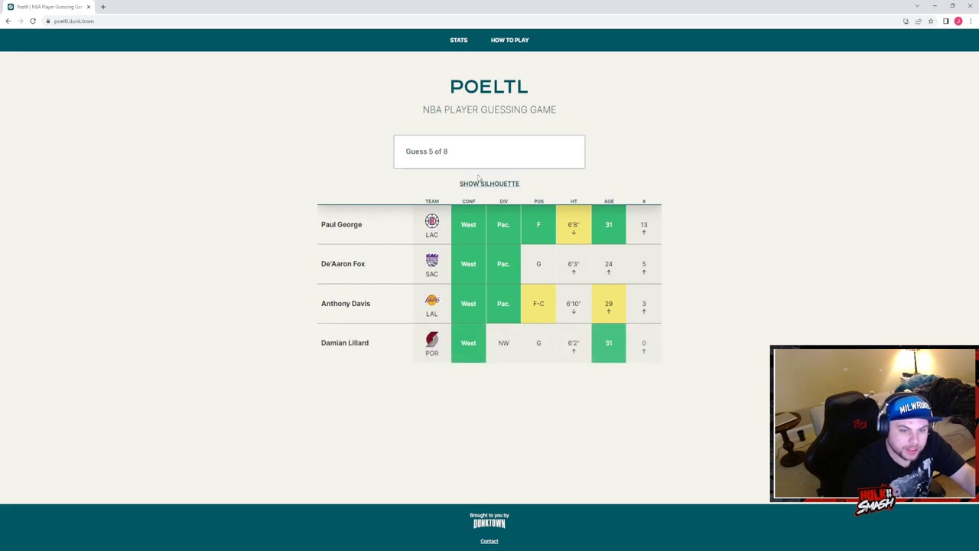
{"action": "left_click", "coordinate": [490, 151]}
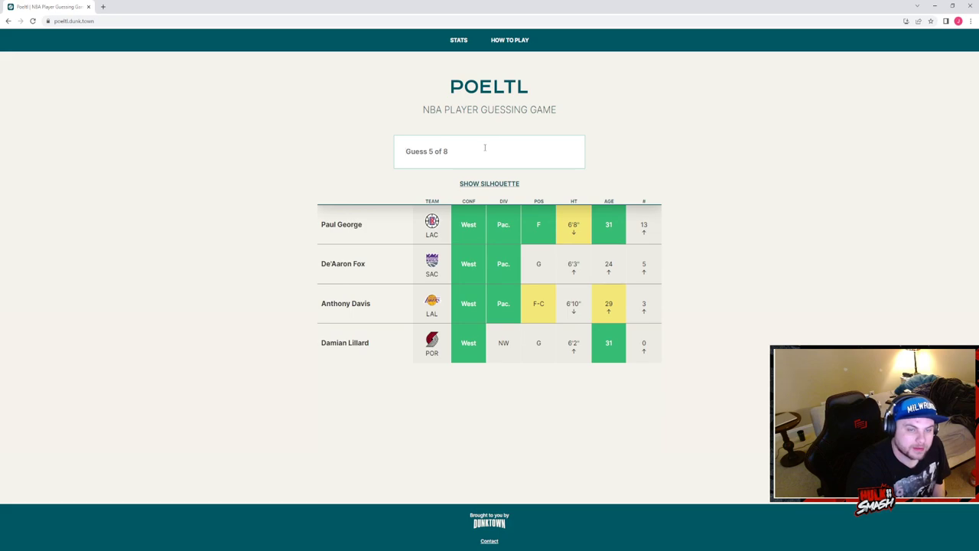
{"action": "left_click", "coordinate": [490, 184]}
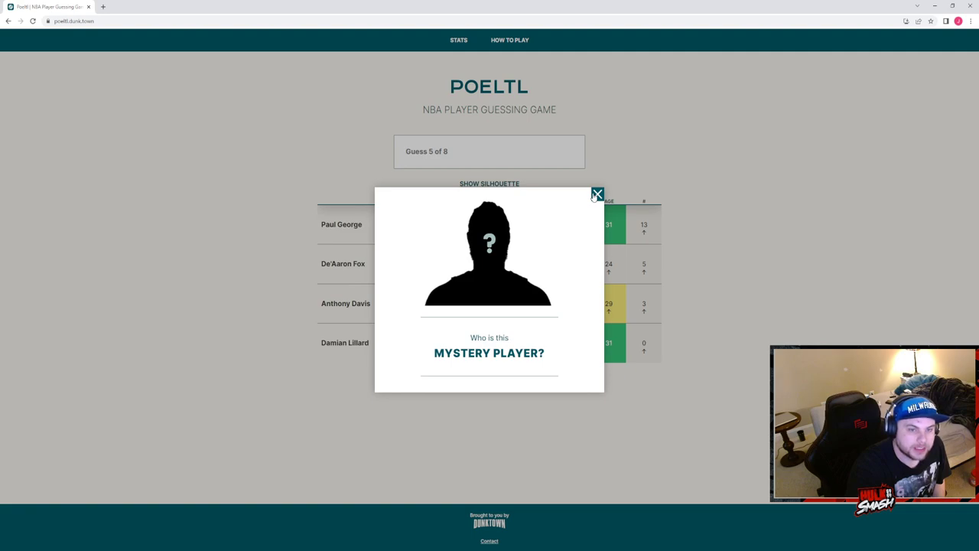
Dismiss the silhouette and guess Kevon Looney and Nikola Jokic, reaching guess 7 of 8.
{"action": "left_click", "coordinate": [597, 193]}
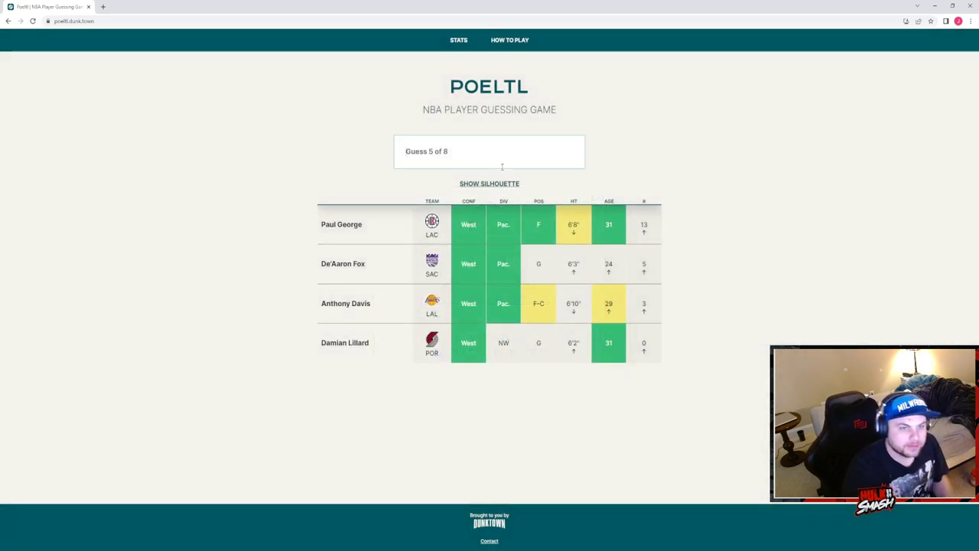
{"action": "type", "text": "looney"}
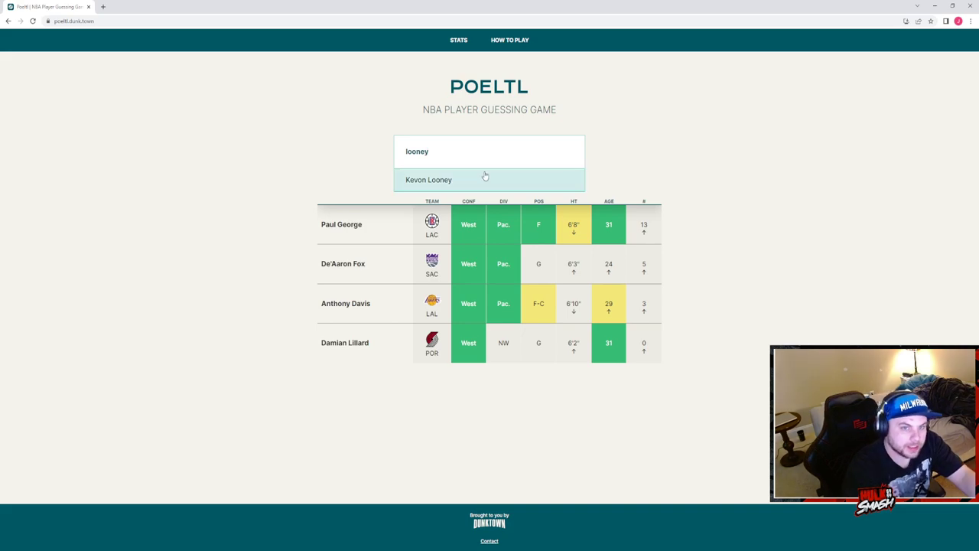
{"action": "left_click", "coordinate": [429, 180]}
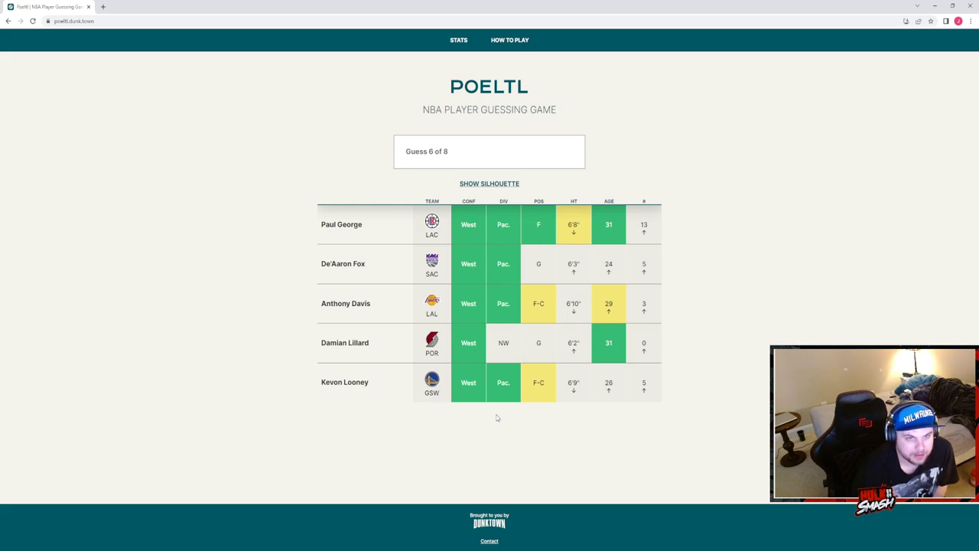
{"action": "left_click", "coordinate": [480, 151]}
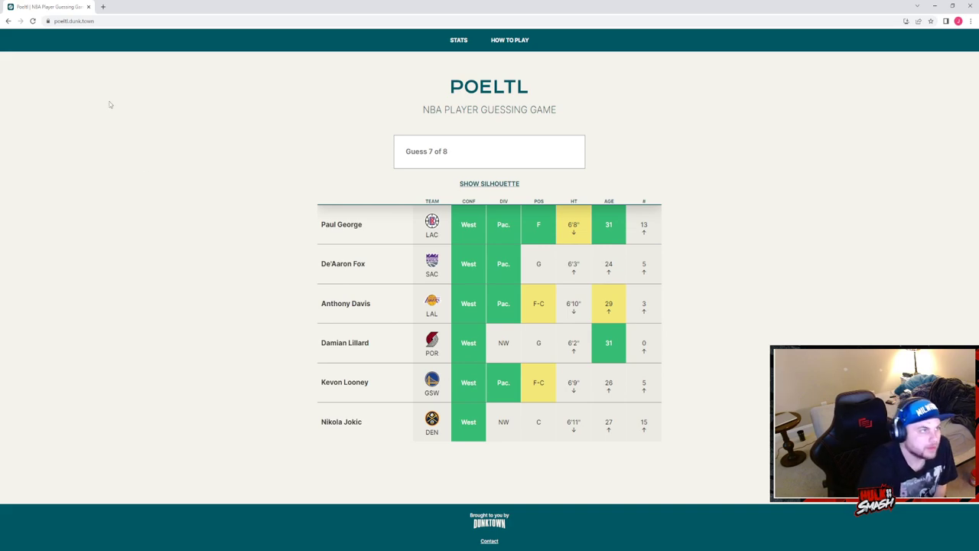
Search 'pacific di' in a new tab and view the Western Conference NBA standings.
{"action": "left_click", "coordinate": [193, 6]}
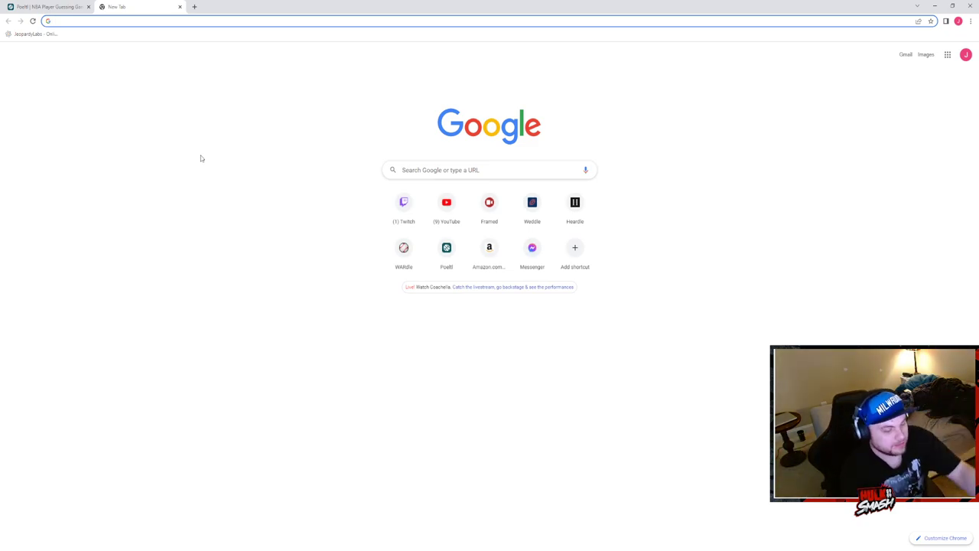
{"action": "type", "text": "pacific division nba"}
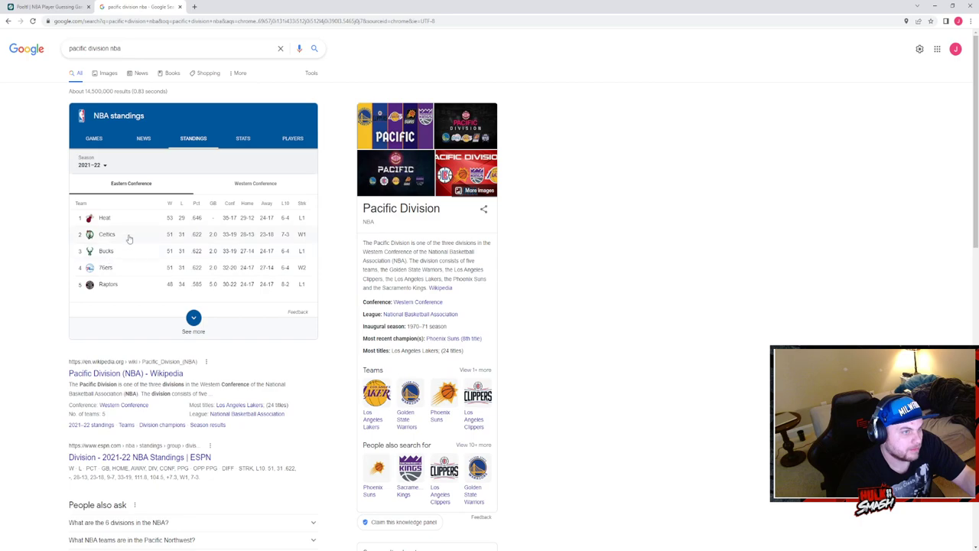
{"action": "left_click", "coordinate": [256, 183]}
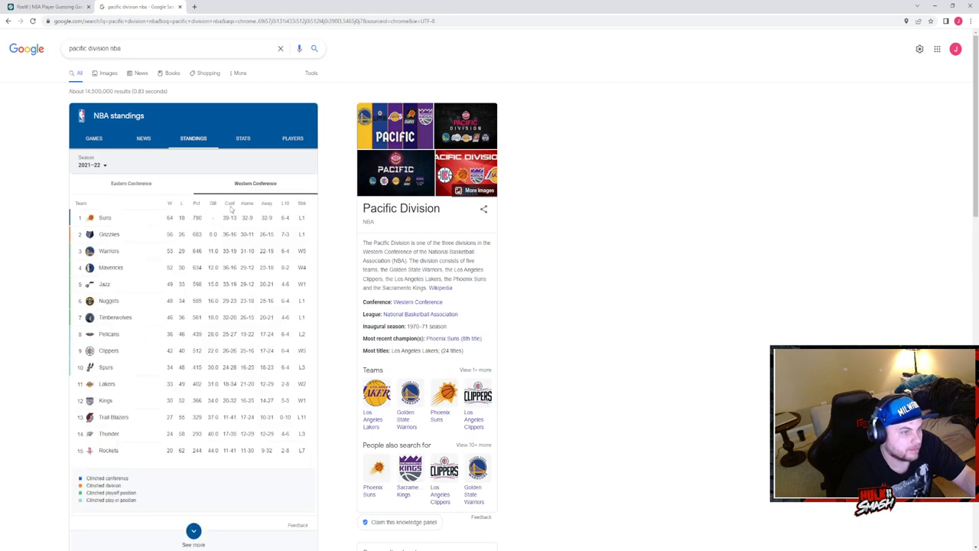
{"action": "mouse_move", "coordinate": [132, 294]}
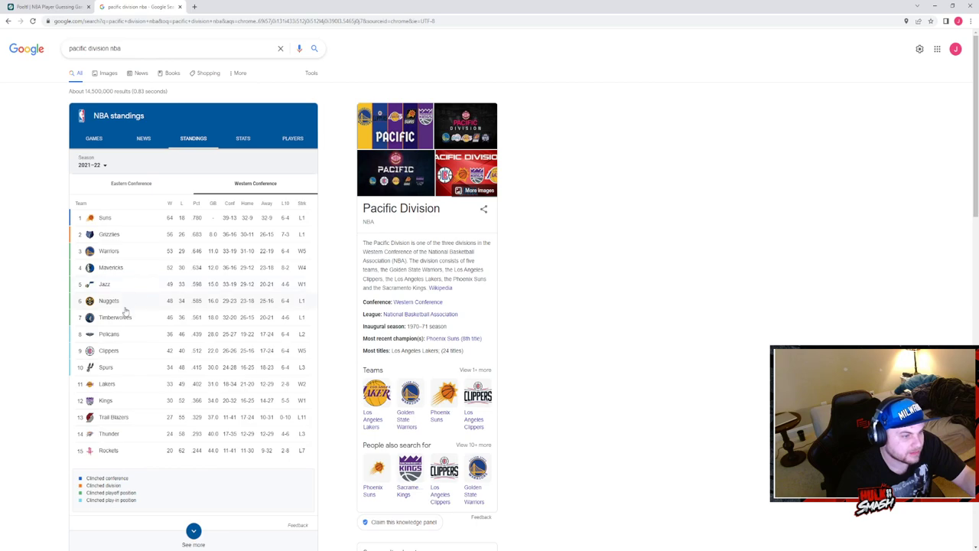
{"action": "mouse_move", "coordinate": [117, 337]}
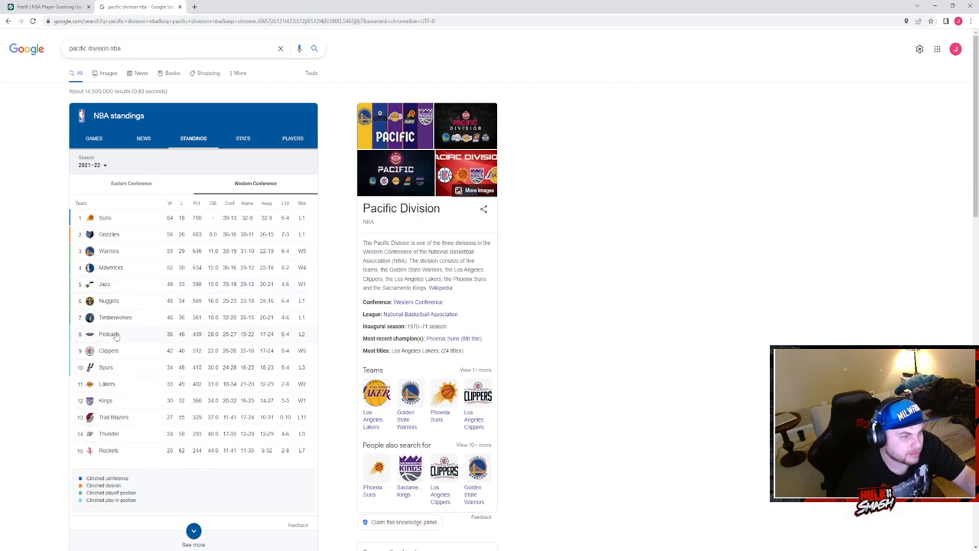
{"action": "mouse_move", "coordinate": [125, 289]}
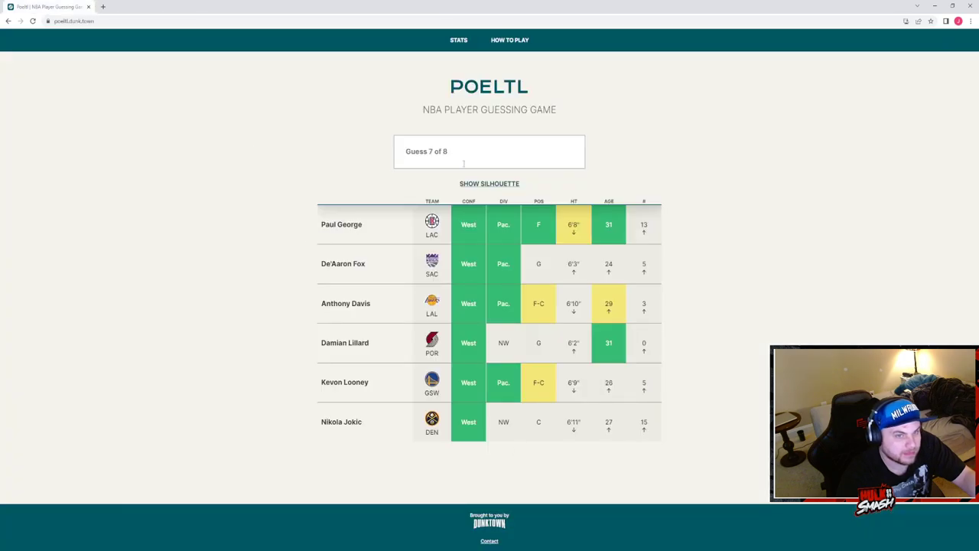
Guess Donovan Mitchell as the seventh player and reveal the mystery player's silhouette.
{"action": "type", "text": "mitch"}
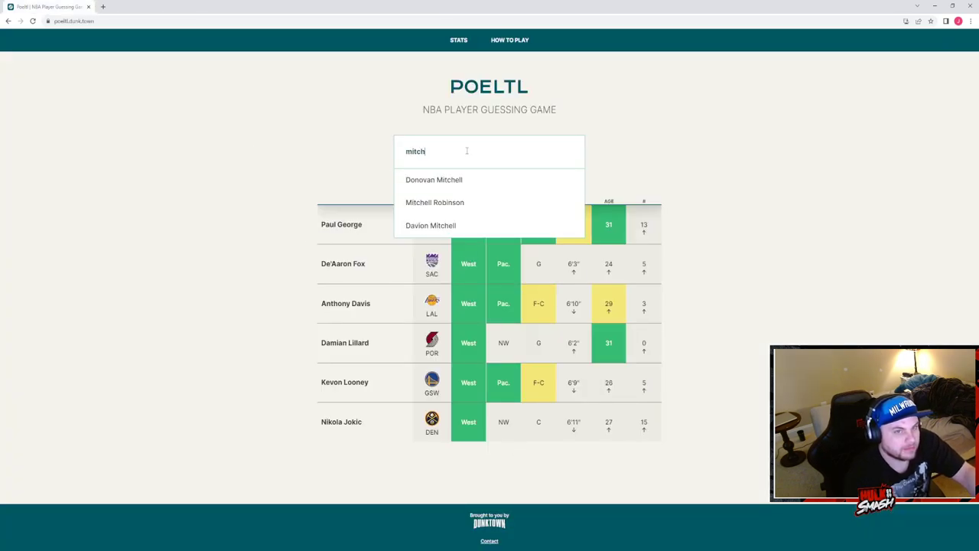
{"action": "left_click", "coordinate": [435, 179]}
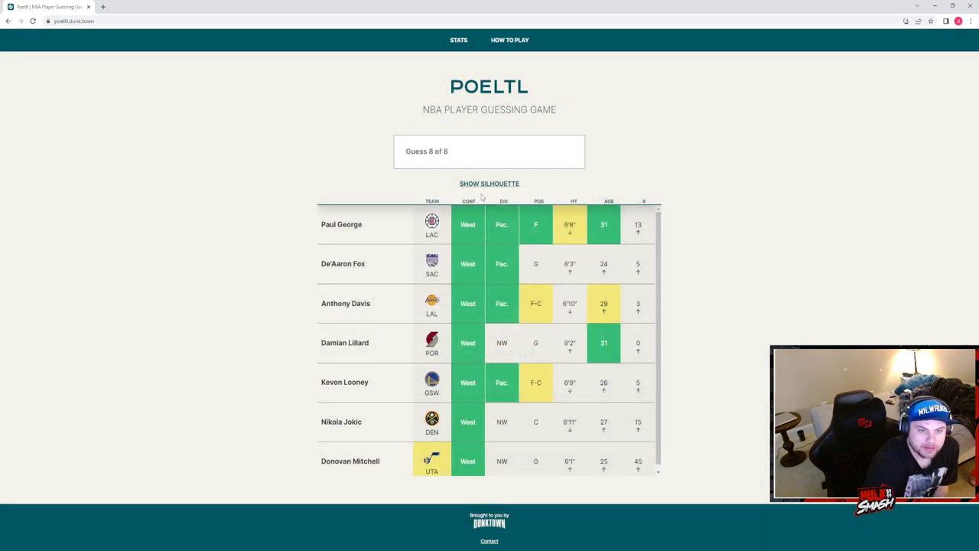
{"action": "left_click", "coordinate": [490, 183]}
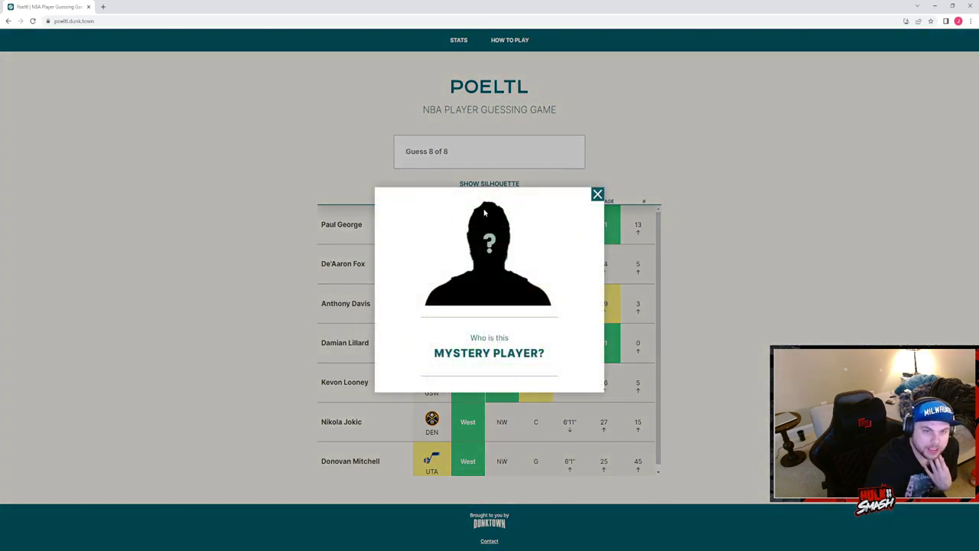
{"action": "mouse_move", "coordinate": [508, 254]}
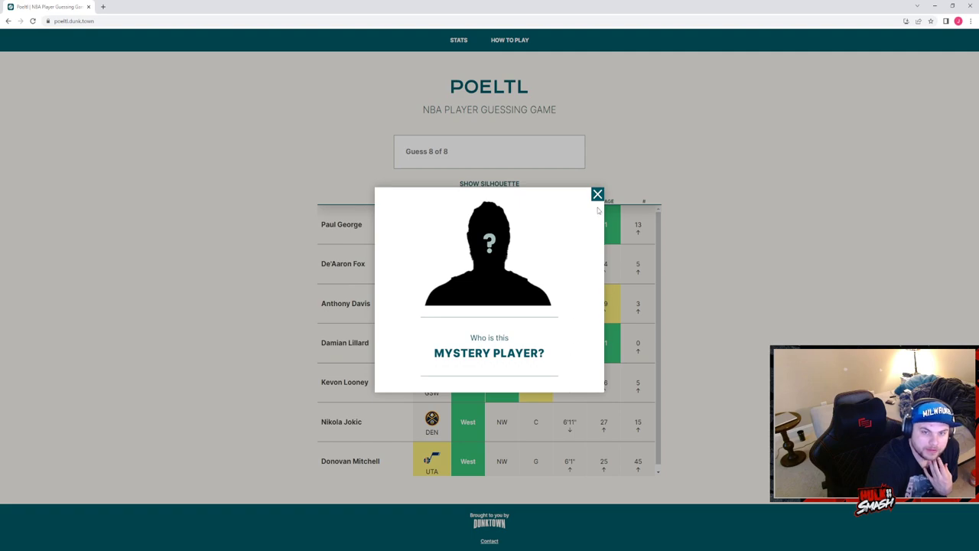
{"action": "mouse_move", "coordinate": [598, 199]}
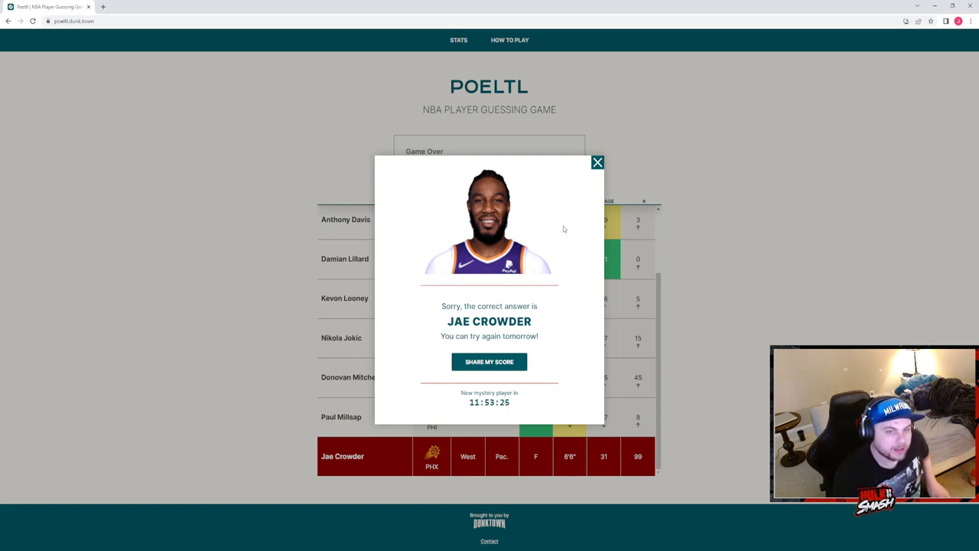
Dismiss the answer popup, leaving the Game Over table with Jae Crowder's red row.
{"action": "left_click", "coordinate": [597, 162]}
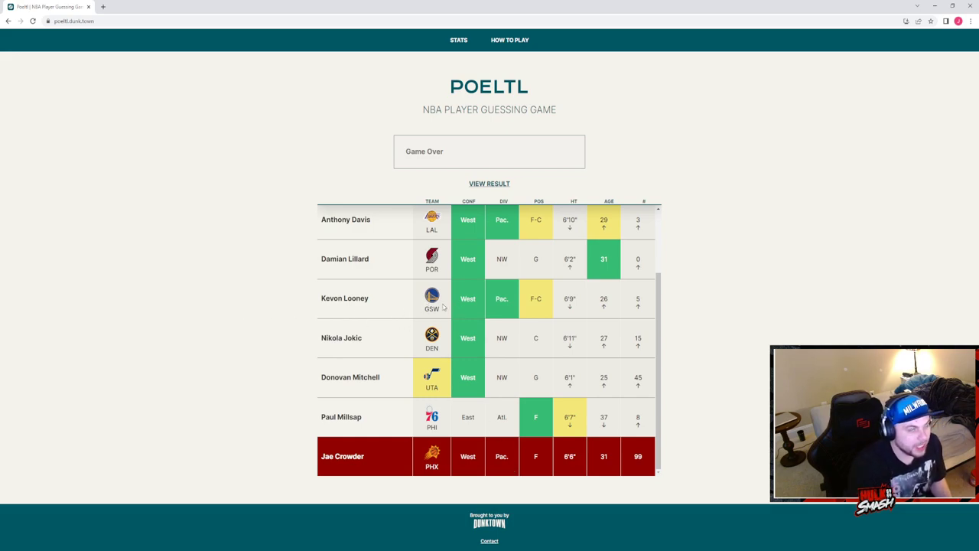
{"action": "mouse_move", "coordinate": [451, 266]}
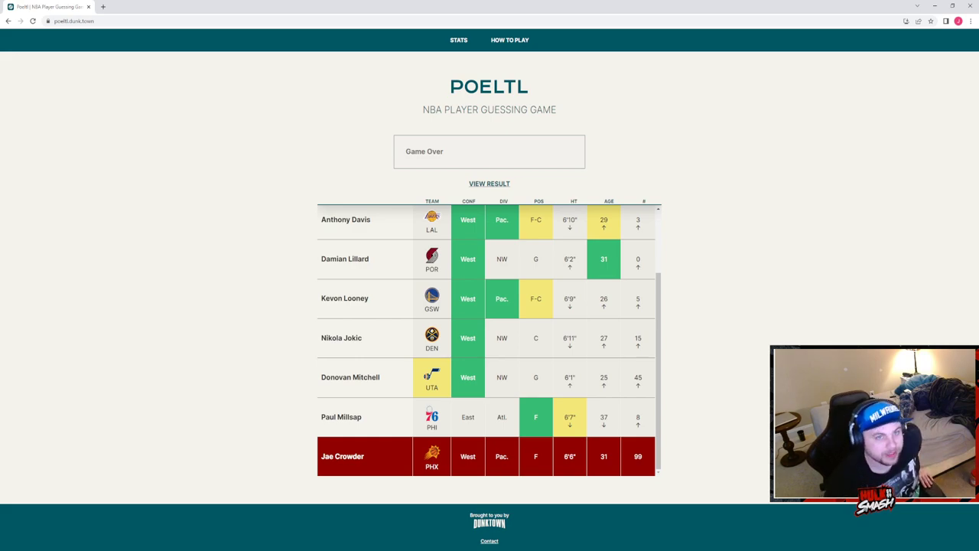
{"action": "left_click", "coordinate": [510, 40]}
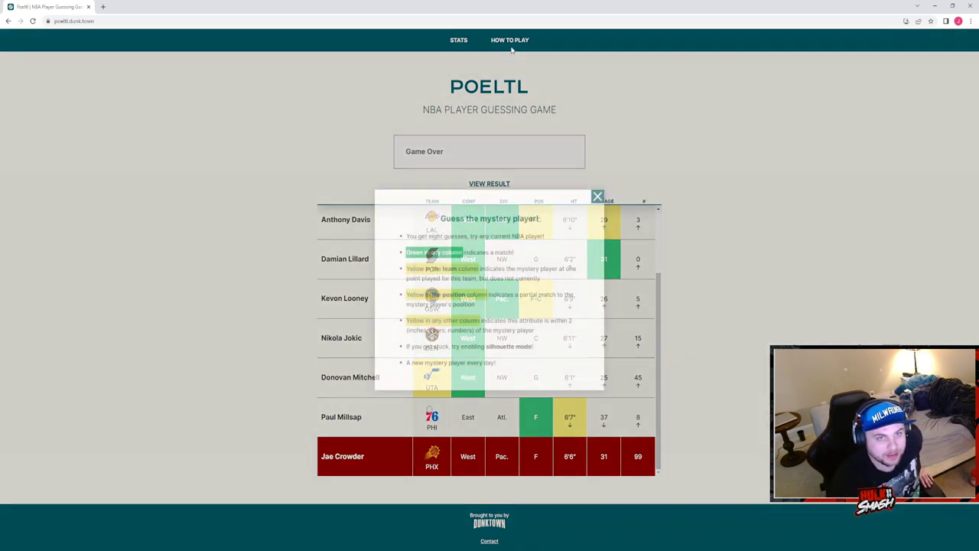
{"action": "left_click", "coordinate": [597, 196]}
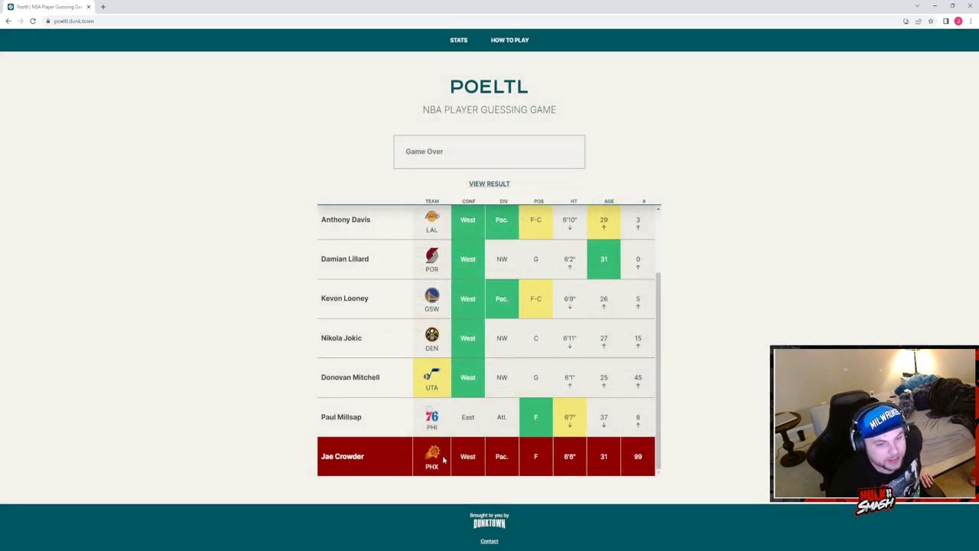
{"action": "mouse_move", "coordinate": [303, 447]}
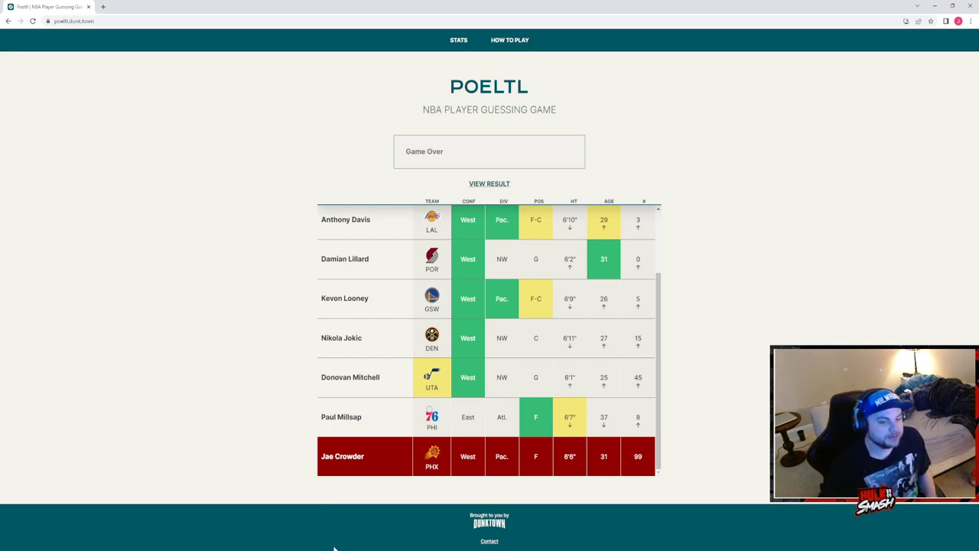
{"action": "mouse_move", "coordinate": [327, 135]}
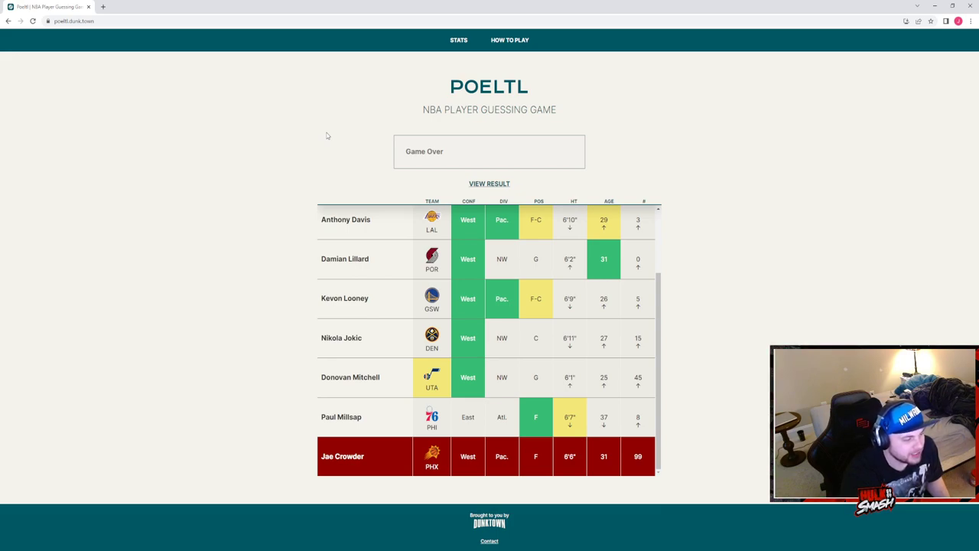
{"action": "mouse_move", "coordinate": [205, 120]}
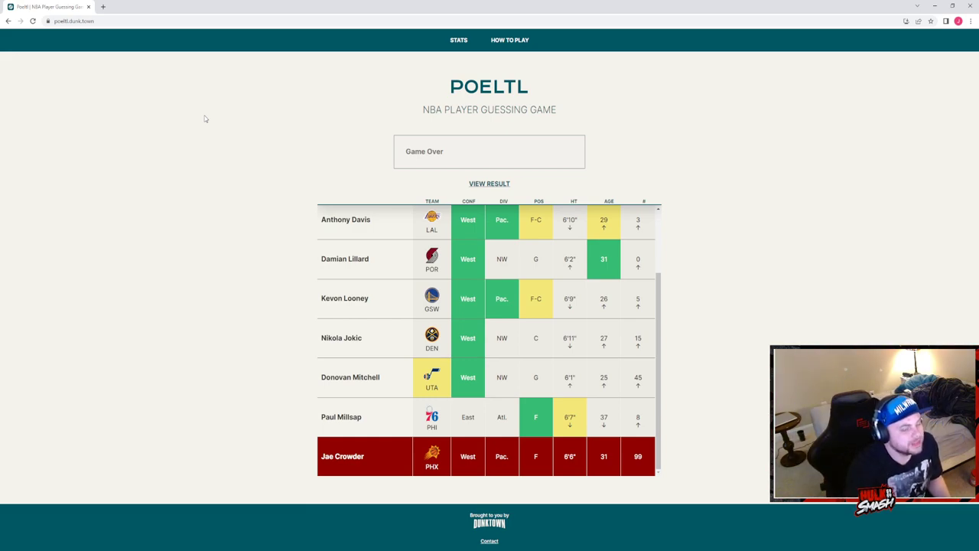
{"action": "mouse_move", "coordinate": [153, 150]}
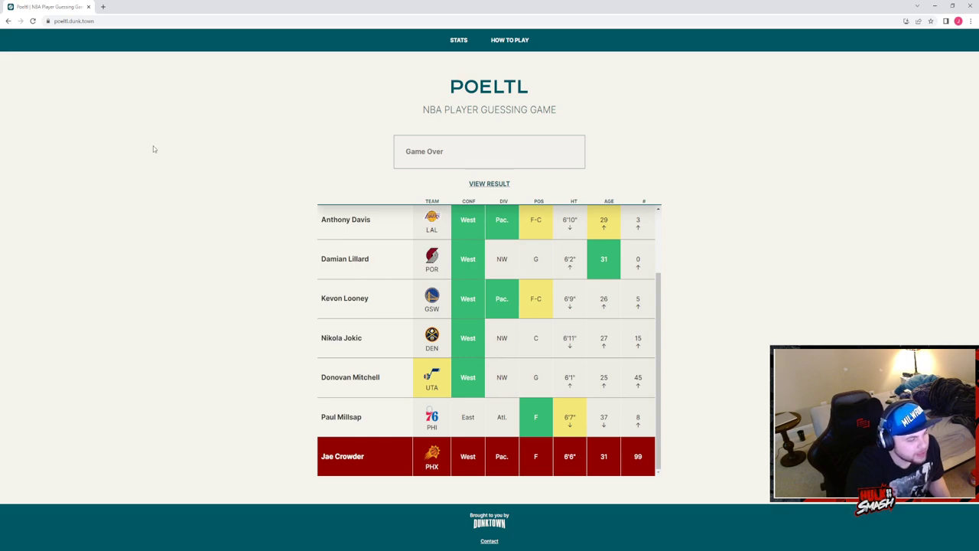
{"action": "mouse_move", "coordinate": [125, 183]}
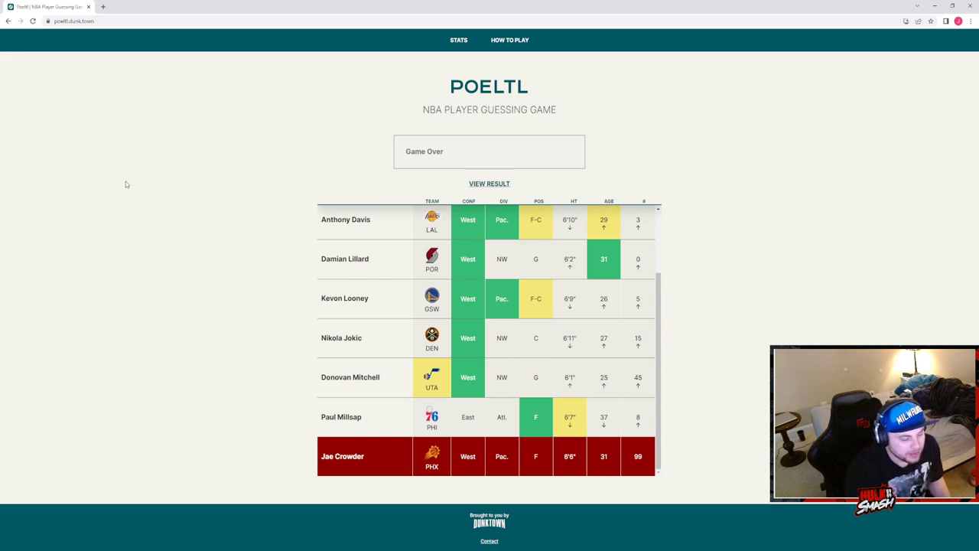
{"action": "mouse_move", "coordinate": [156, 169]}
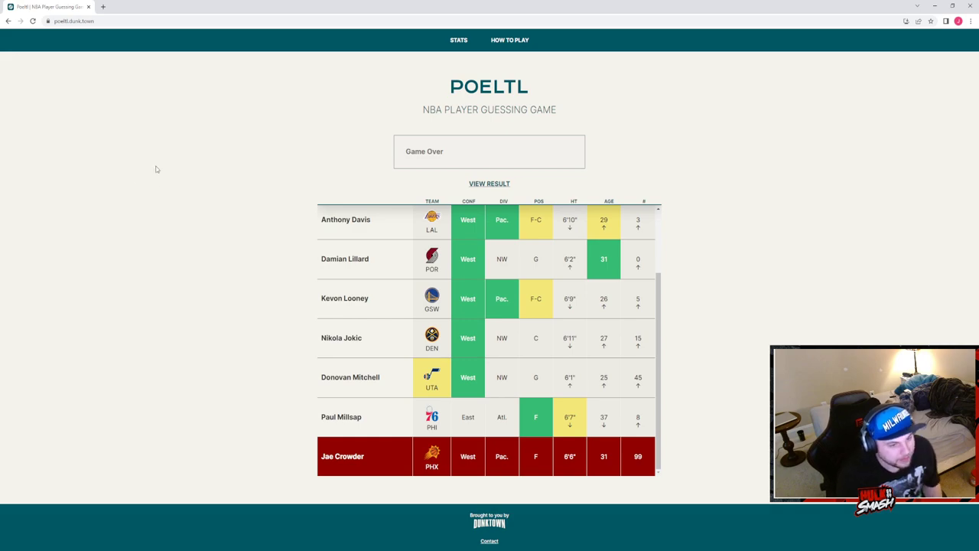
{"action": "mouse_move", "coordinate": [122, 220]}
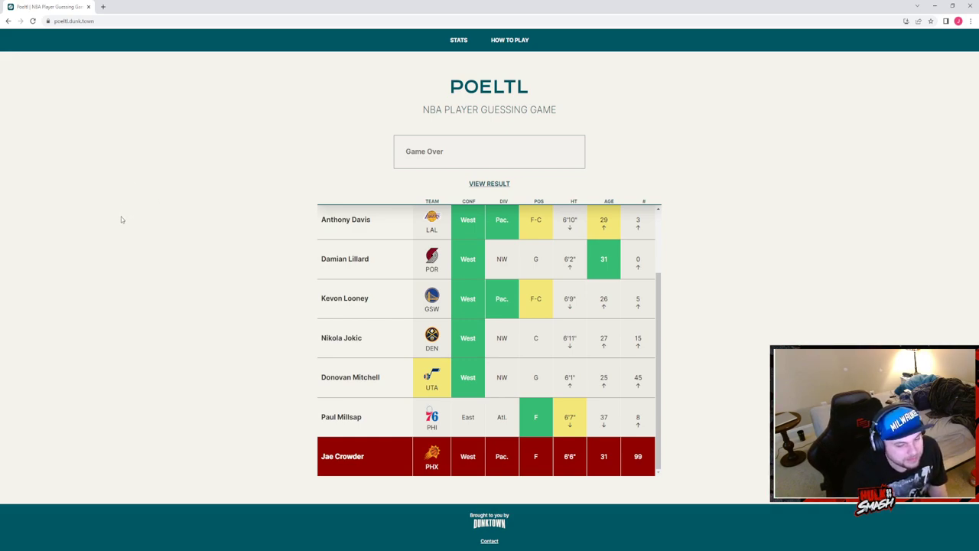
{"action": "mouse_move", "coordinate": [239, 274]}
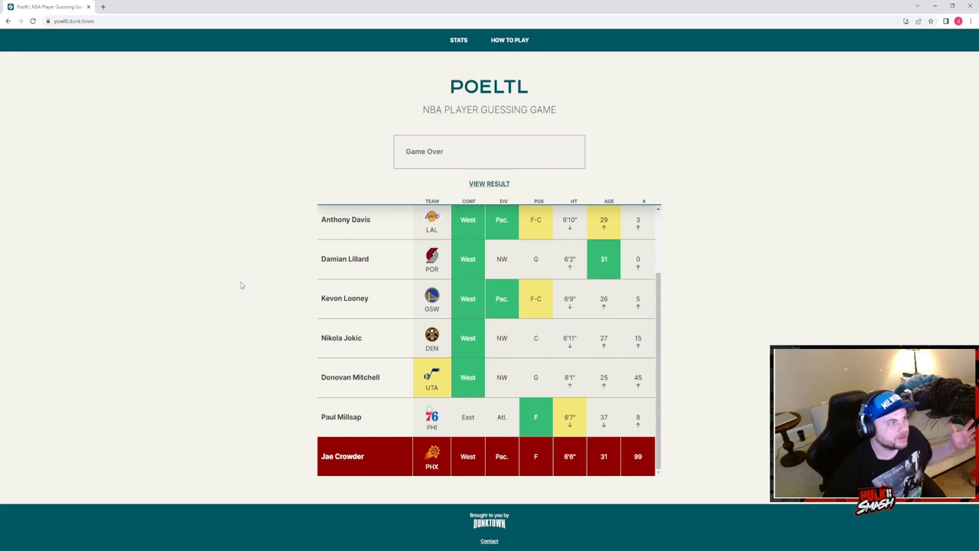
{"action": "mouse_move", "coordinate": [202, 309]}
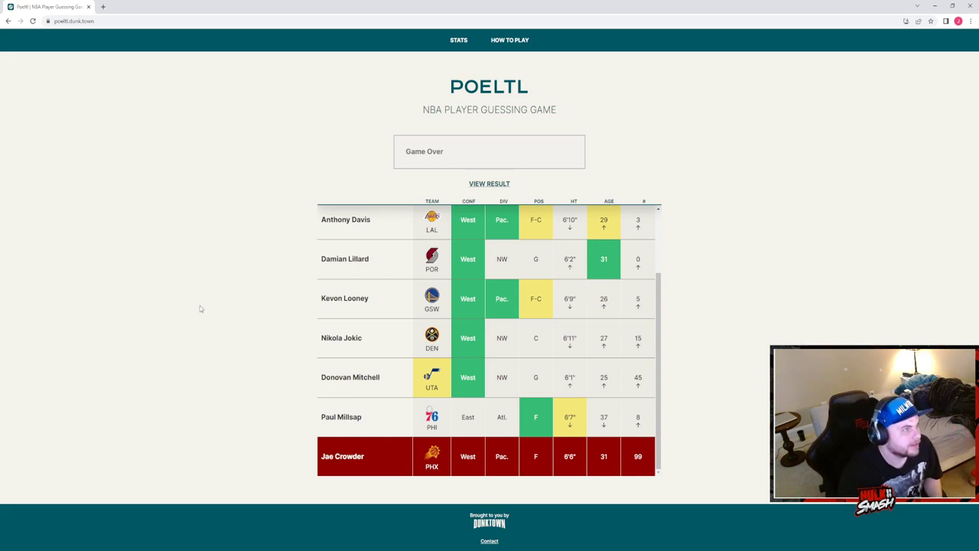